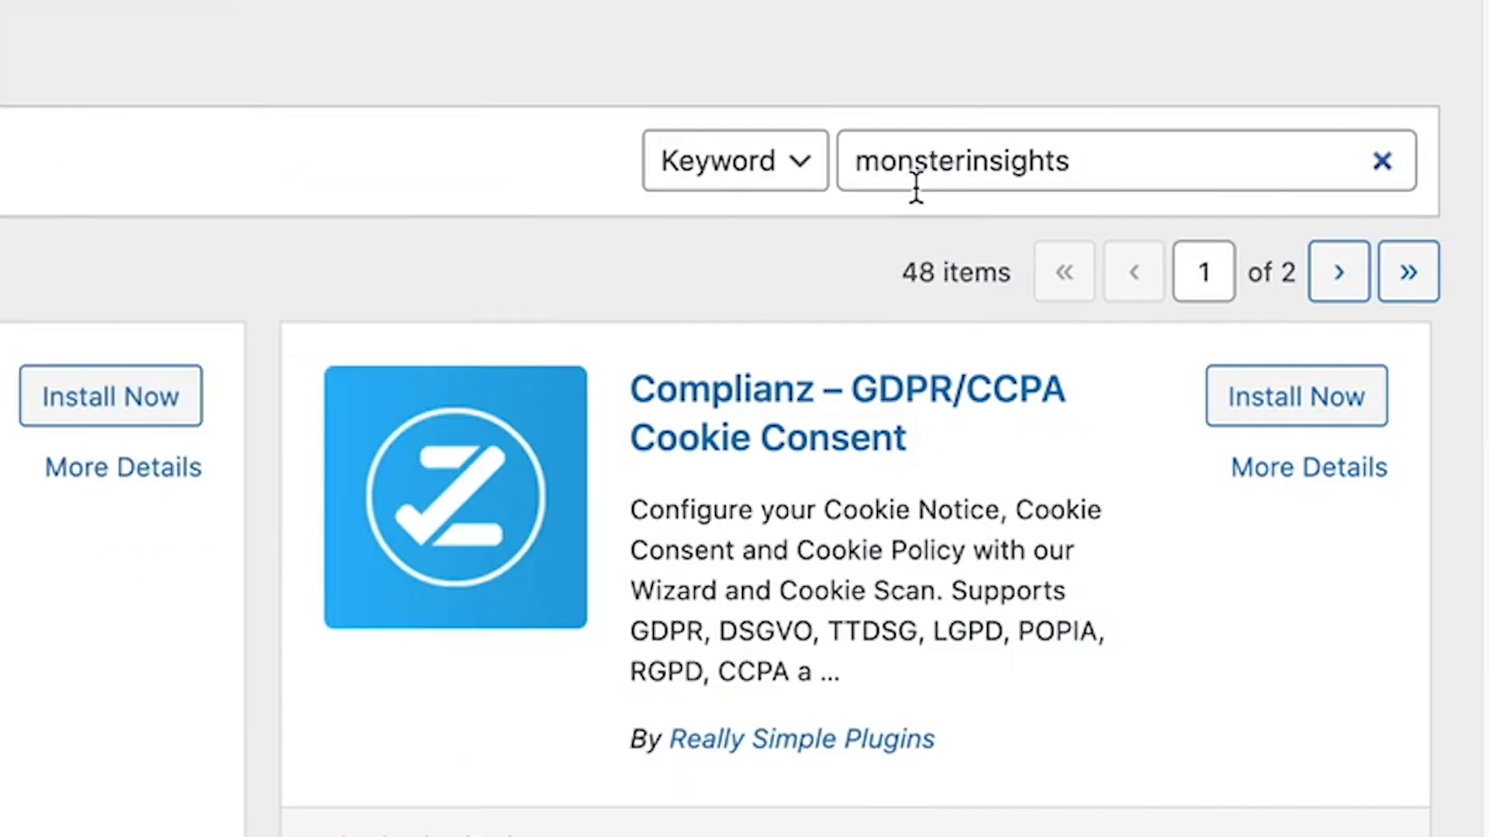
- Install the MonsterInsights plugin from the 'monsterinsights' search results
{"action": "scroll", "scroll_direction": "down", "scroll_amount": 3}
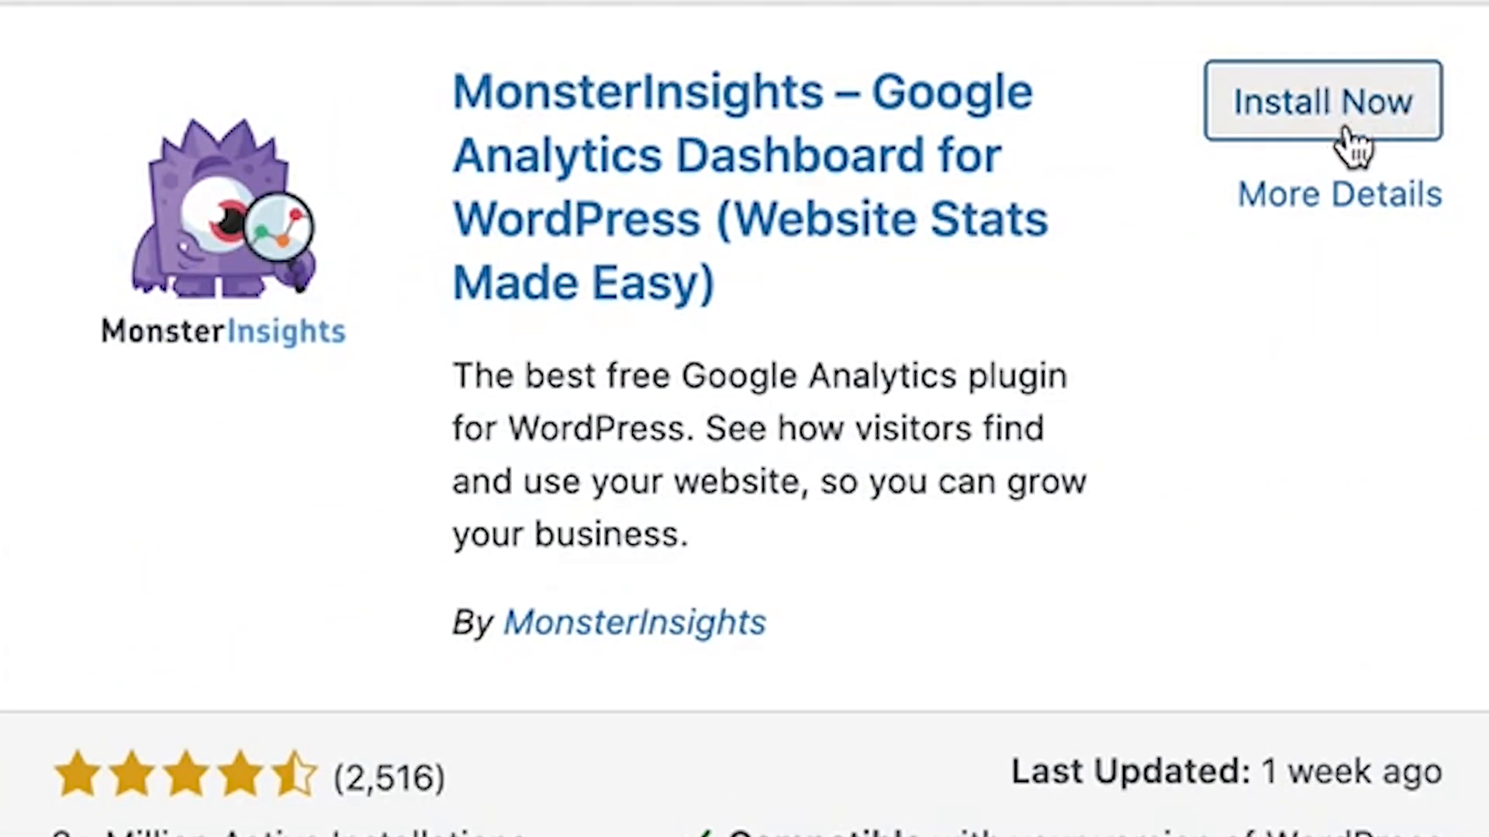
{"action": "left_click", "coordinate": [1323, 102]}
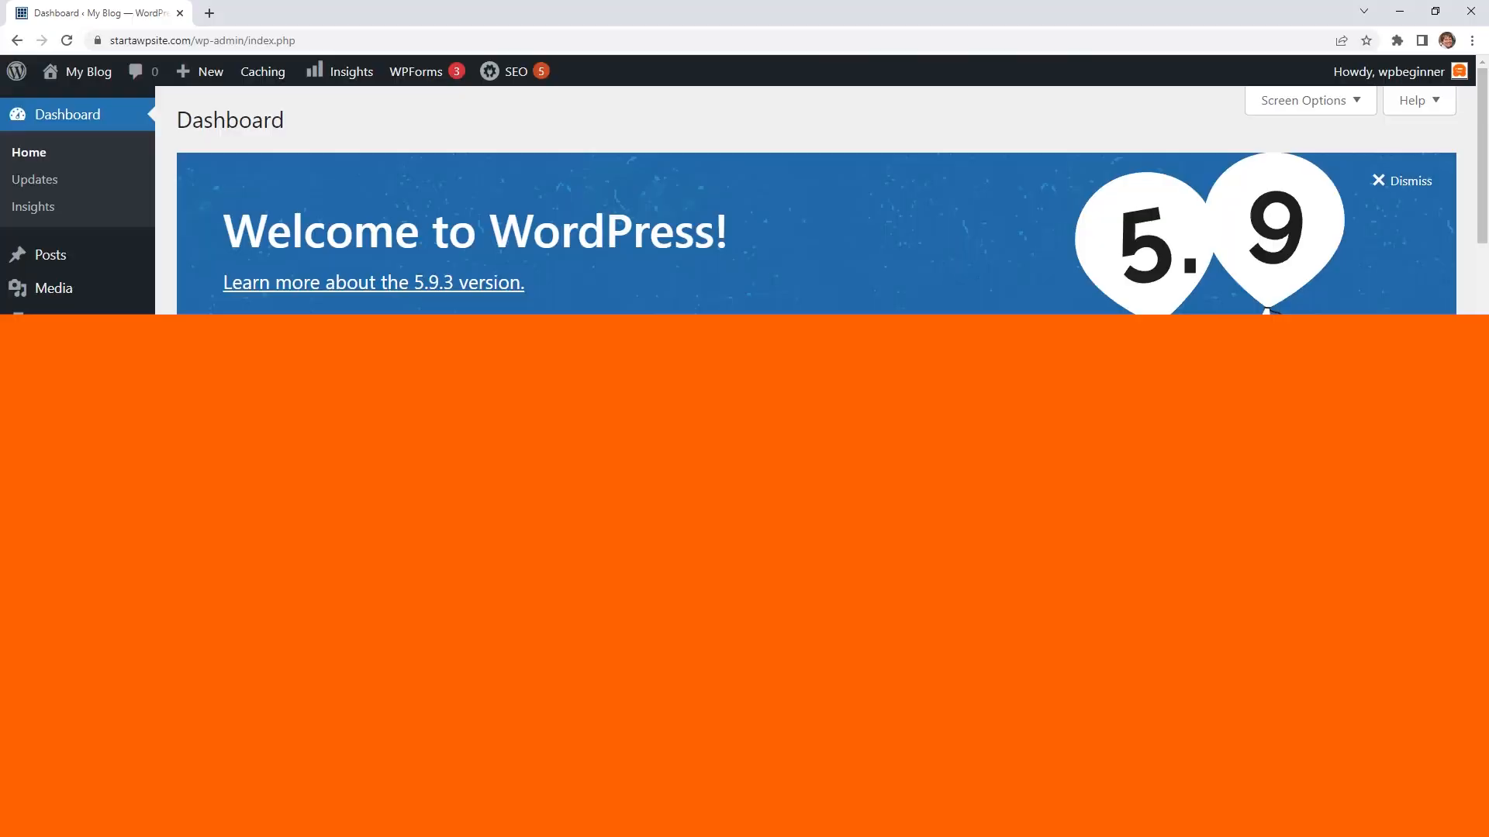
{"action": "mouse_move", "coordinate": [58, 785]}
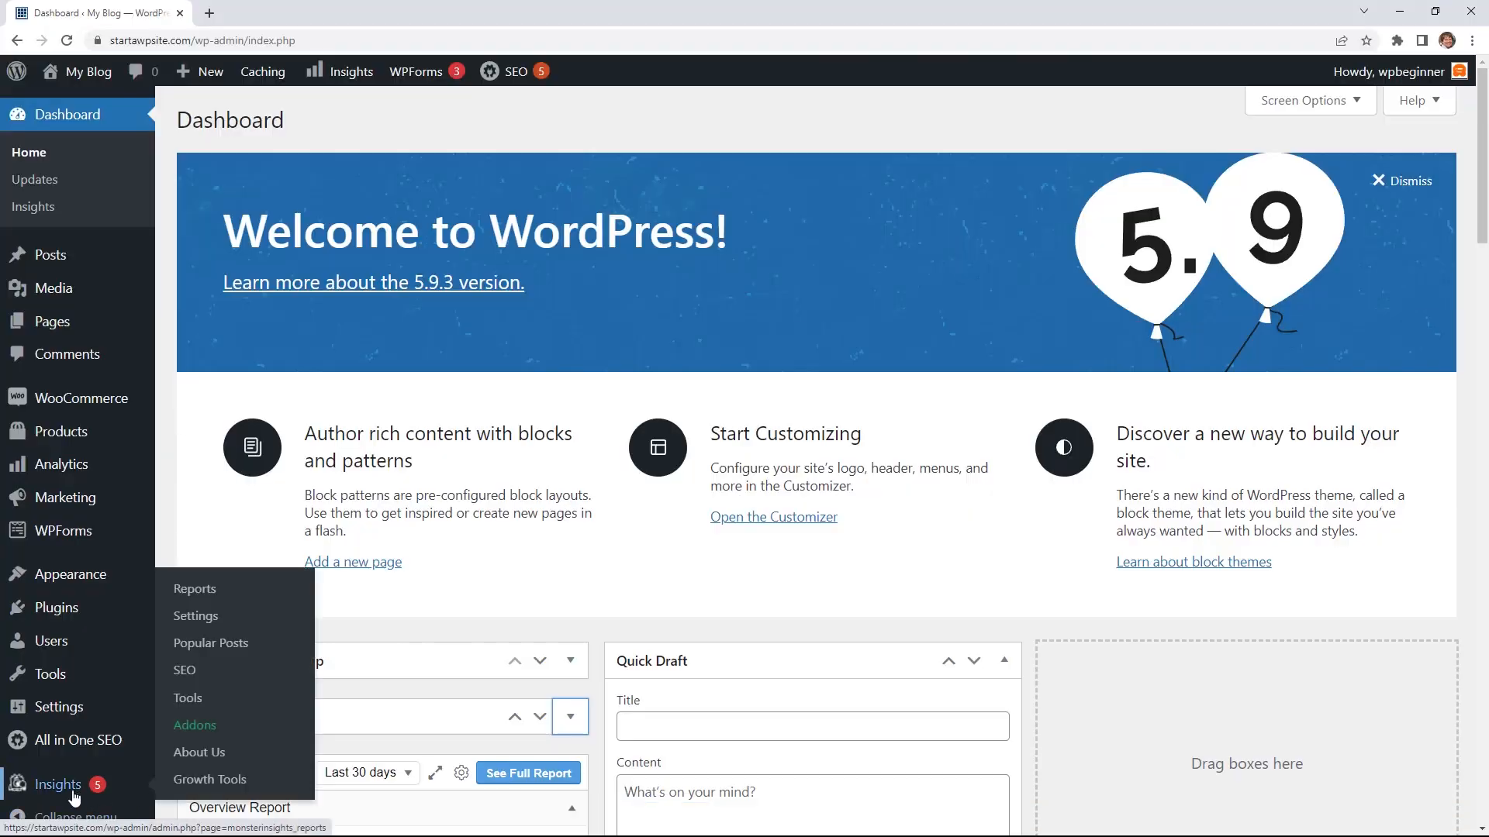
{"action": "mouse_move", "coordinate": [195, 589]}
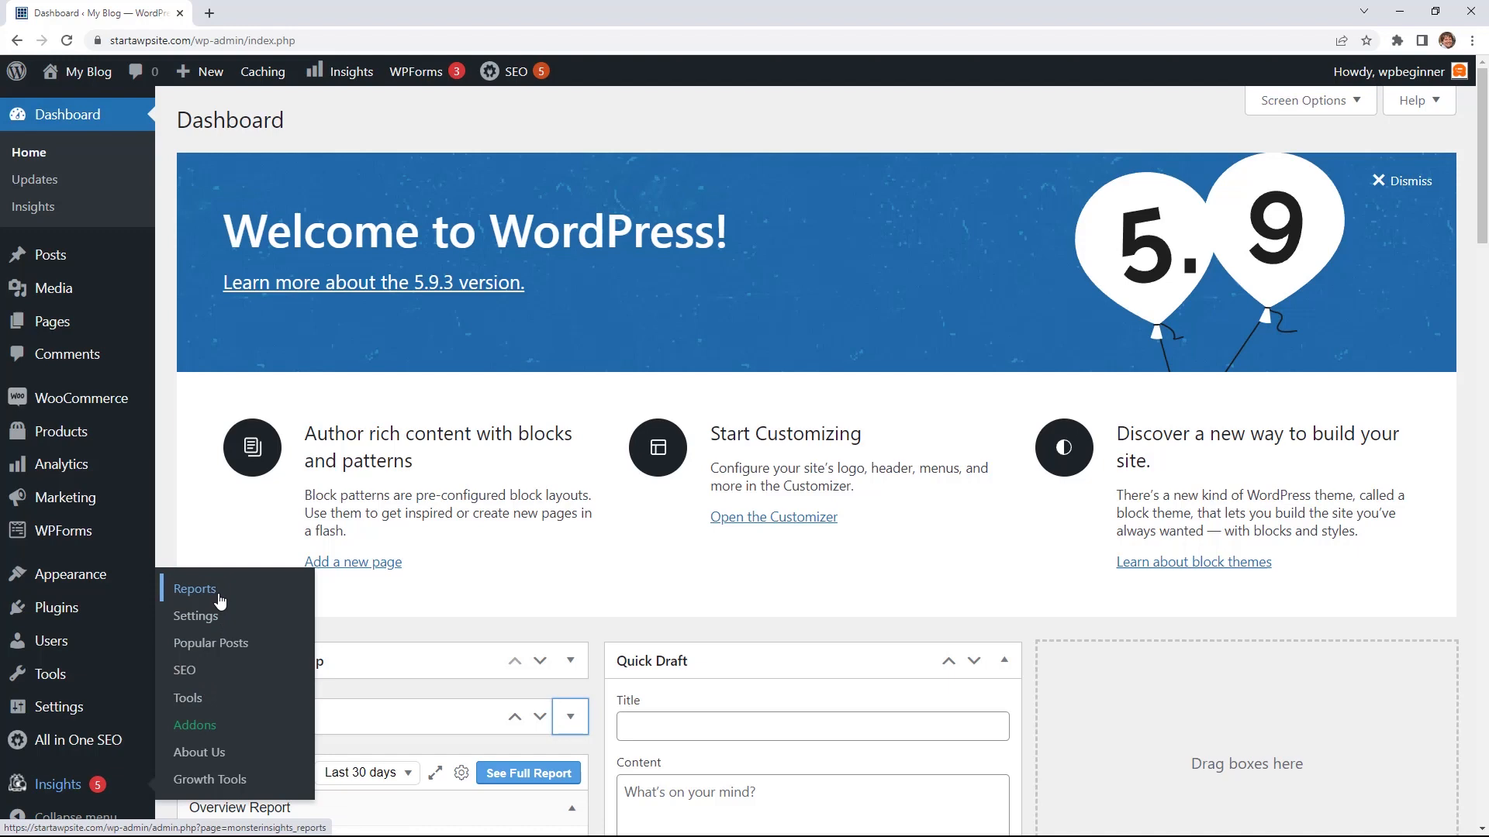
- Show the MonsterInsights eCommerce report with conversion rate, transactions and top products
{"action": "left_click", "coordinate": [195, 589]}
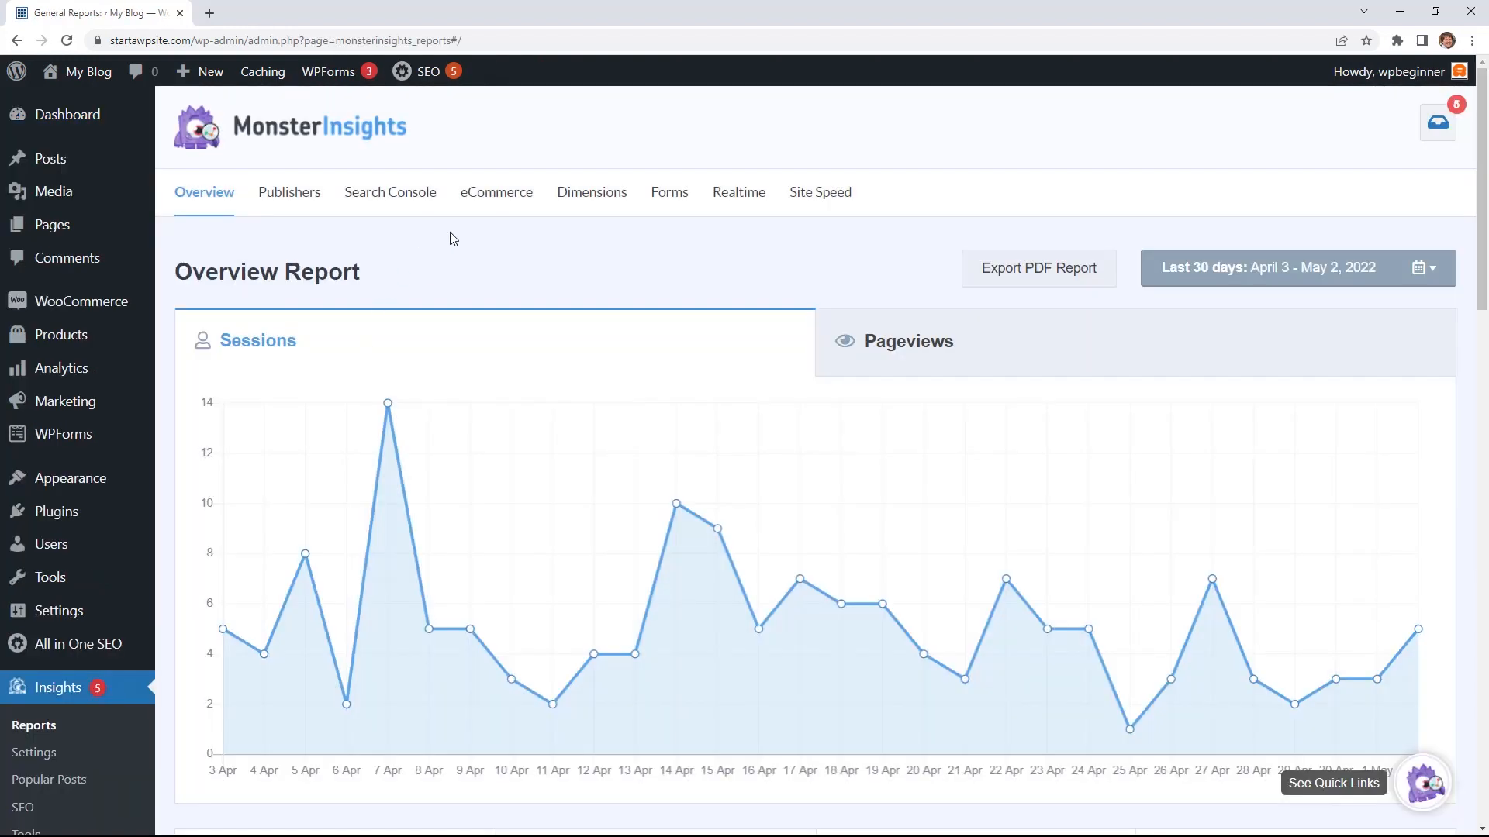
{"action": "left_click", "coordinate": [495, 192]}
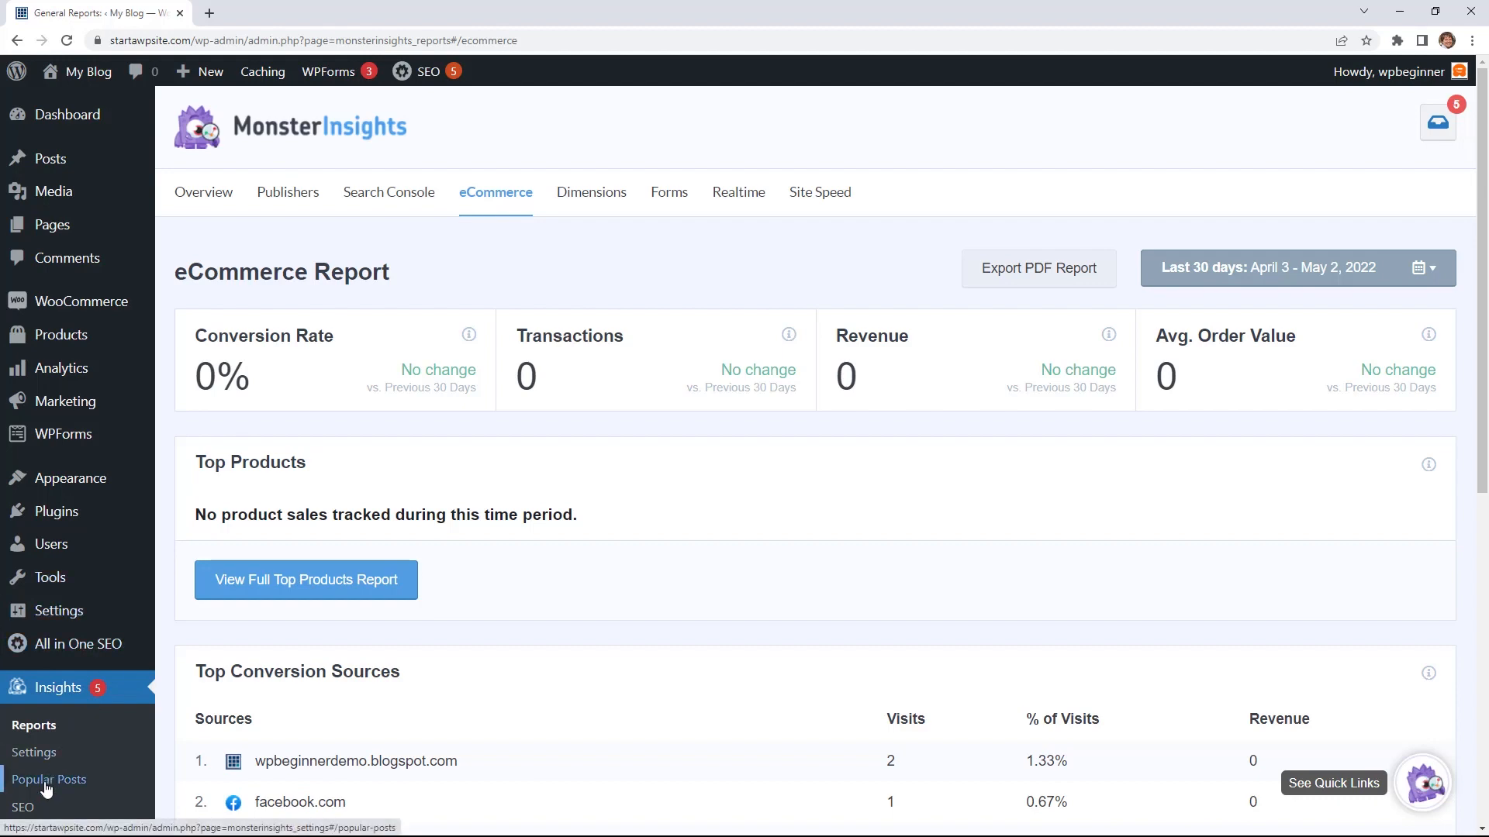
- In Popular Posts > Popular Products, switch the display theme from Beta to Delta
{"action": "left_click", "coordinate": [49, 778]}
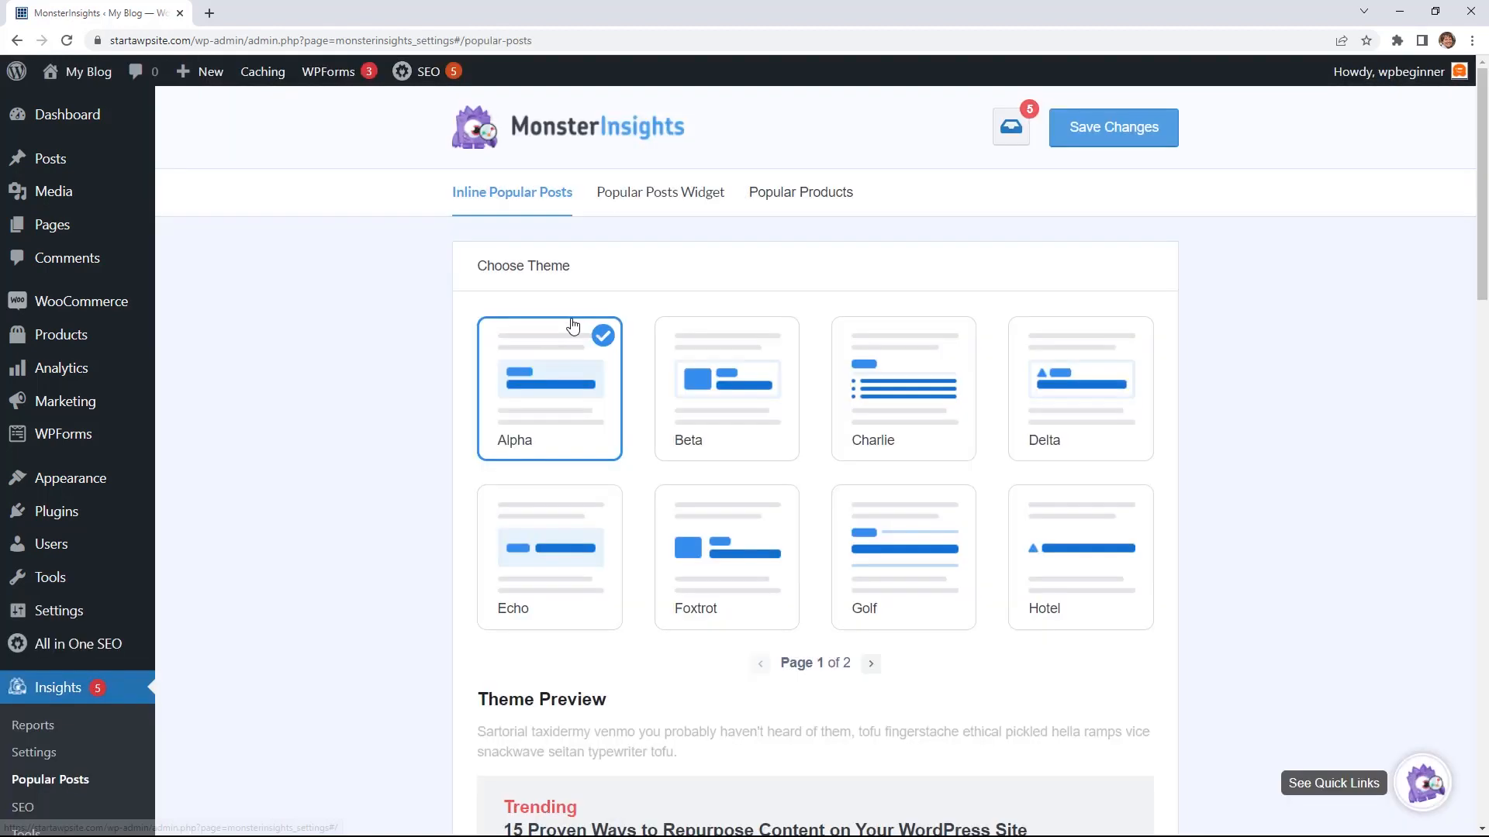
{"action": "left_click", "coordinate": [800, 192]}
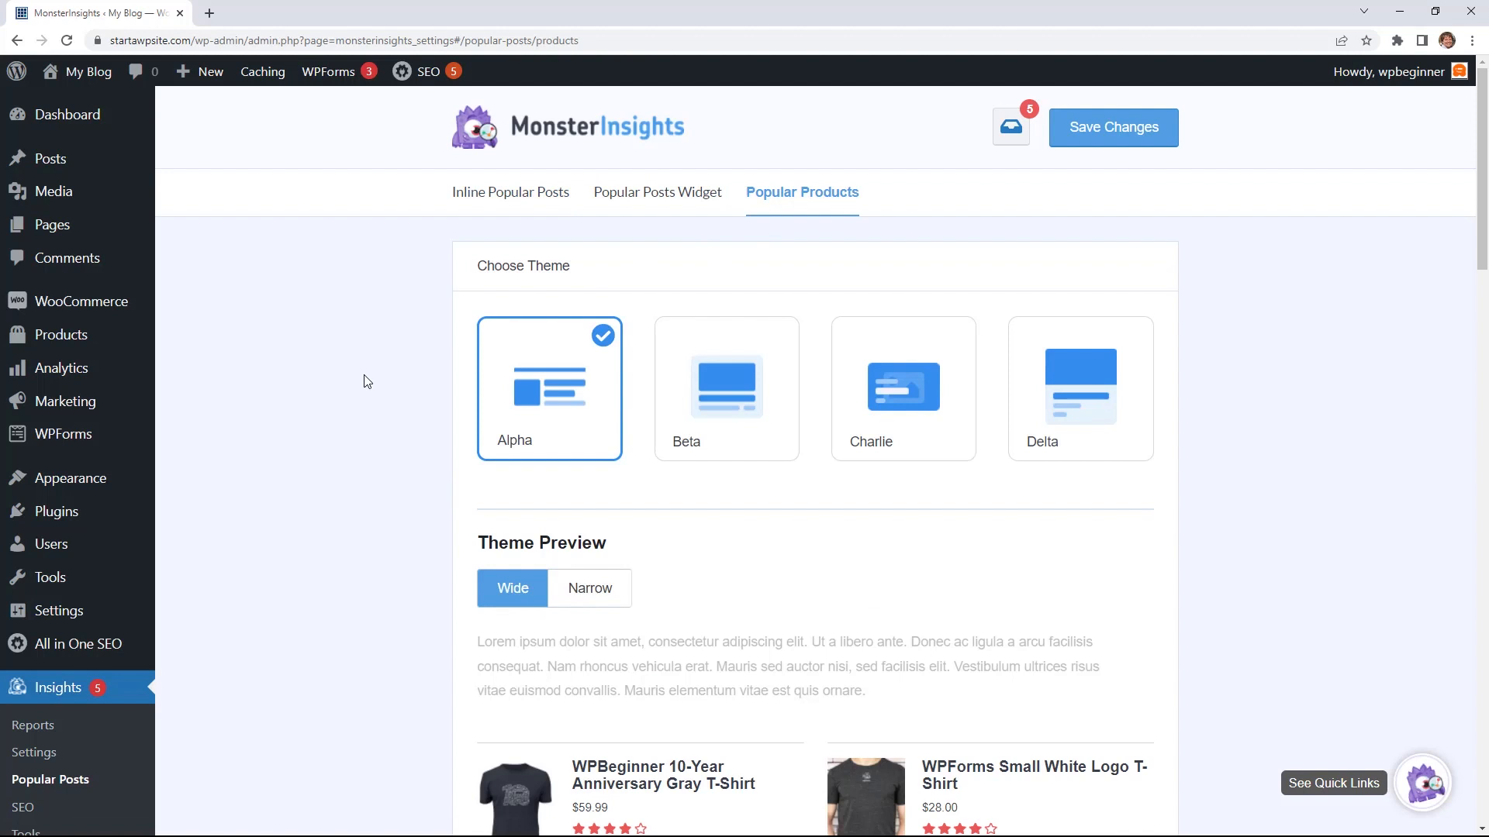
{"action": "scroll", "scroll_direction": "down", "scroll_amount": 3}
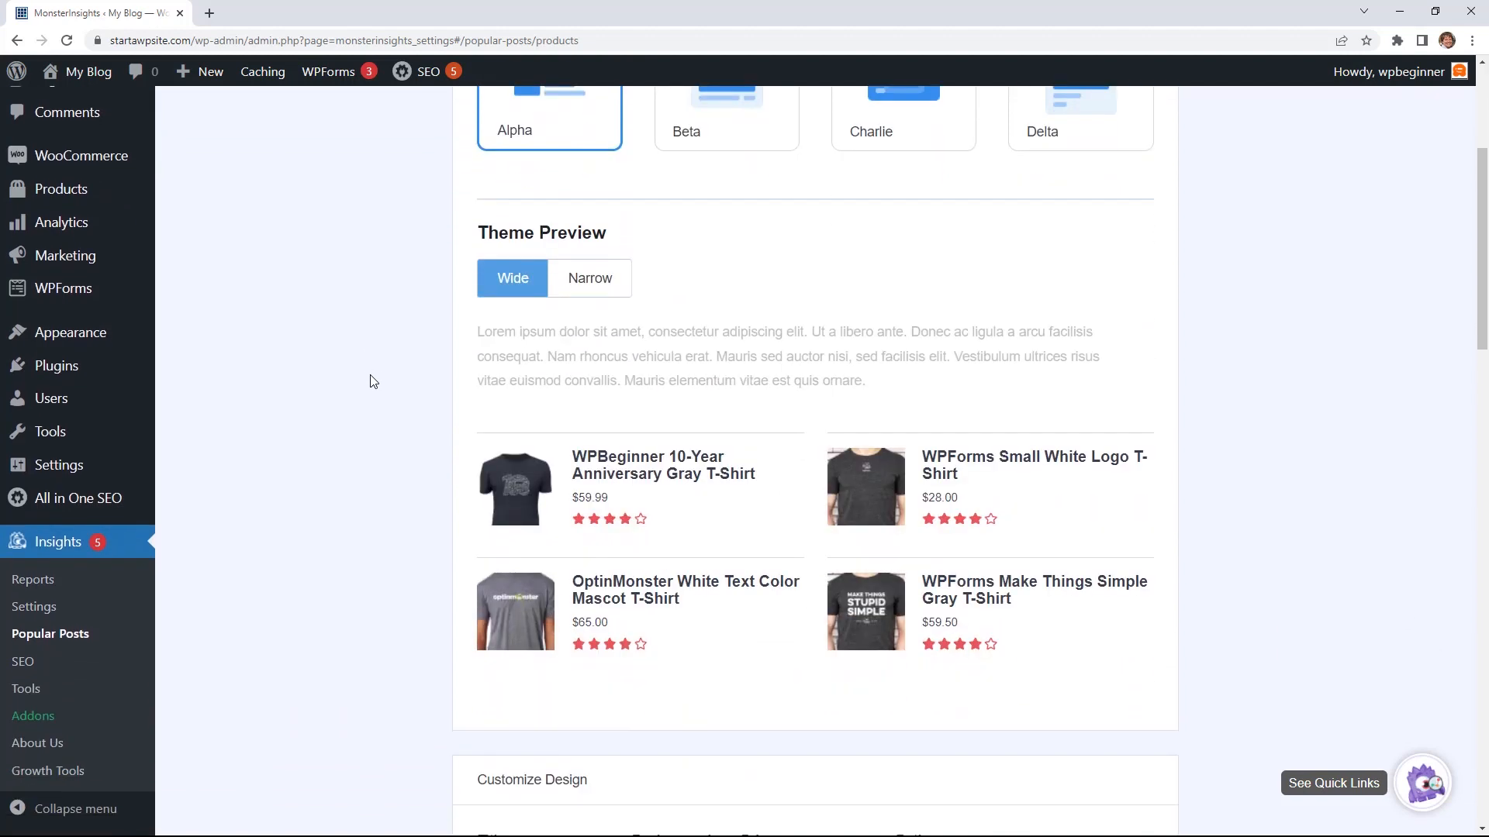
{"action": "mouse_move", "coordinate": [377, 376]}
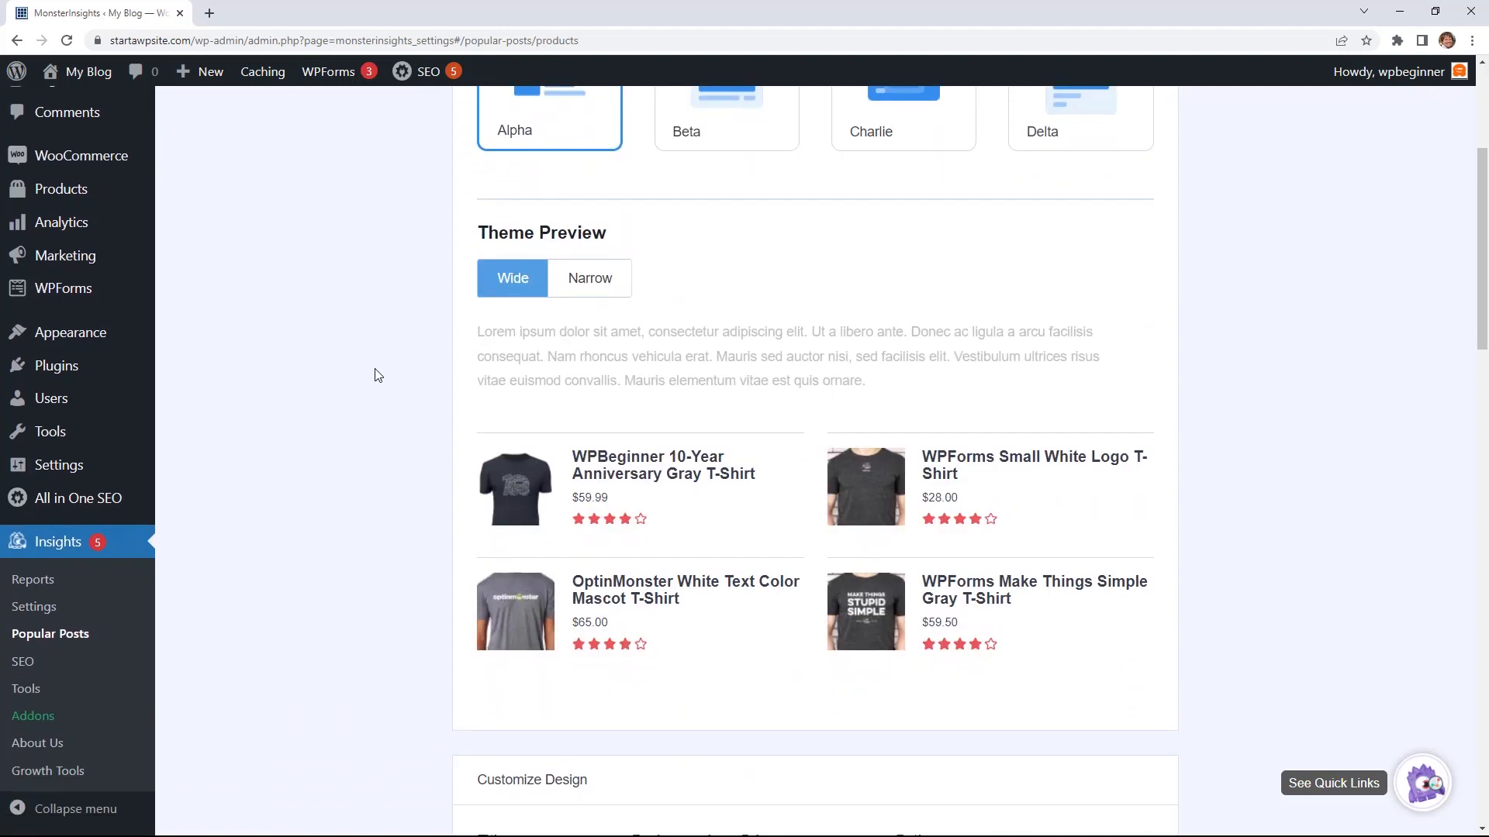
{"action": "left_click", "coordinate": [726, 109]}
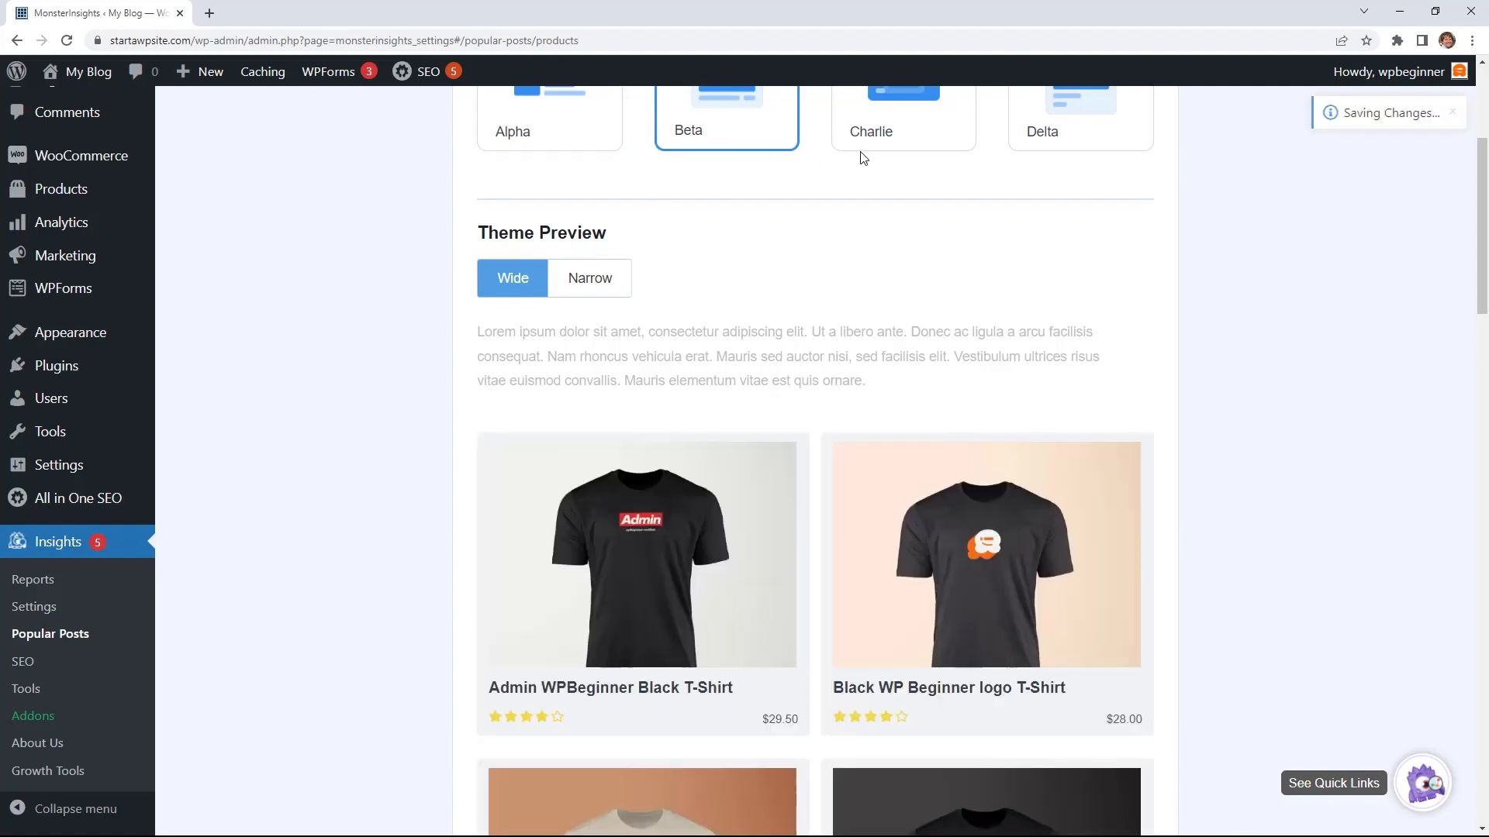
{"action": "left_click", "coordinate": [1080, 104]}
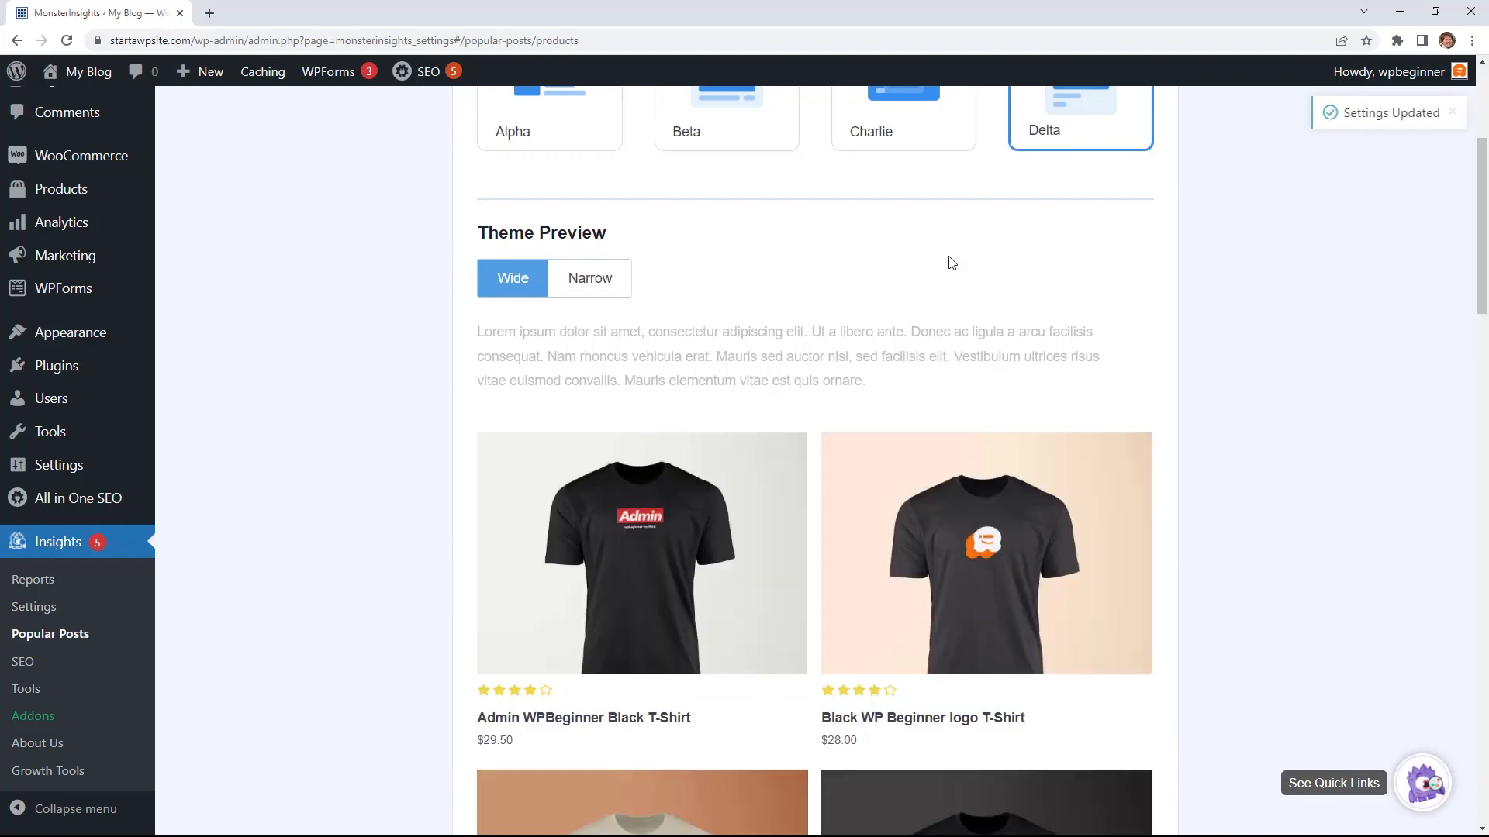
{"action": "scroll", "scroll_direction": "down", "scroll_amount": 3}
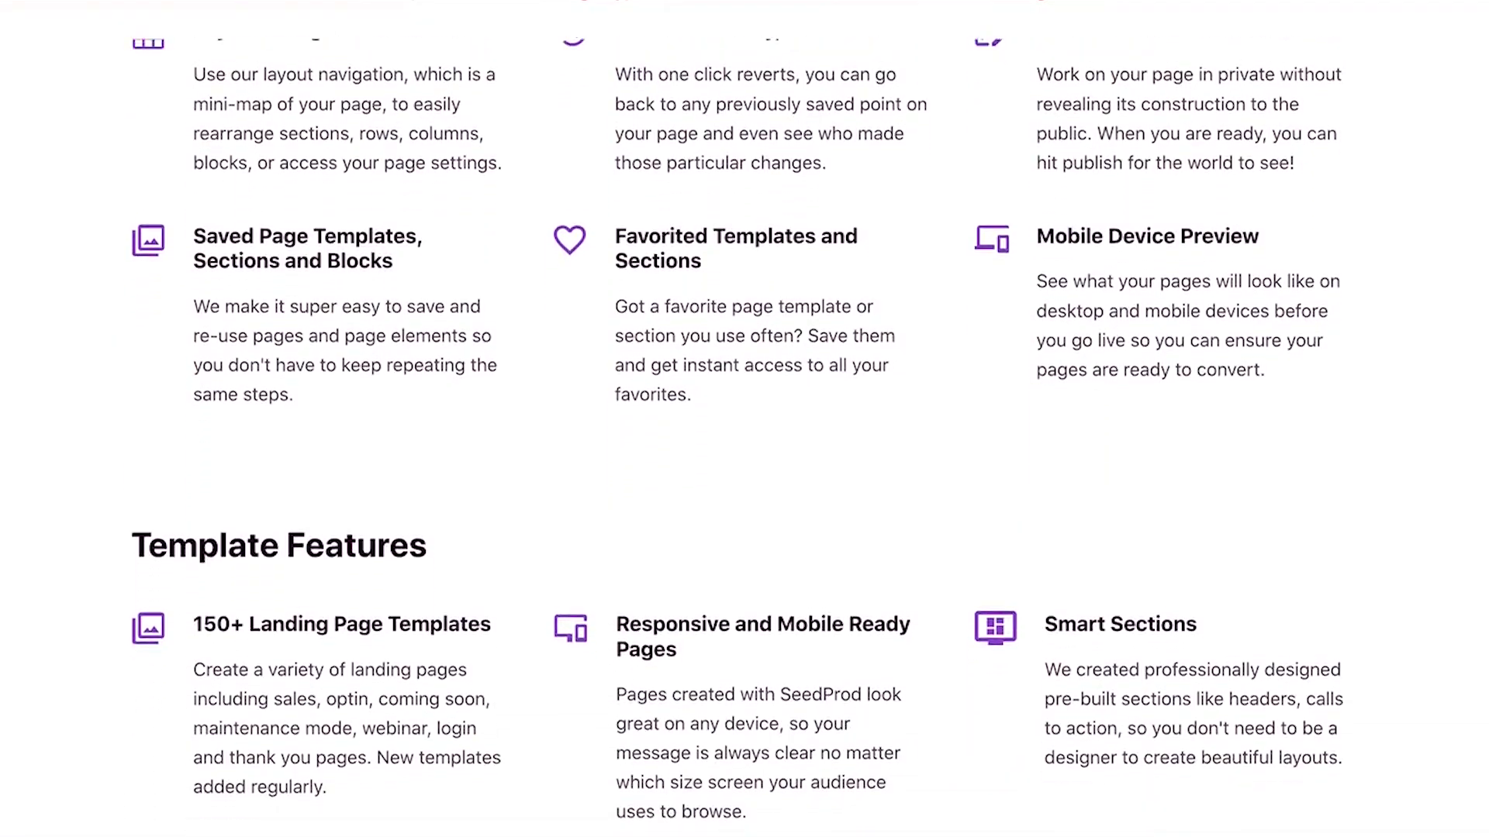
- Scroll the SeedProd features page to the Basic, Plus, Pro and Elite pricing table
{"action": "scroll", "scroll_direction": "down", "scroll_amount": 3}
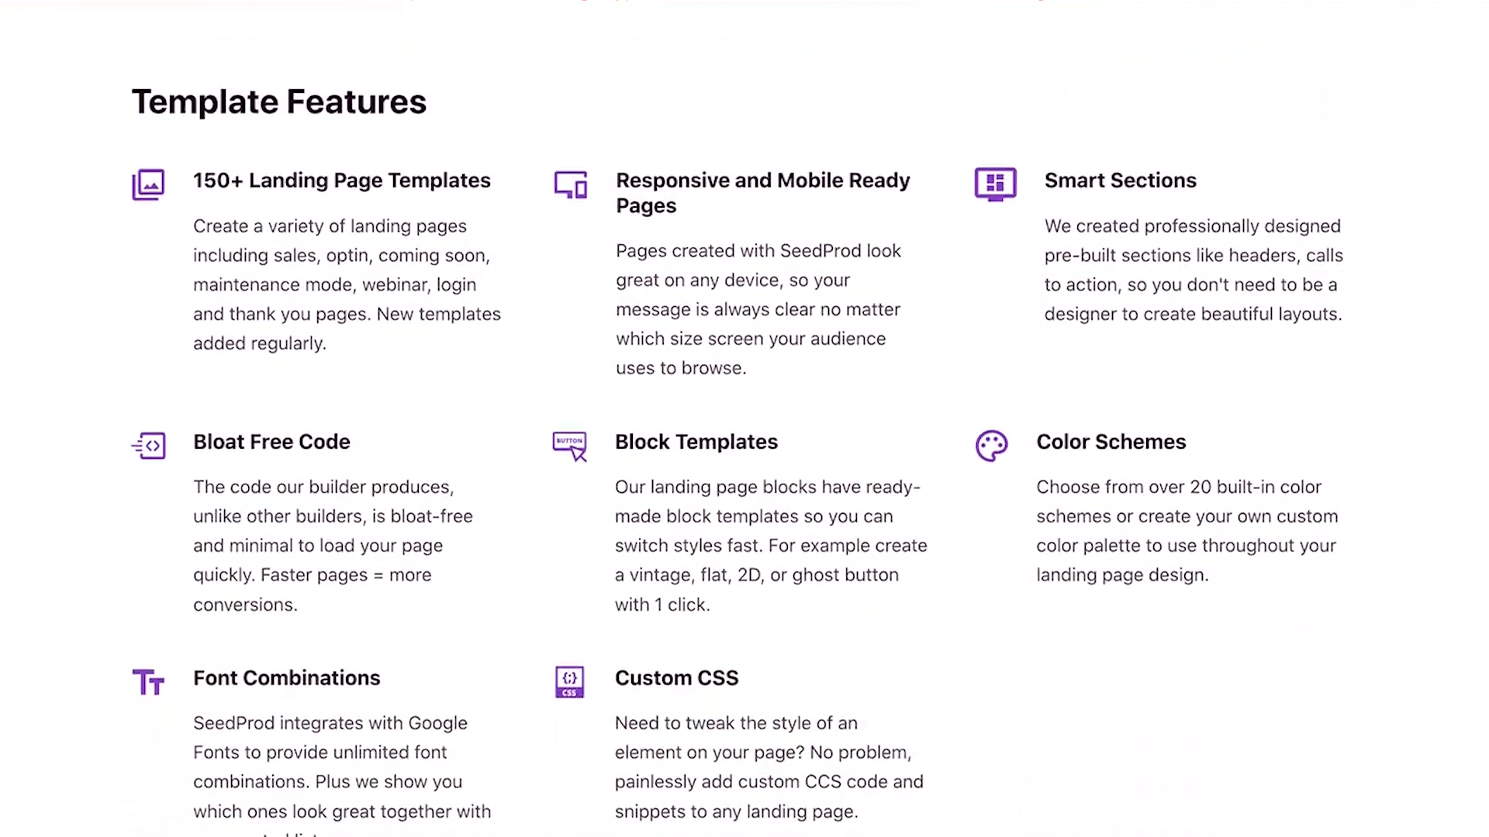
{"action": "scroll", "scroll_direction": "down", "scroll_amount": 3}
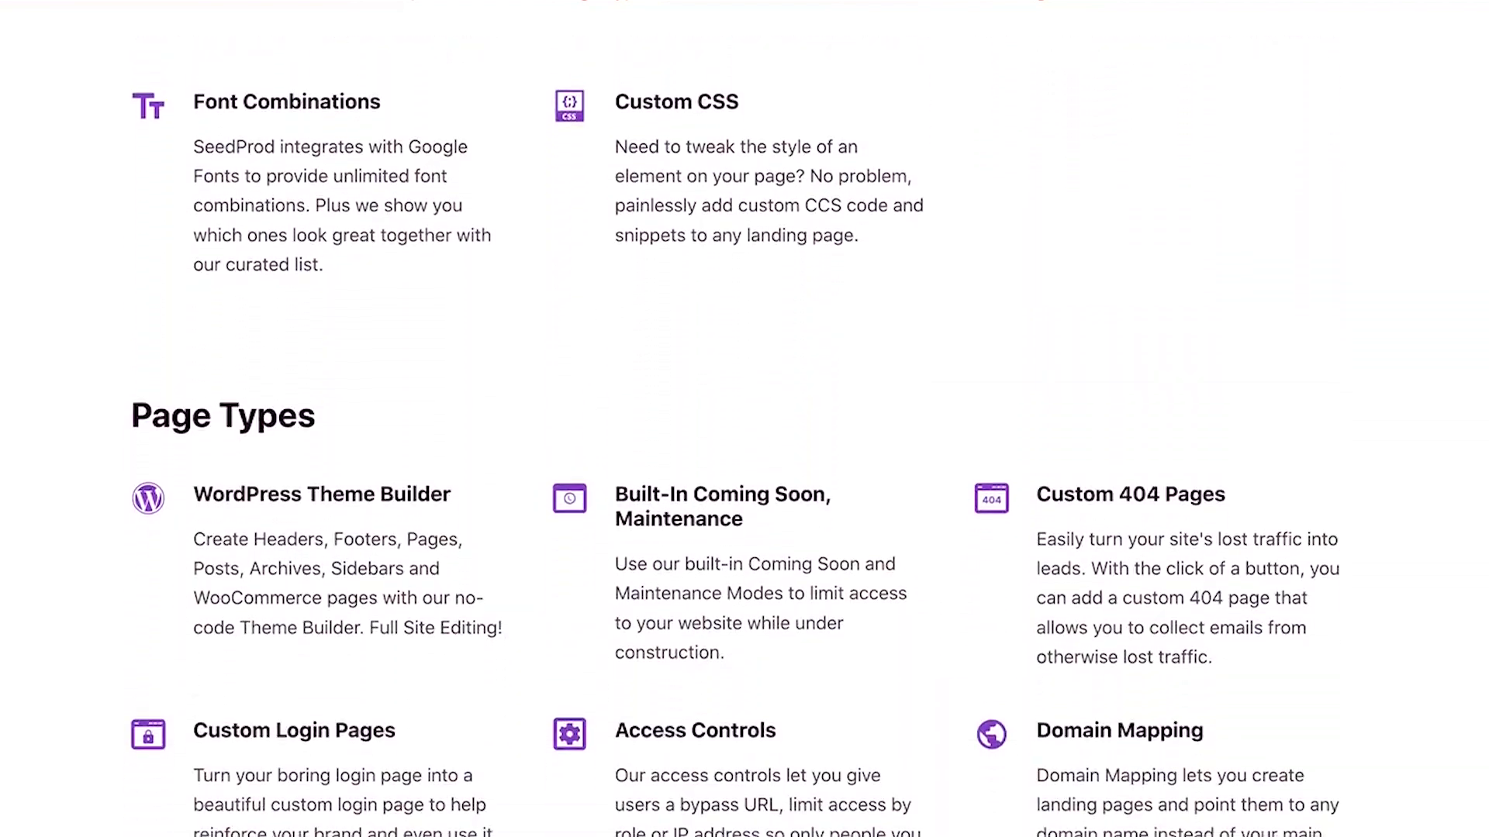
{"action": "scroll", "scroll_direction": "down", "scroll_amount": 3}
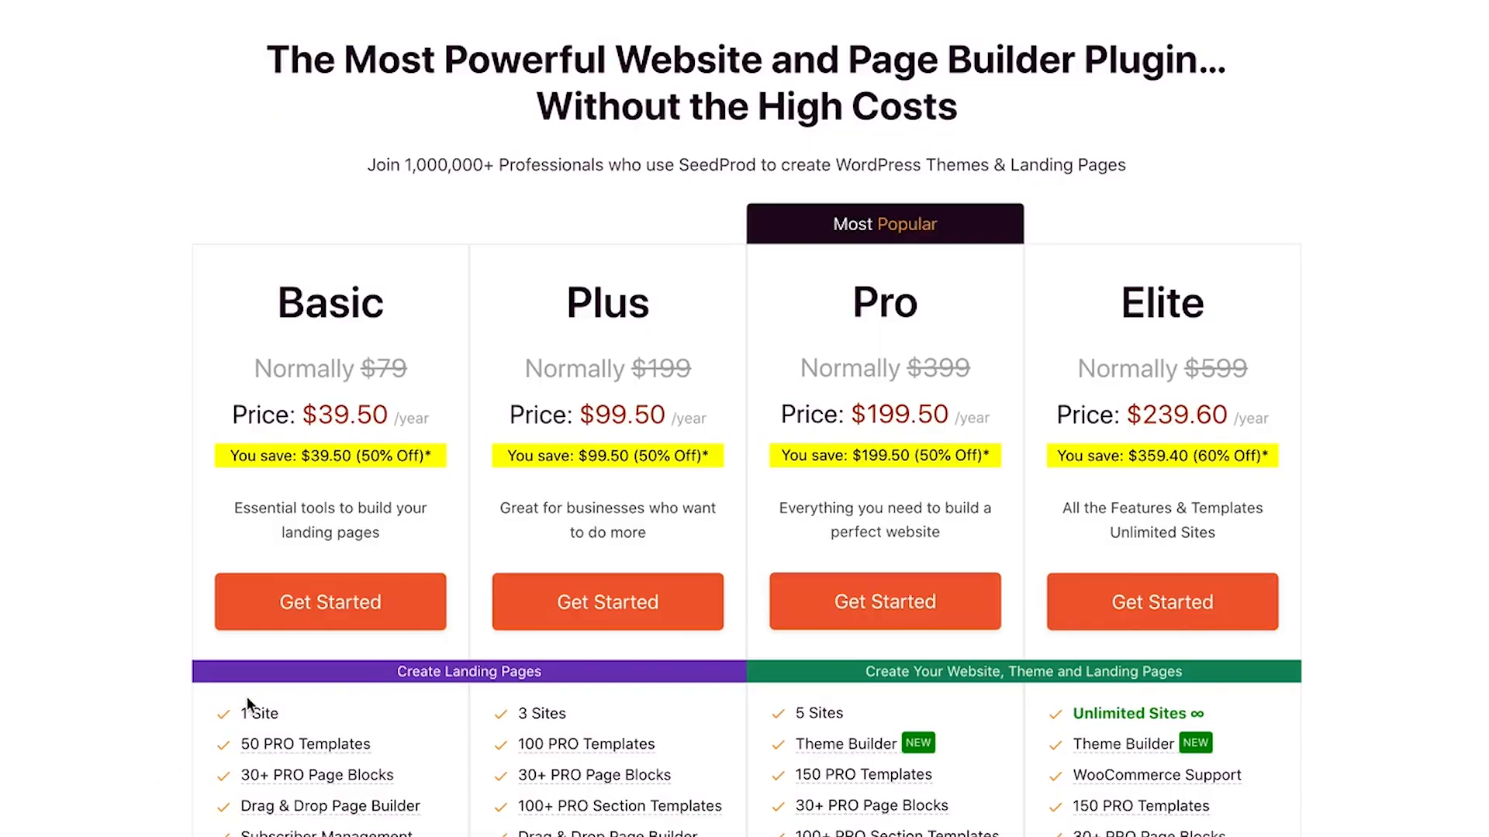
{"action": "mouse_move", "coordinate": [607, 601]}
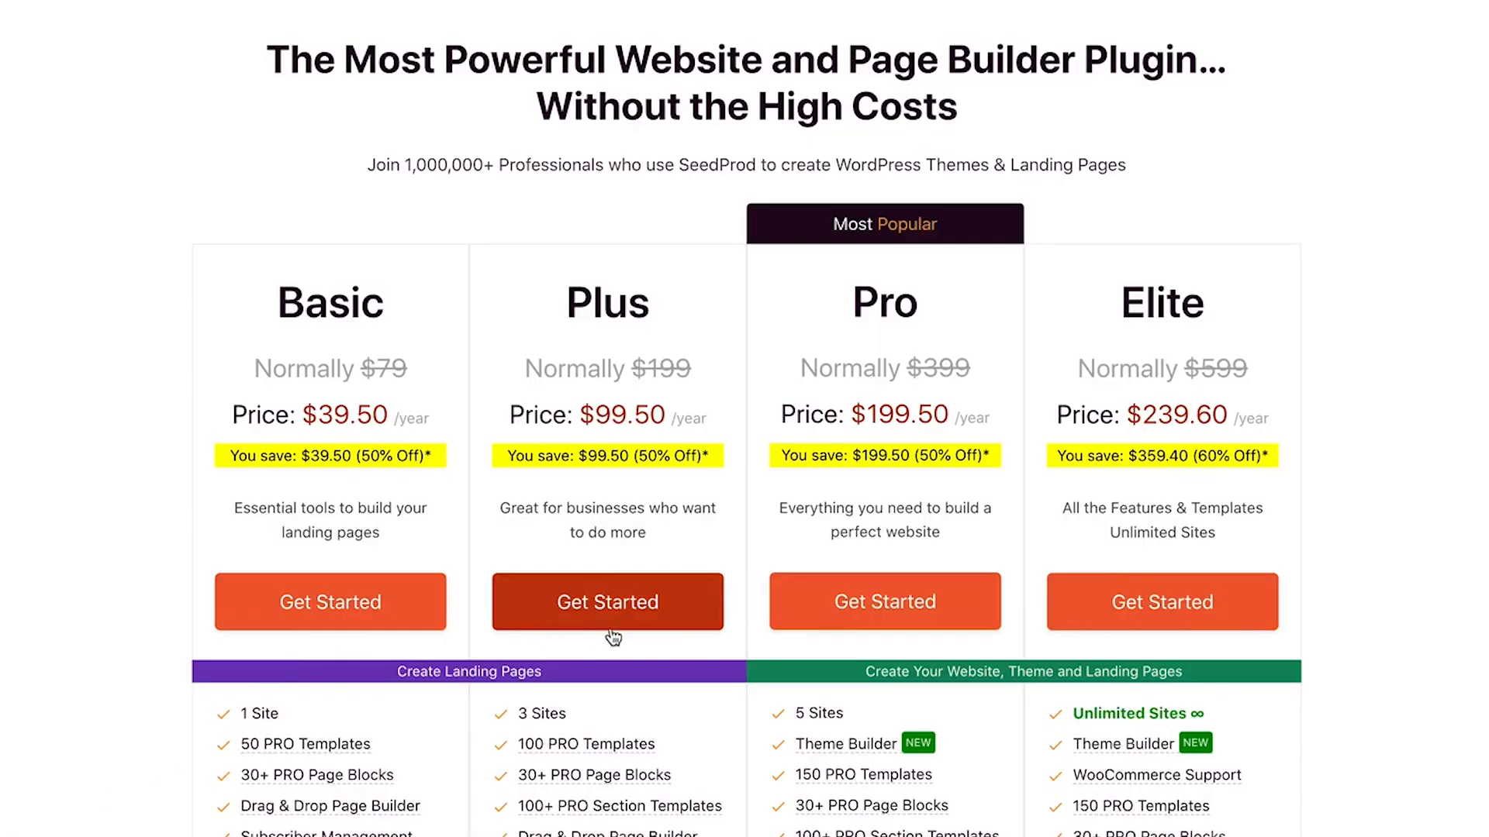
{"action": "mouse_move", "coordinate": [884, 601]}
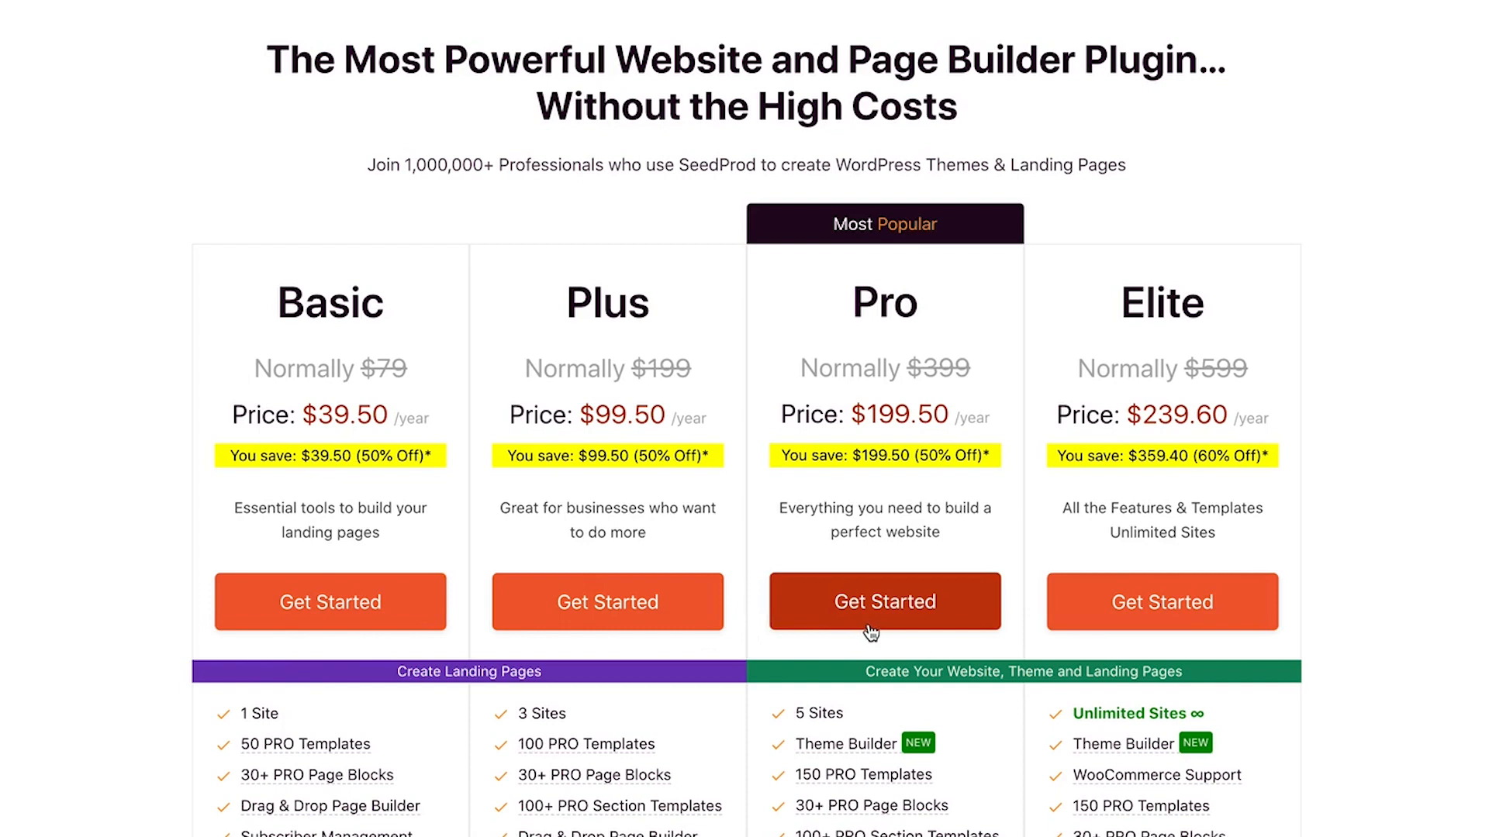
{"action": "scroll", "scroll_direction": "up", "scroll_amount": 3}
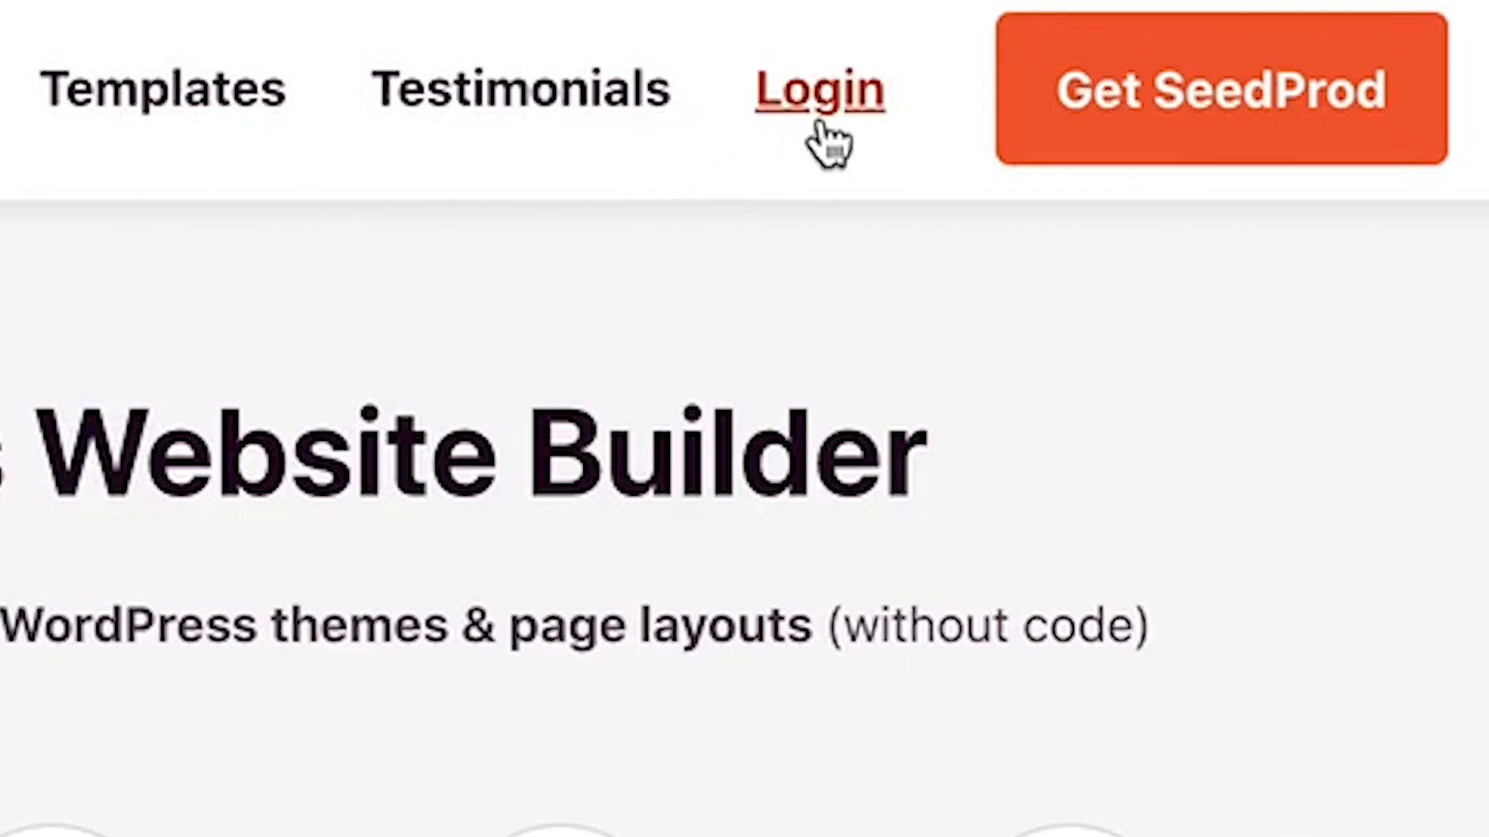
- Log in to the SeedProd account and view its Elite license overview
{"action": "left_click", "coordinate": [820, 89]}
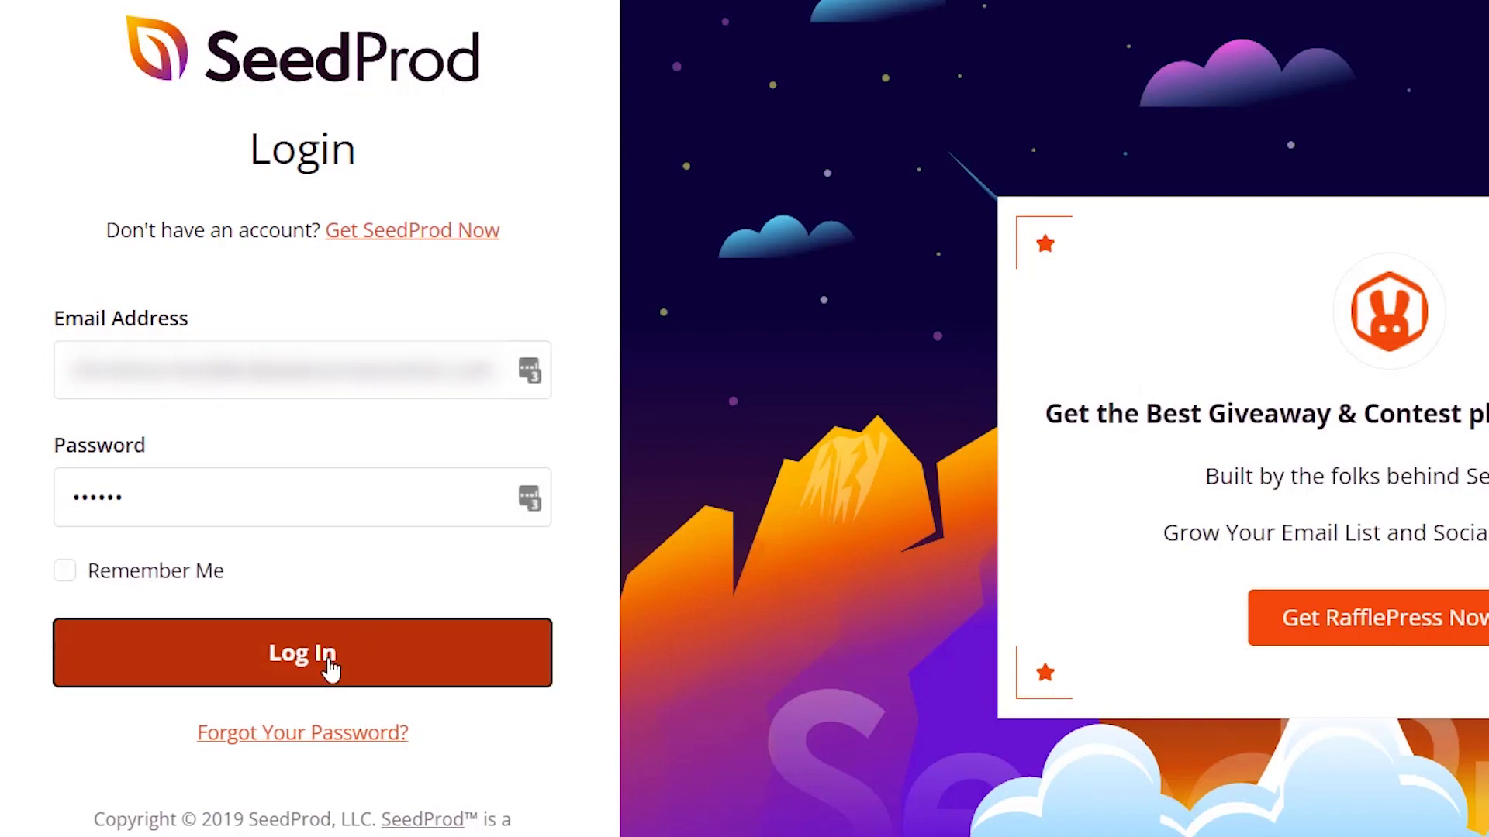
{"action": "left_click", "coordinate": [303, 653]}
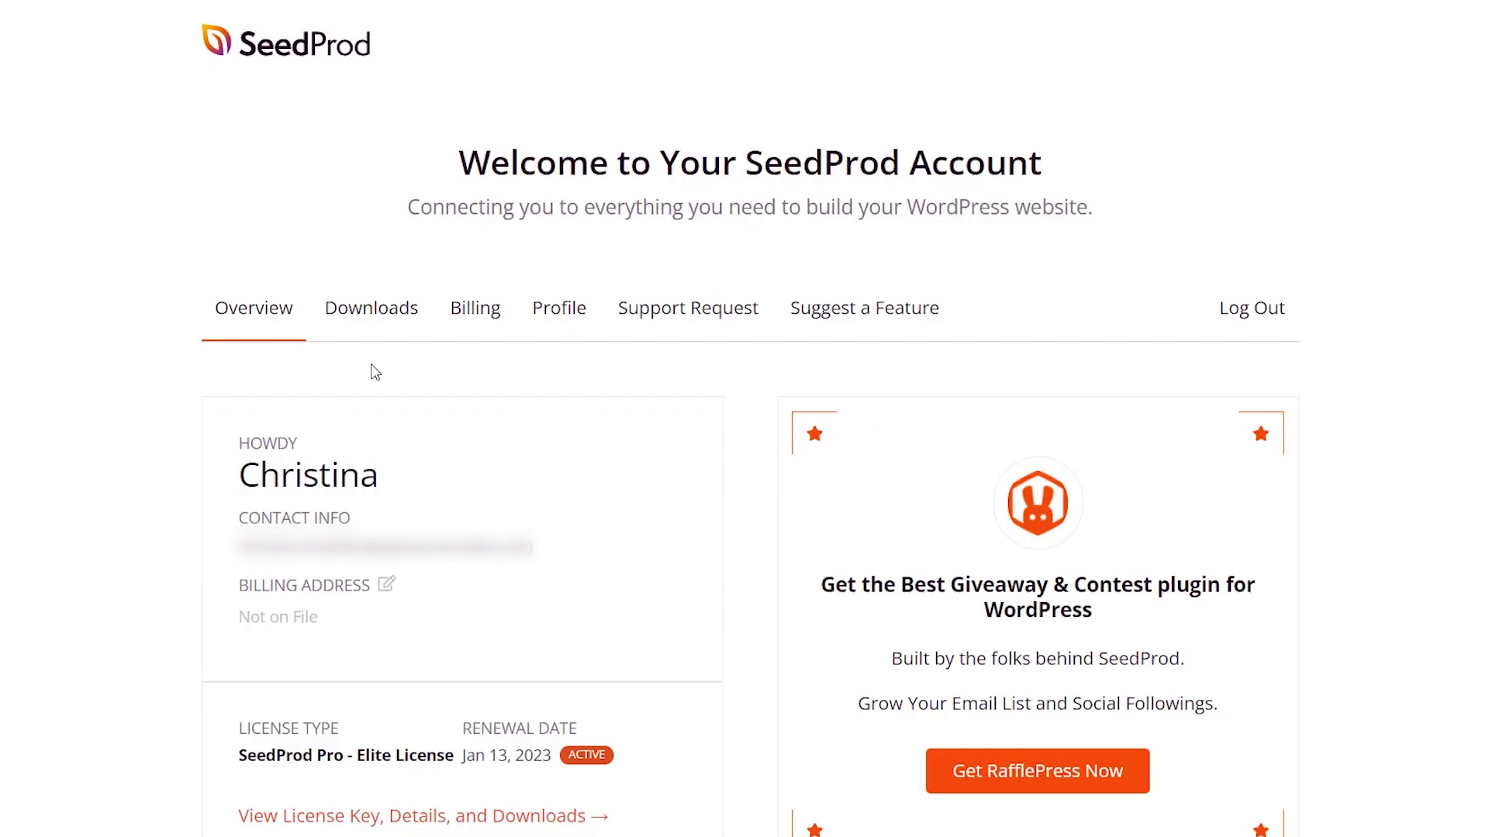
{"action": "left_click", "coordinate": [371, 307]}
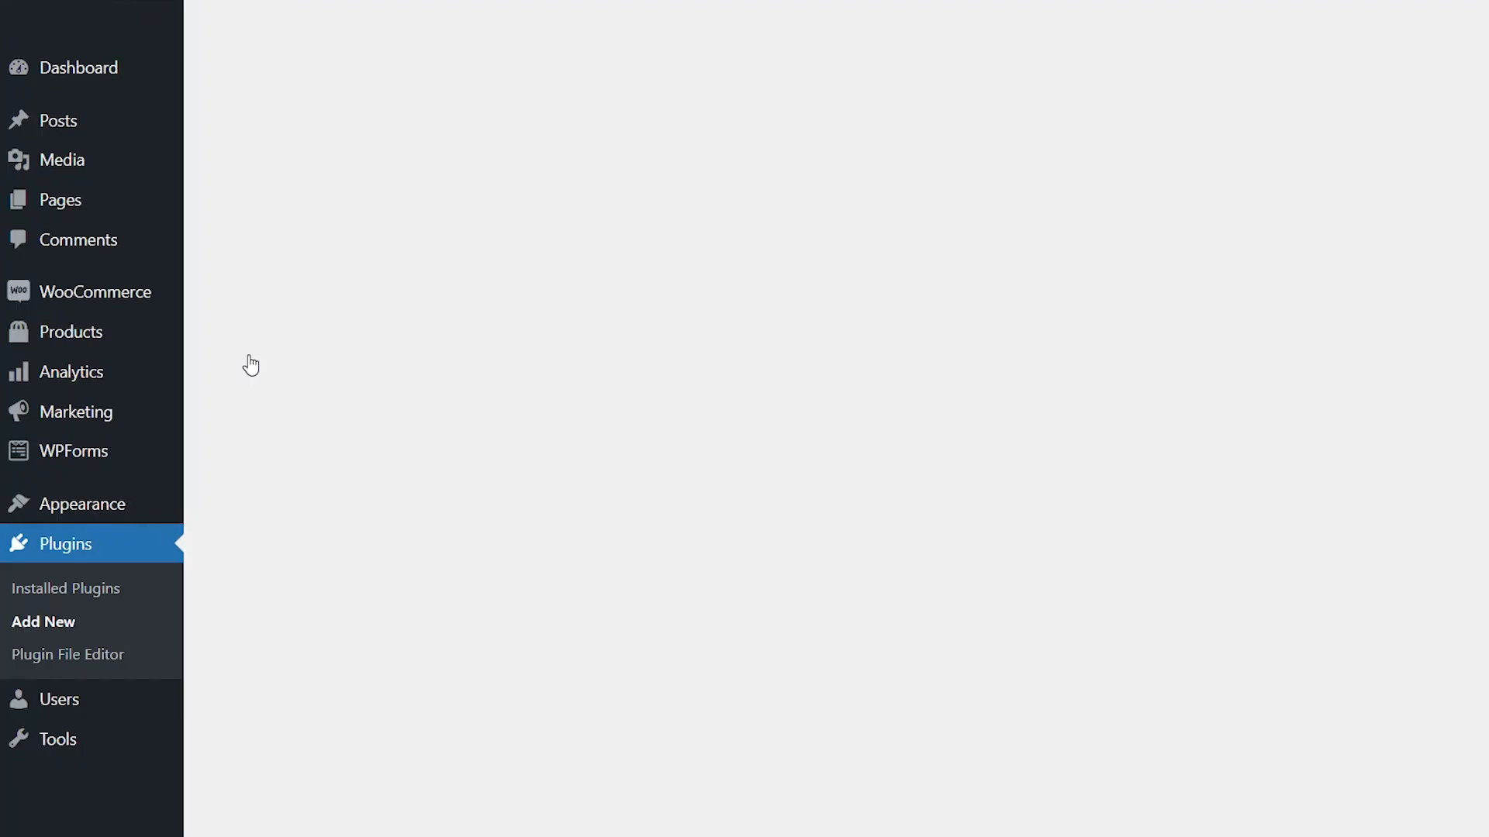
- Upload the SeedProd Pro zip file and install it via Upload Plugin
{"action": "left_click", "coordinate": [43, 622]}
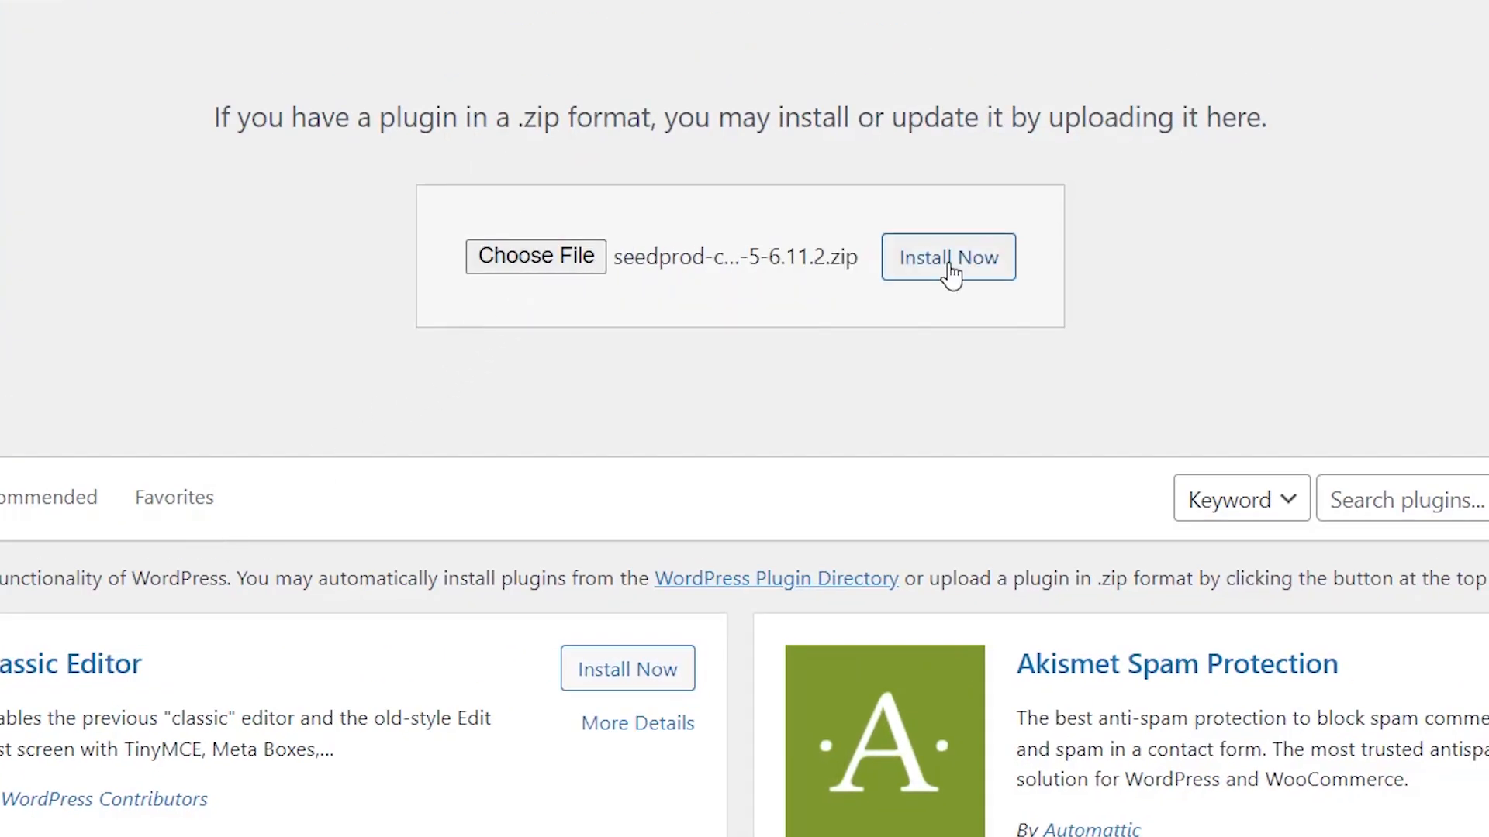
{"action": "left_click", "coordinate": [946, 256]}
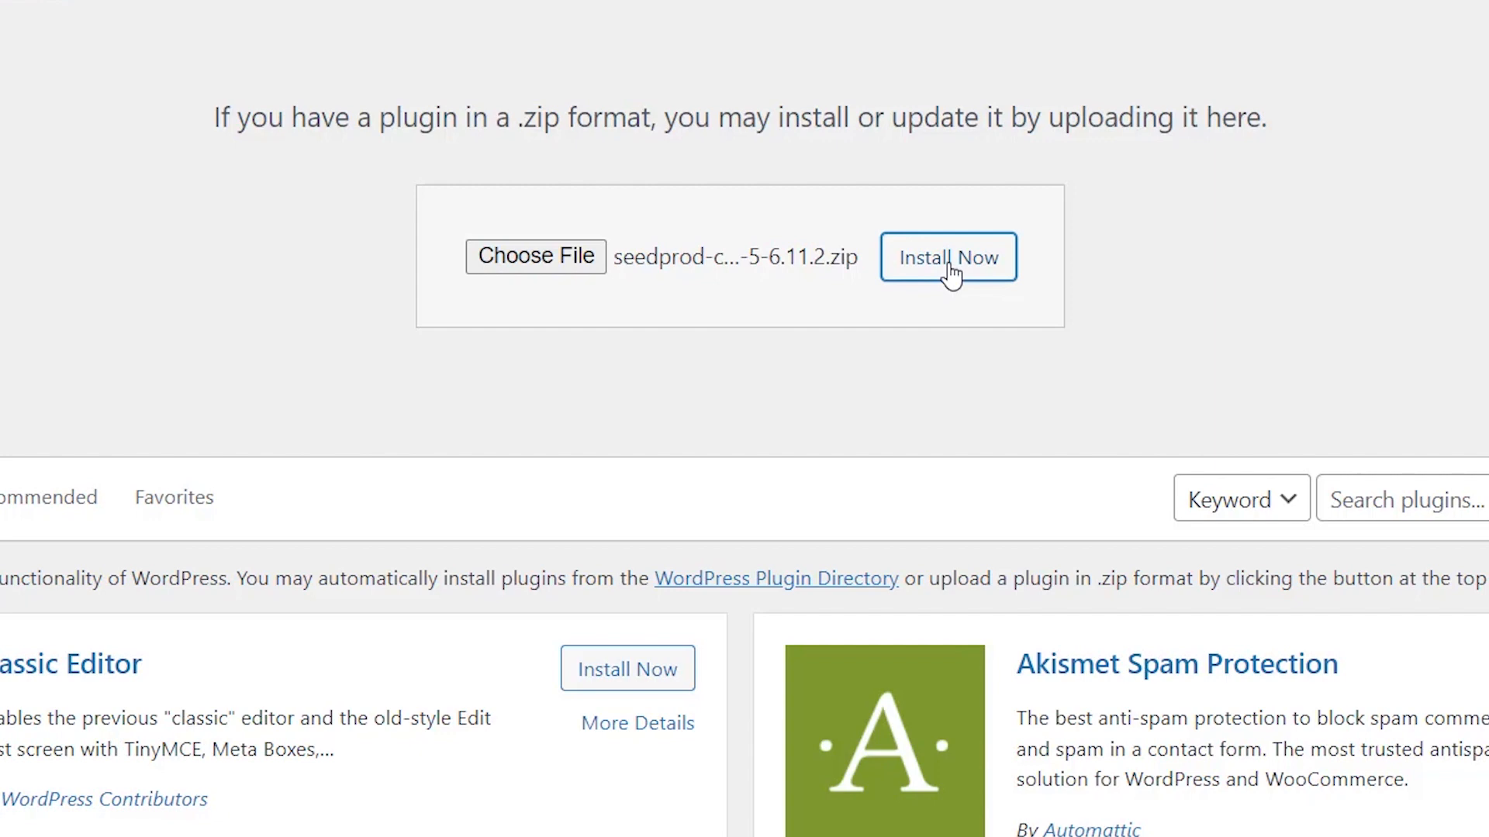
{"action": "left_click", "coordinate": [946, 257]}
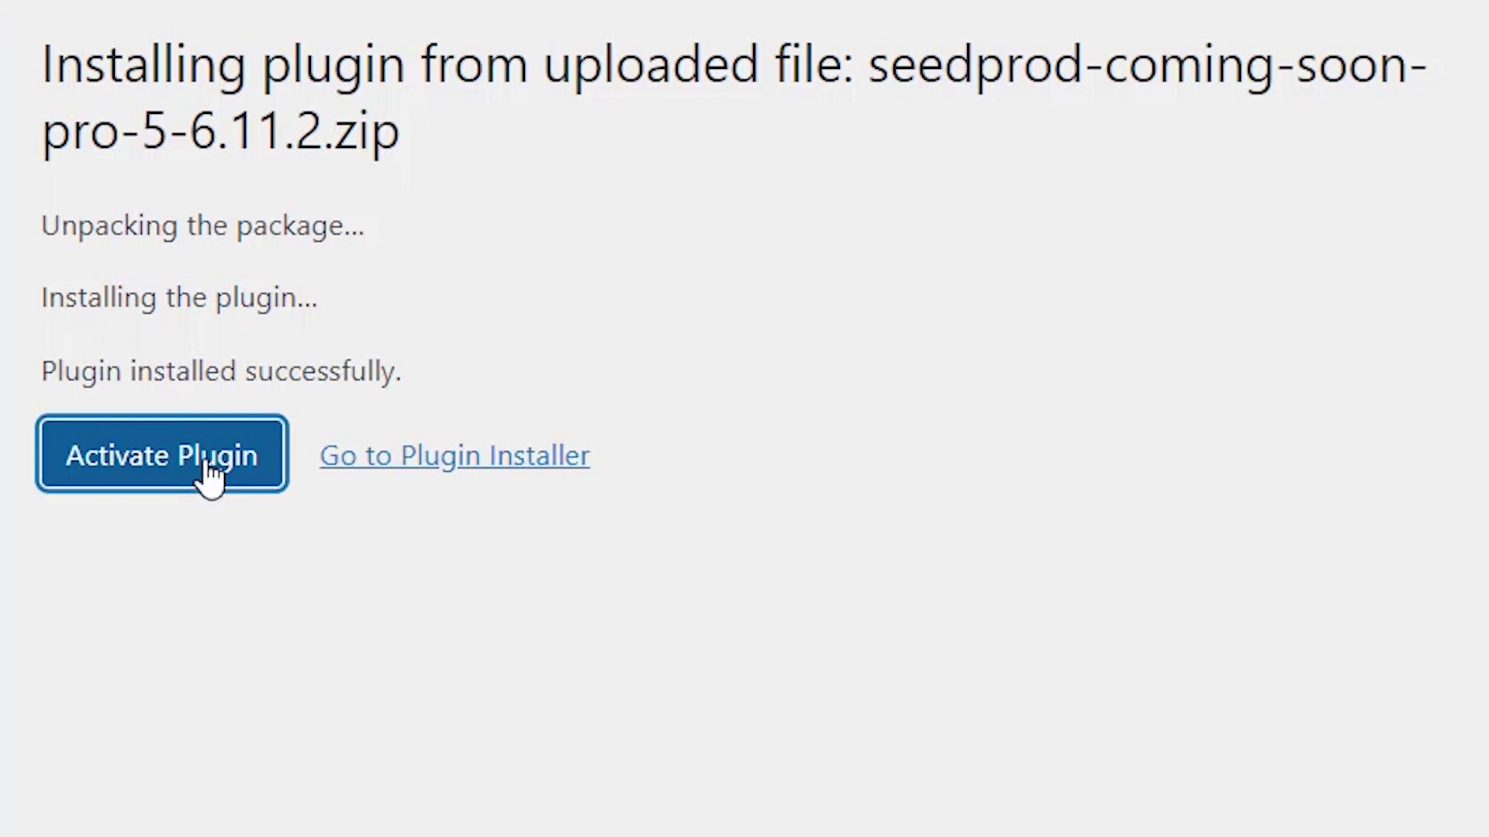
- Activate SeedProd, paste the license key and submit it for verification
{"action": "left_click", "coordinate": [160, 454]}
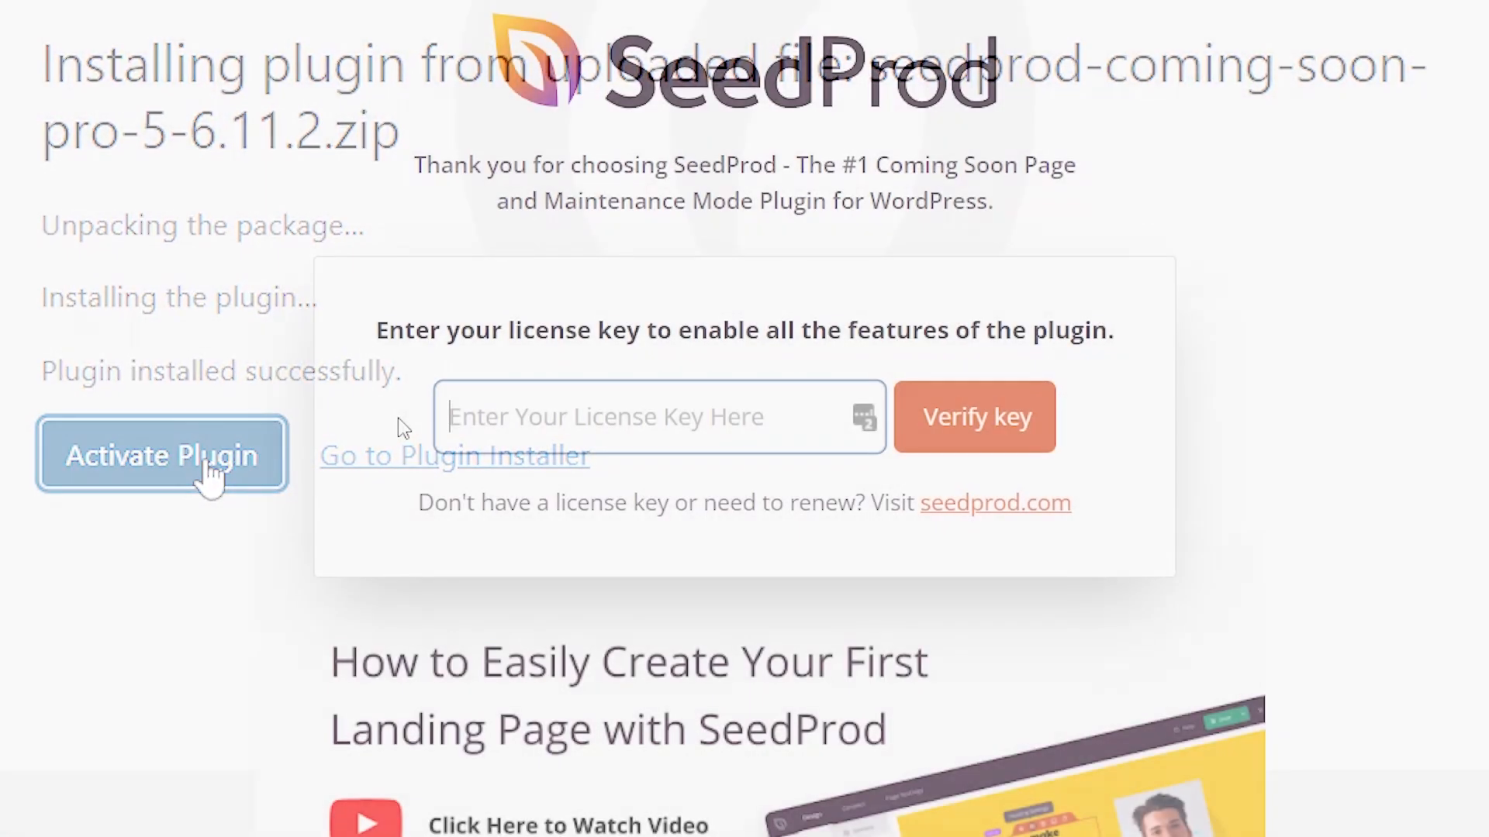
{"action": "right_click", "coordinate": [617, 416]}
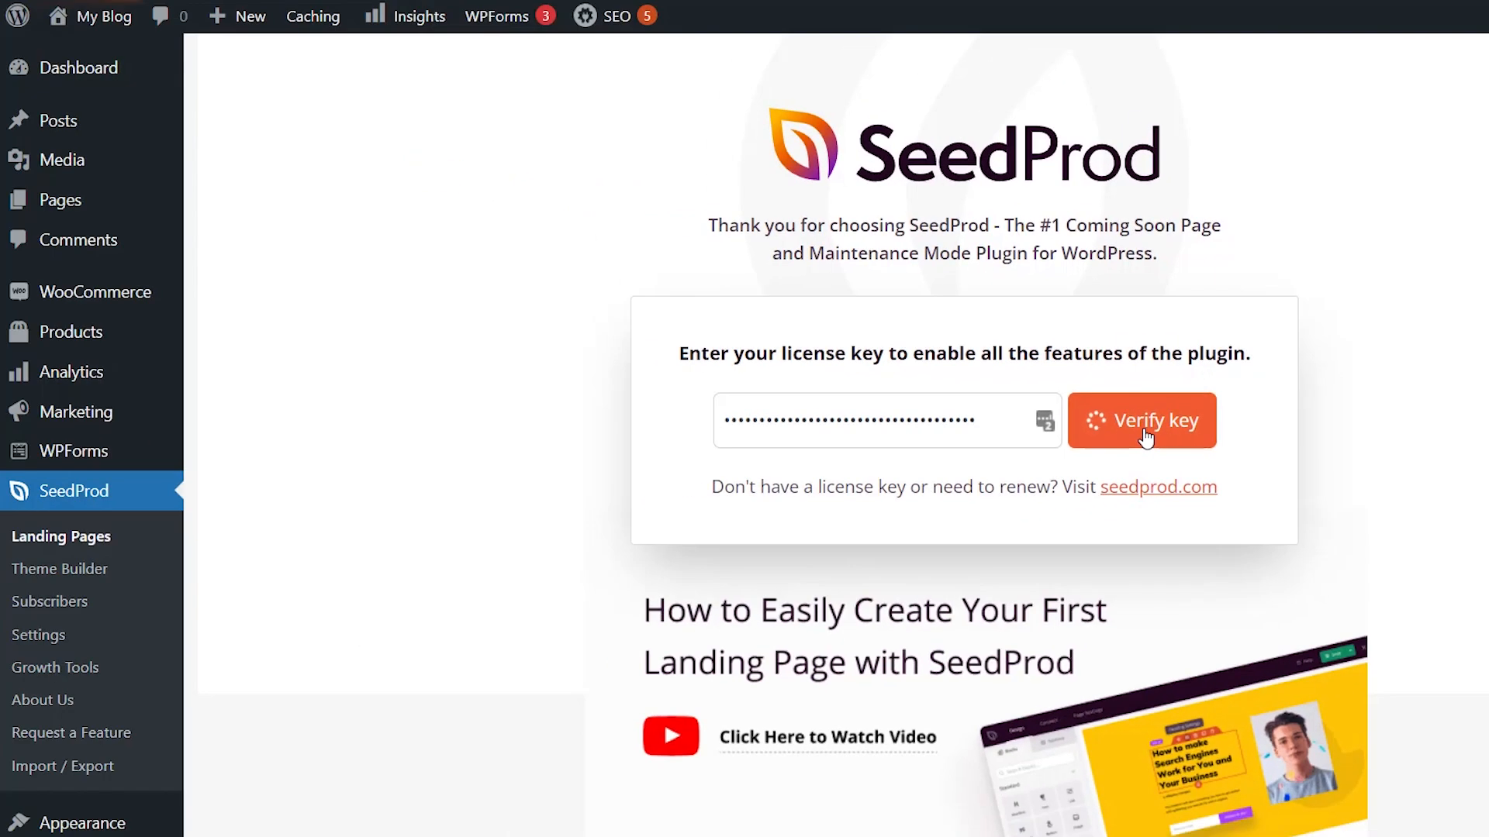
{"action": "scroll", "scroll_direction": "down", "scroll_amount": 3}
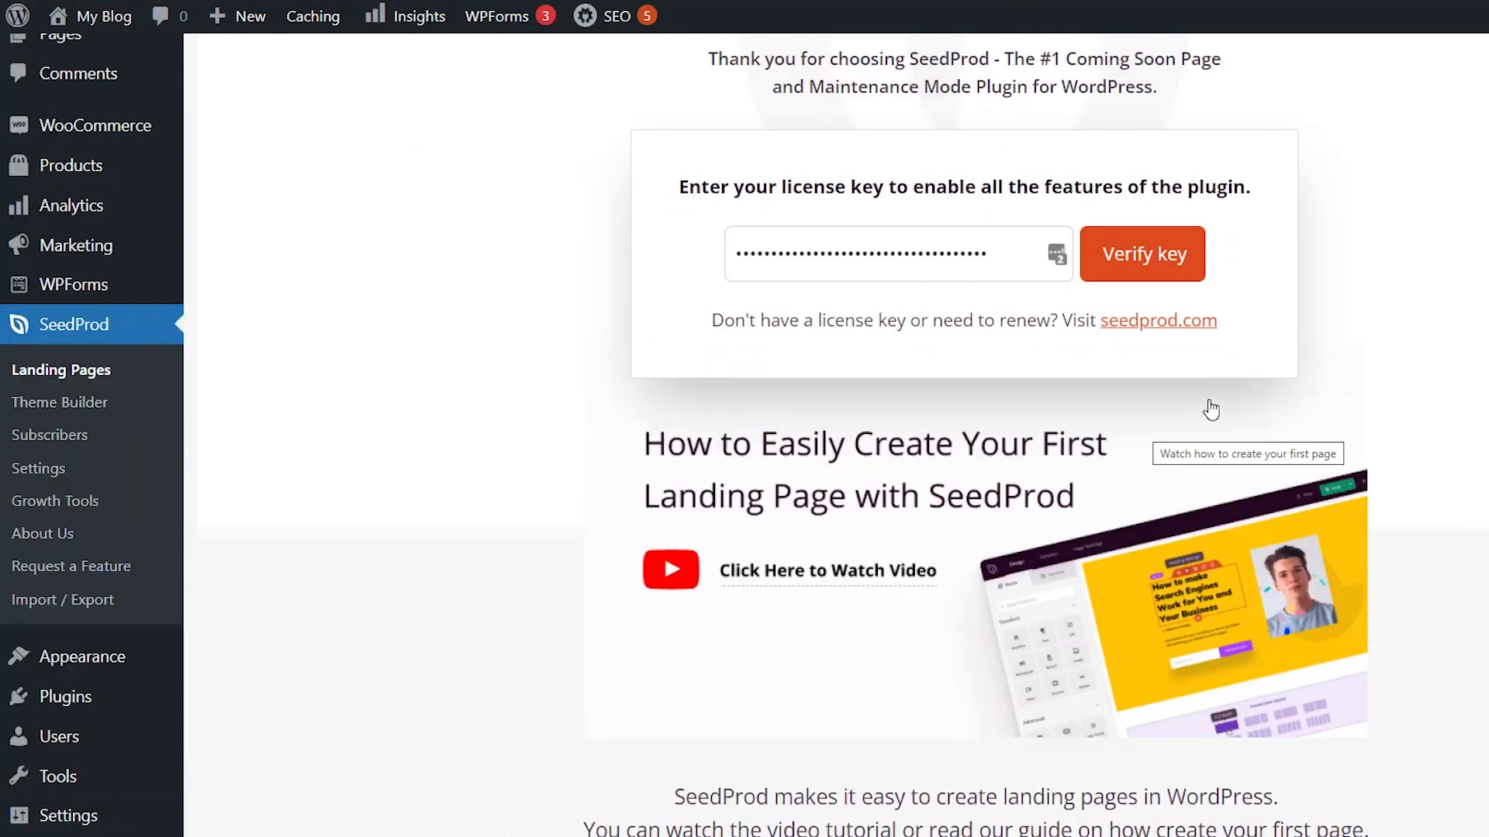
{"action": "left_click", "coordinate": [1141, 252]}
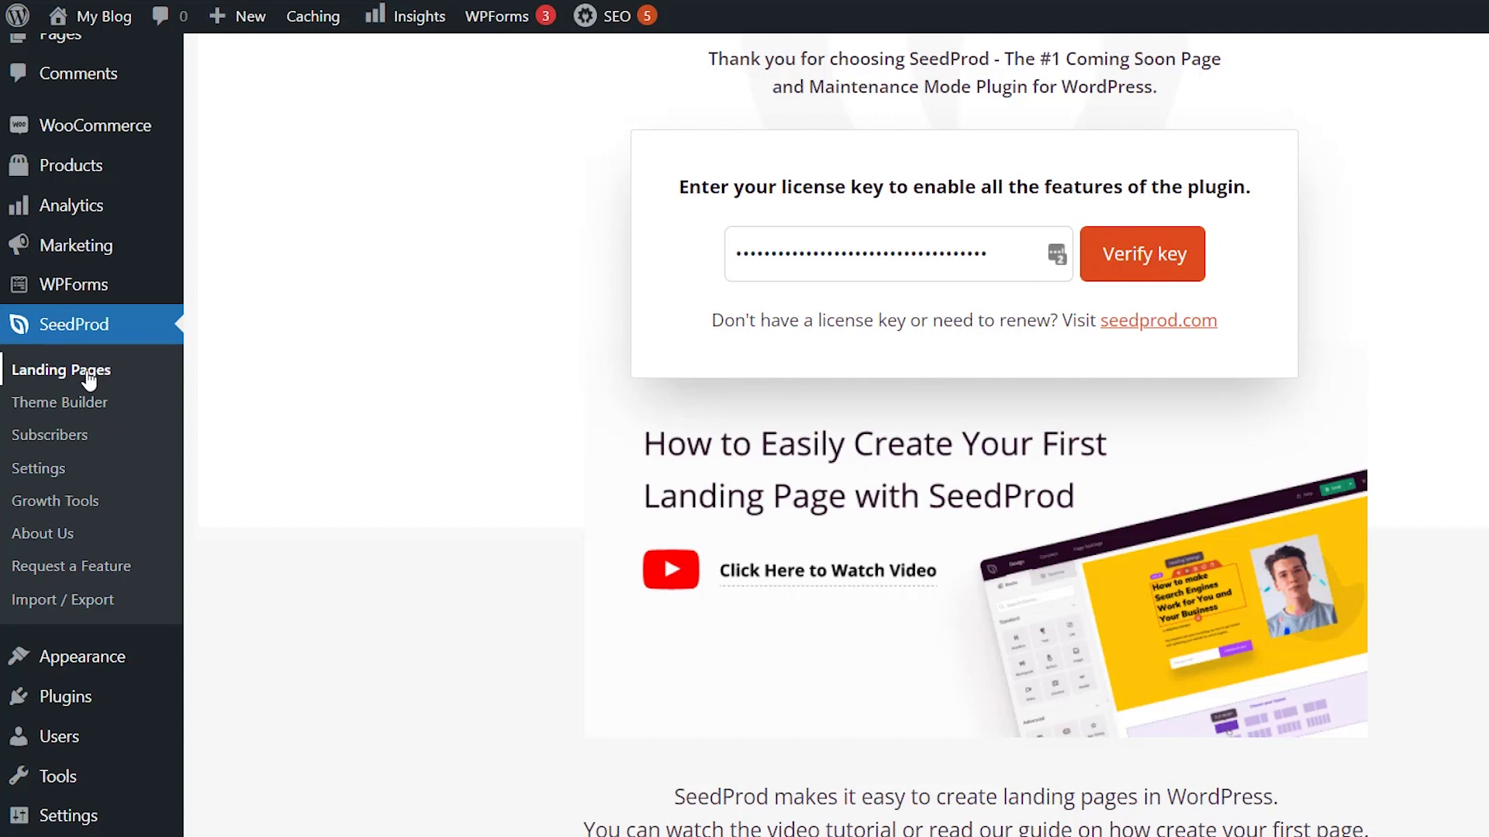
- Start a new SeedProd landing page and filter templates to Thank You pages
{"action": "left_click", "coordinate": [61, 369]}
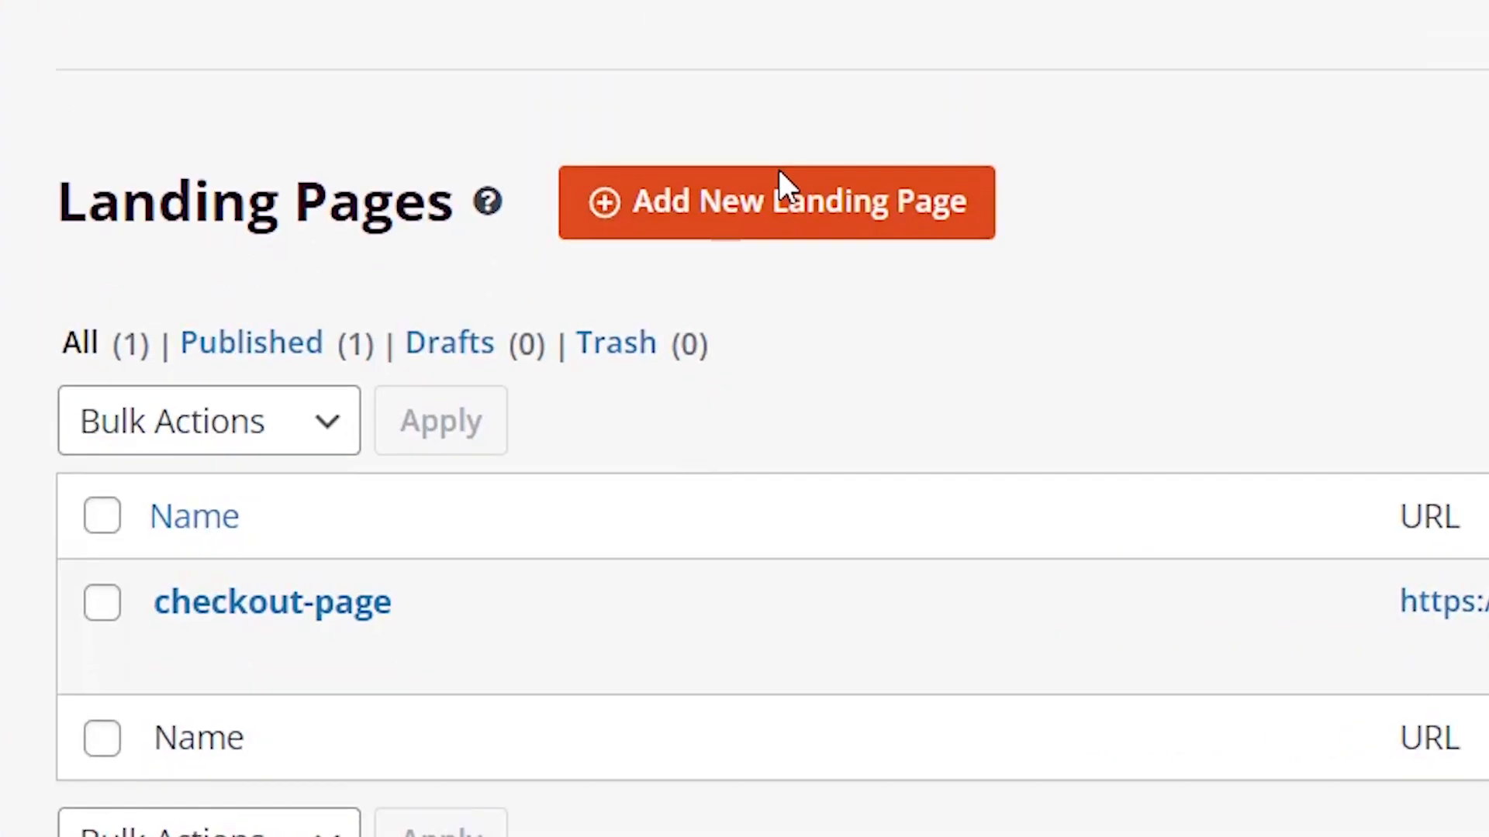
{"action": "left_click", "coordinate": [775, 201]}
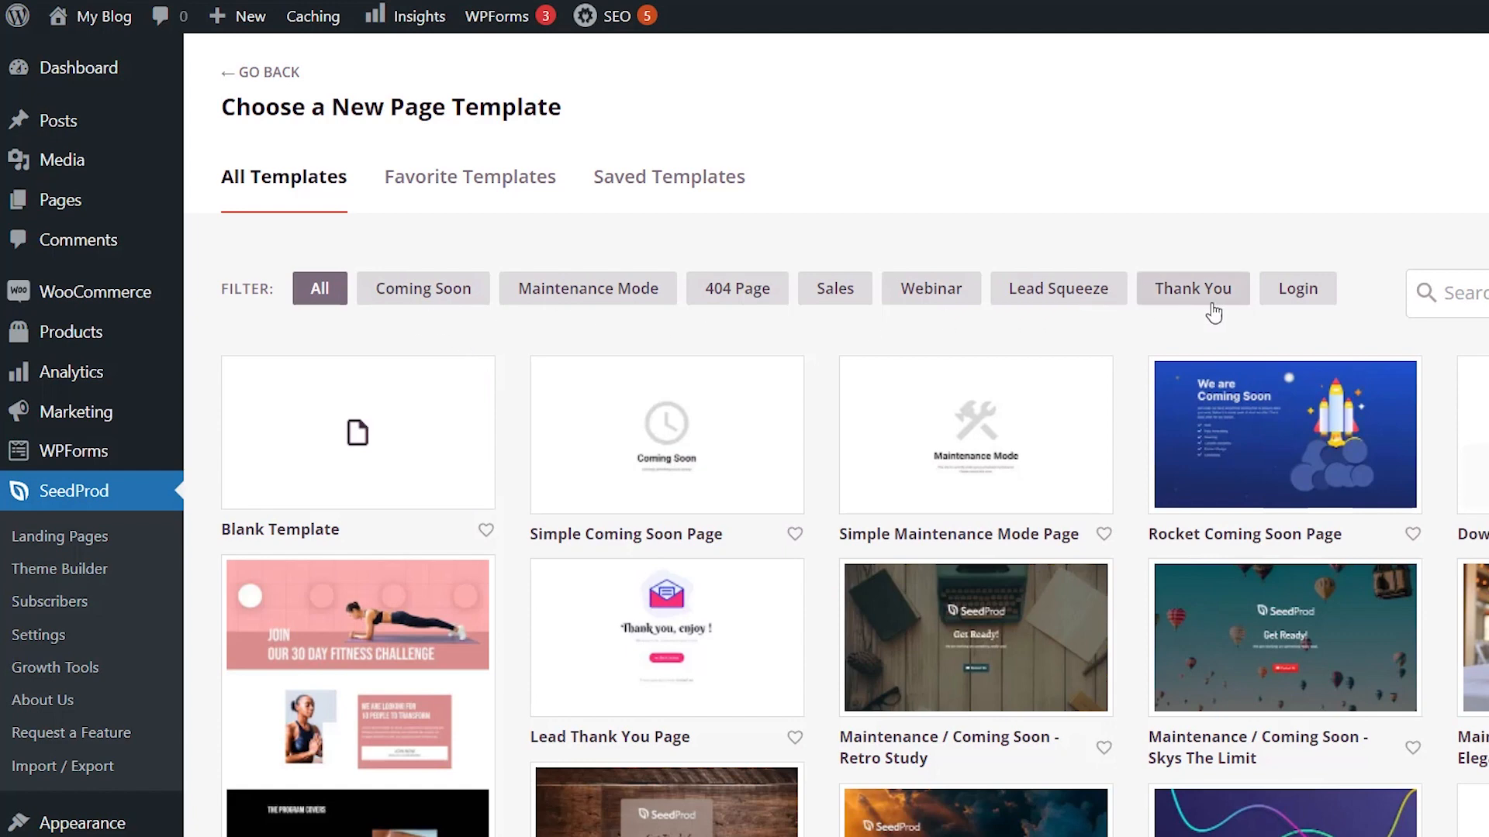
{"action": "left_click", "coordinate": [834, 288]}
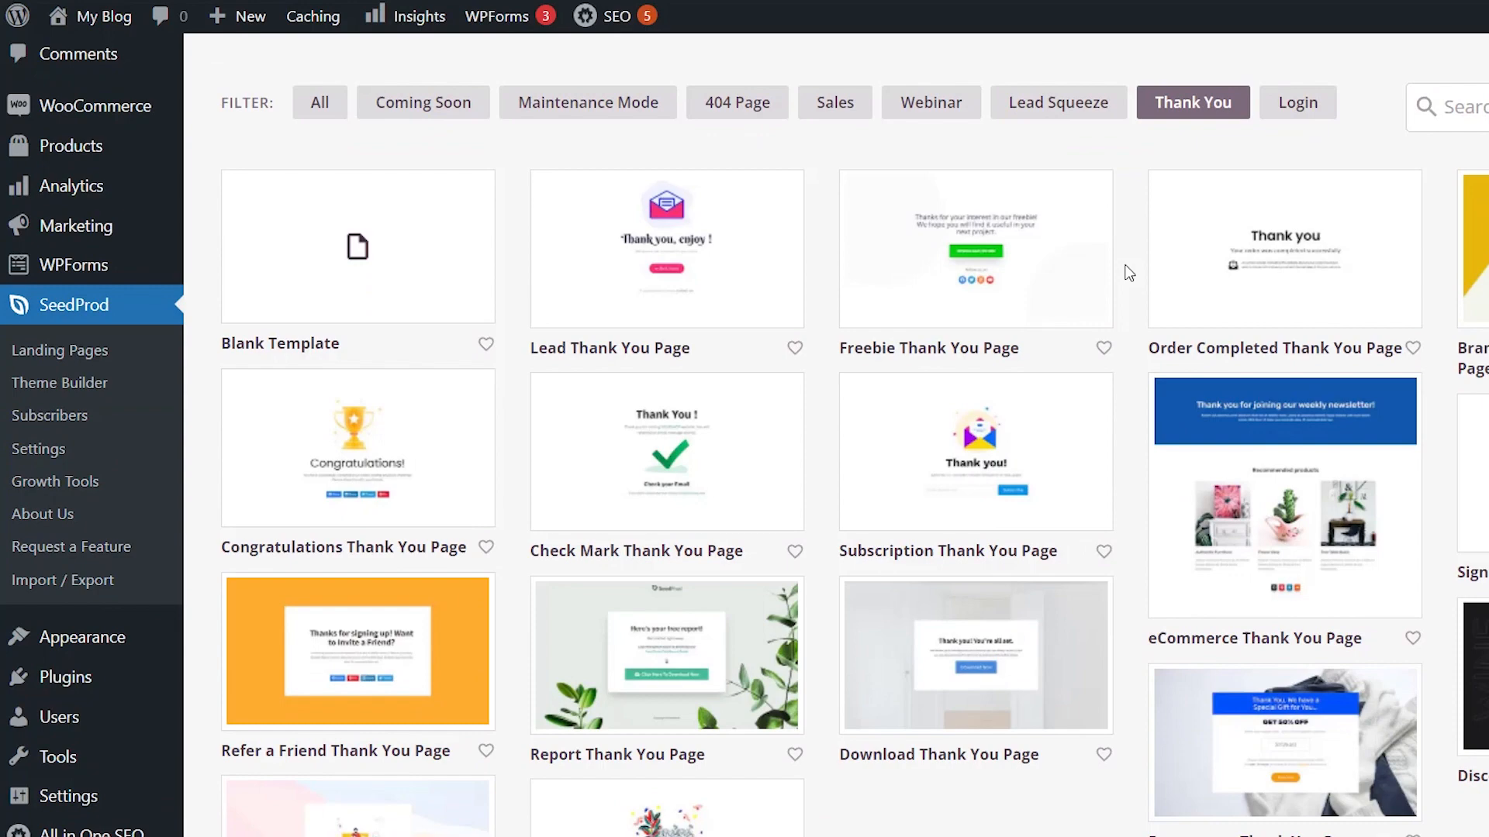
{"action": "scroll", "scroll_direction": "down", "scroll_amount": 3}
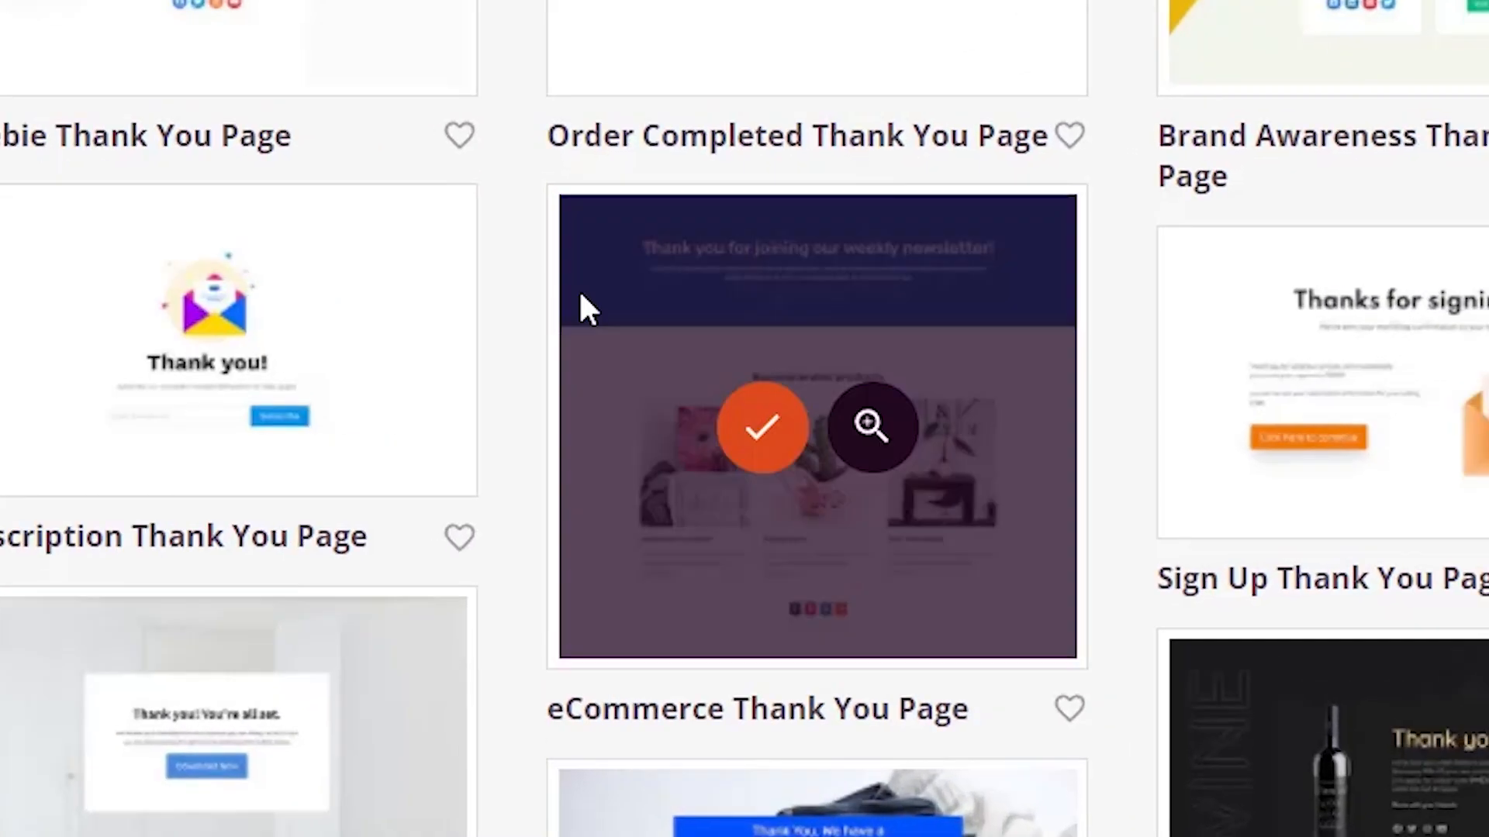
- Create a page named 'Popular Products' from the eCommerce Thank You template and begin editing
{"action": "left_click", "coordinate": [760, 426]}
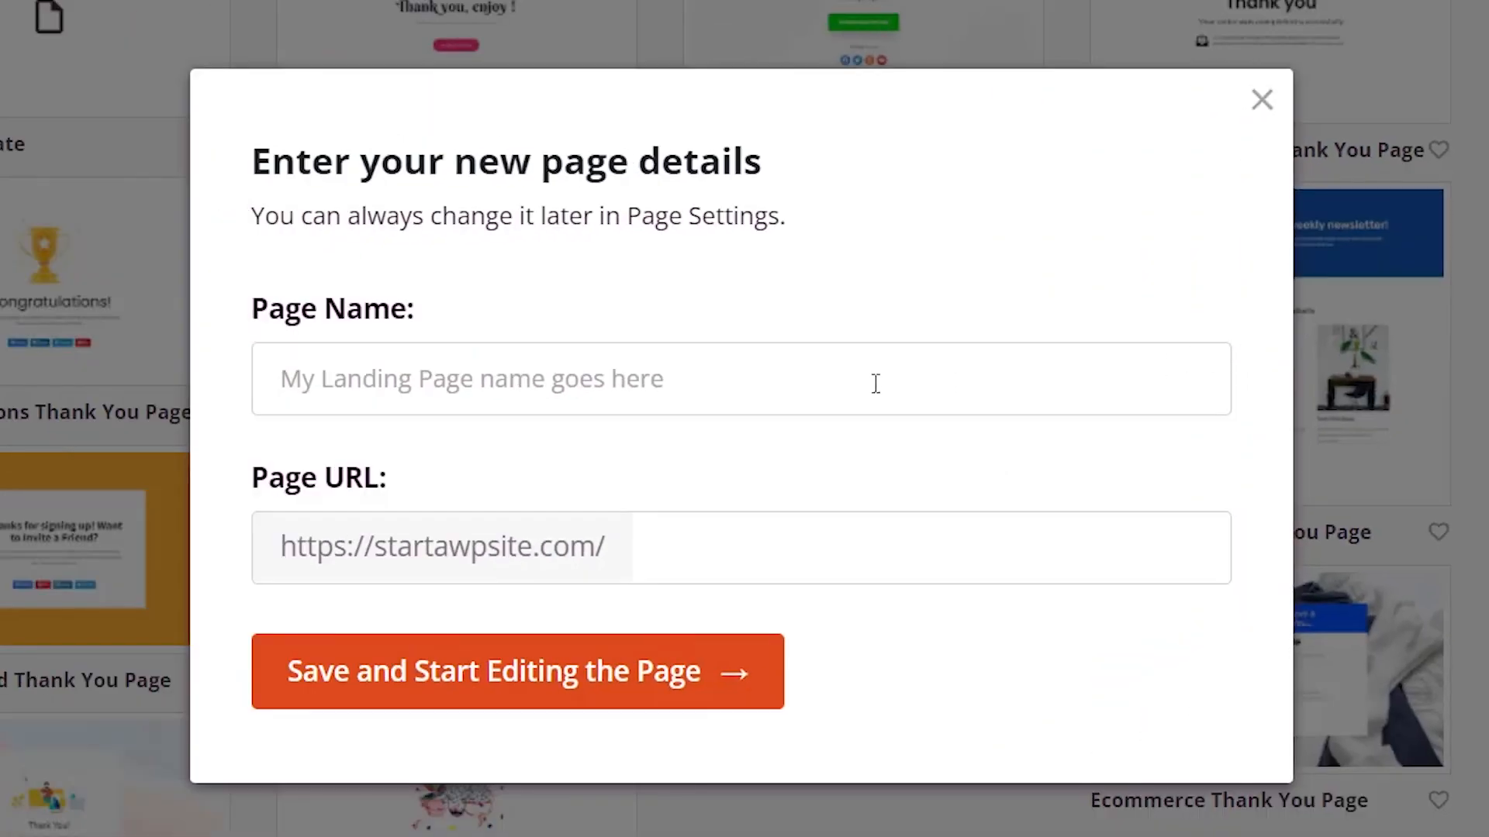
{"action": "type", "text": "Popular Products"}
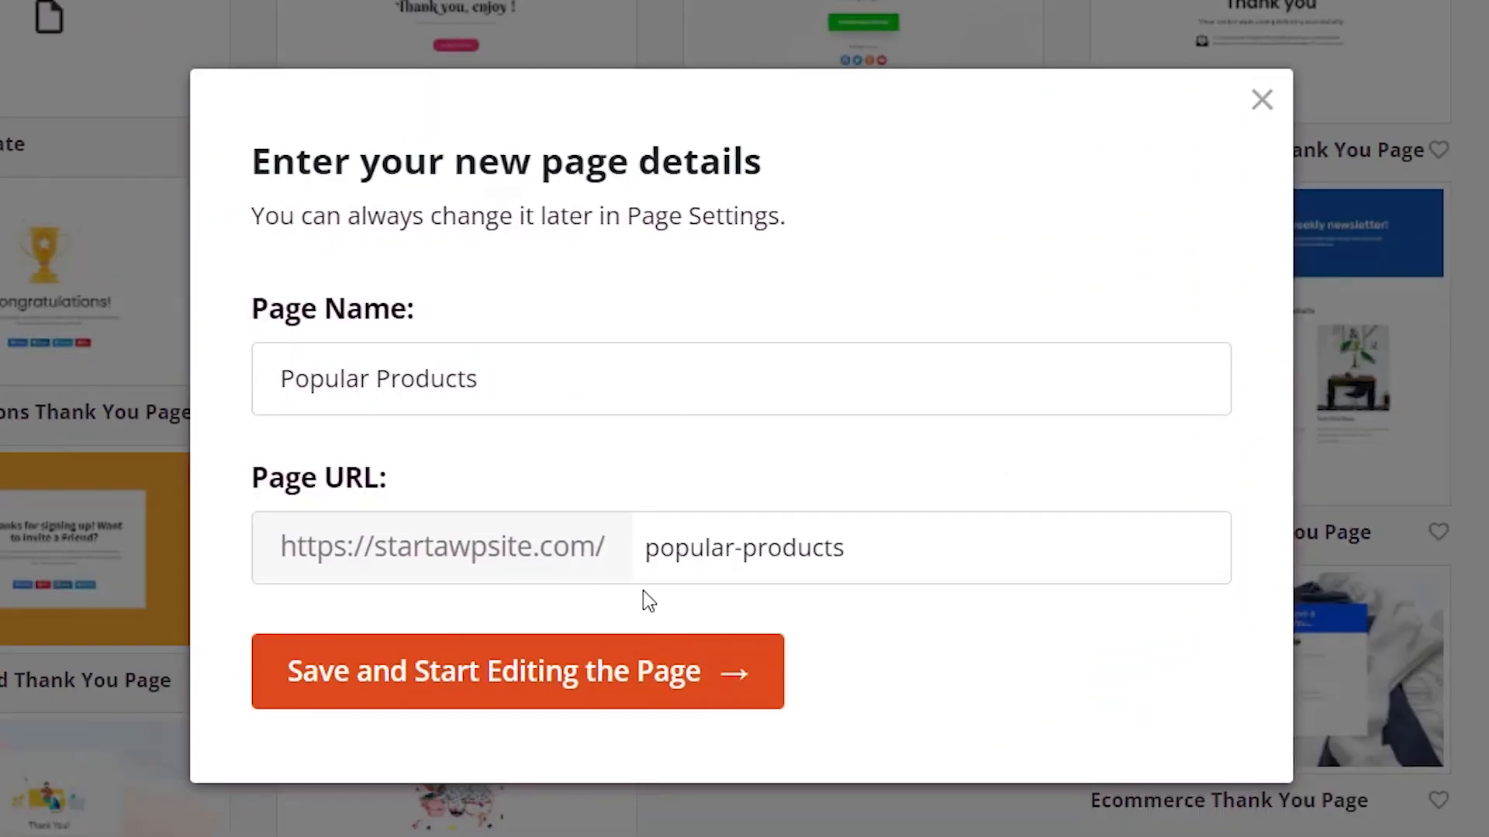
{"action": "left_click", "coordinate": [518, 672]}
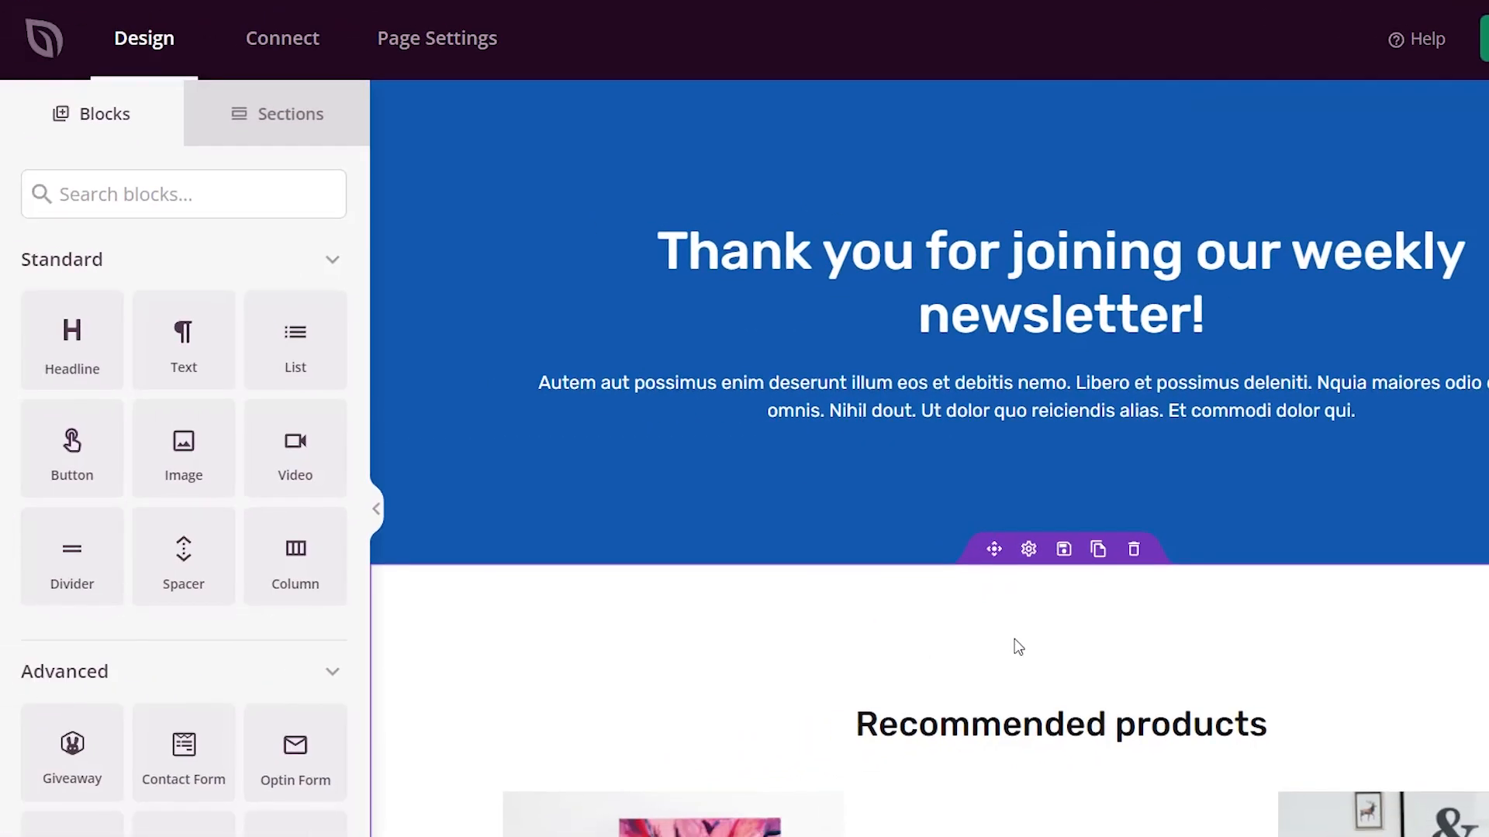
{"action": "mouse_move", "coordinate": [183, 340]}
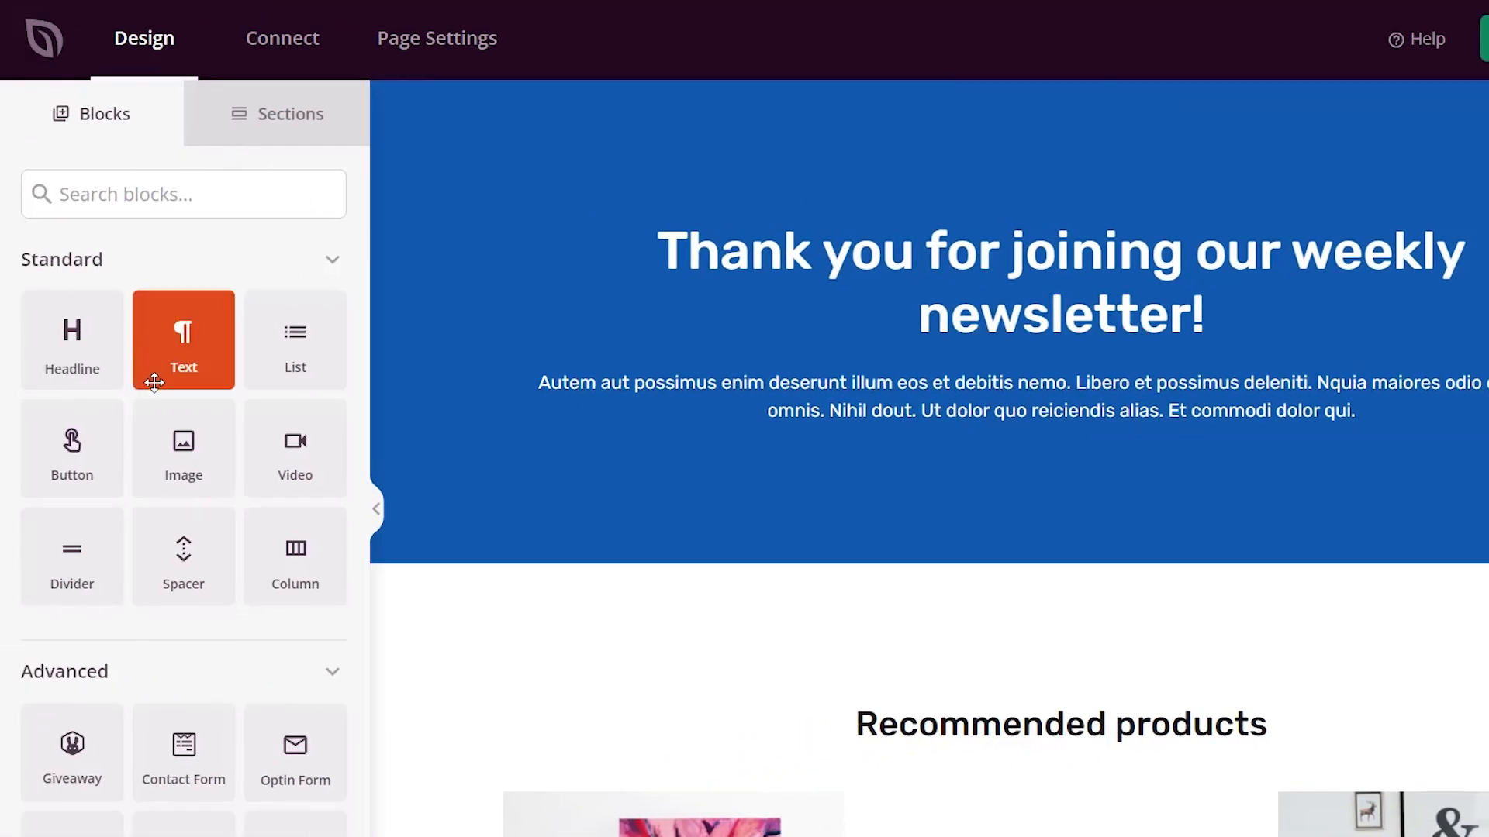
{"action": "scroll", "scroll_direction": "down", "scroll_amount": 3}
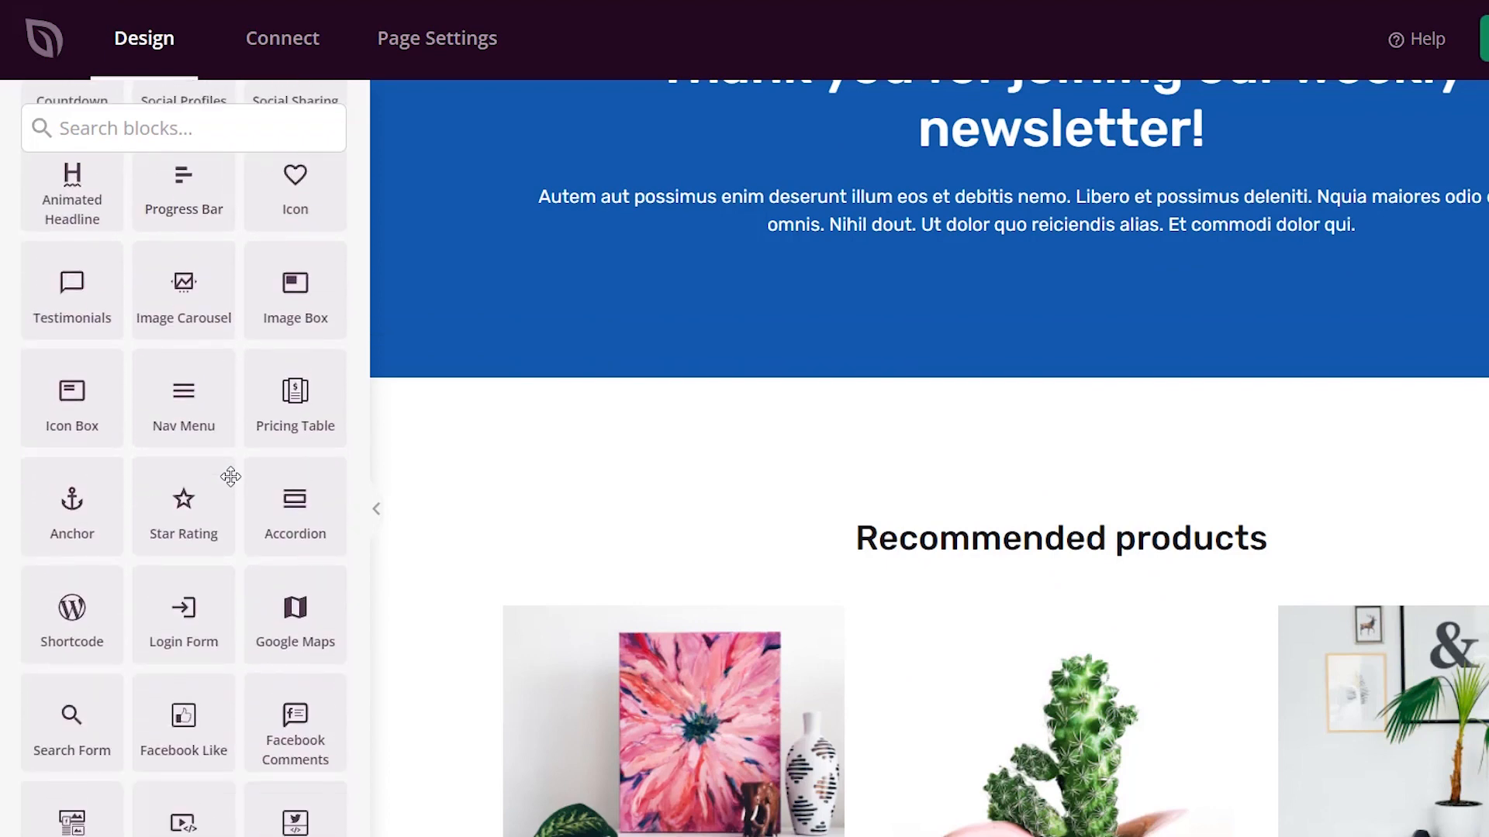
{"action": "scroll", "scroll_direction": "down", "scroll_amount": 3}
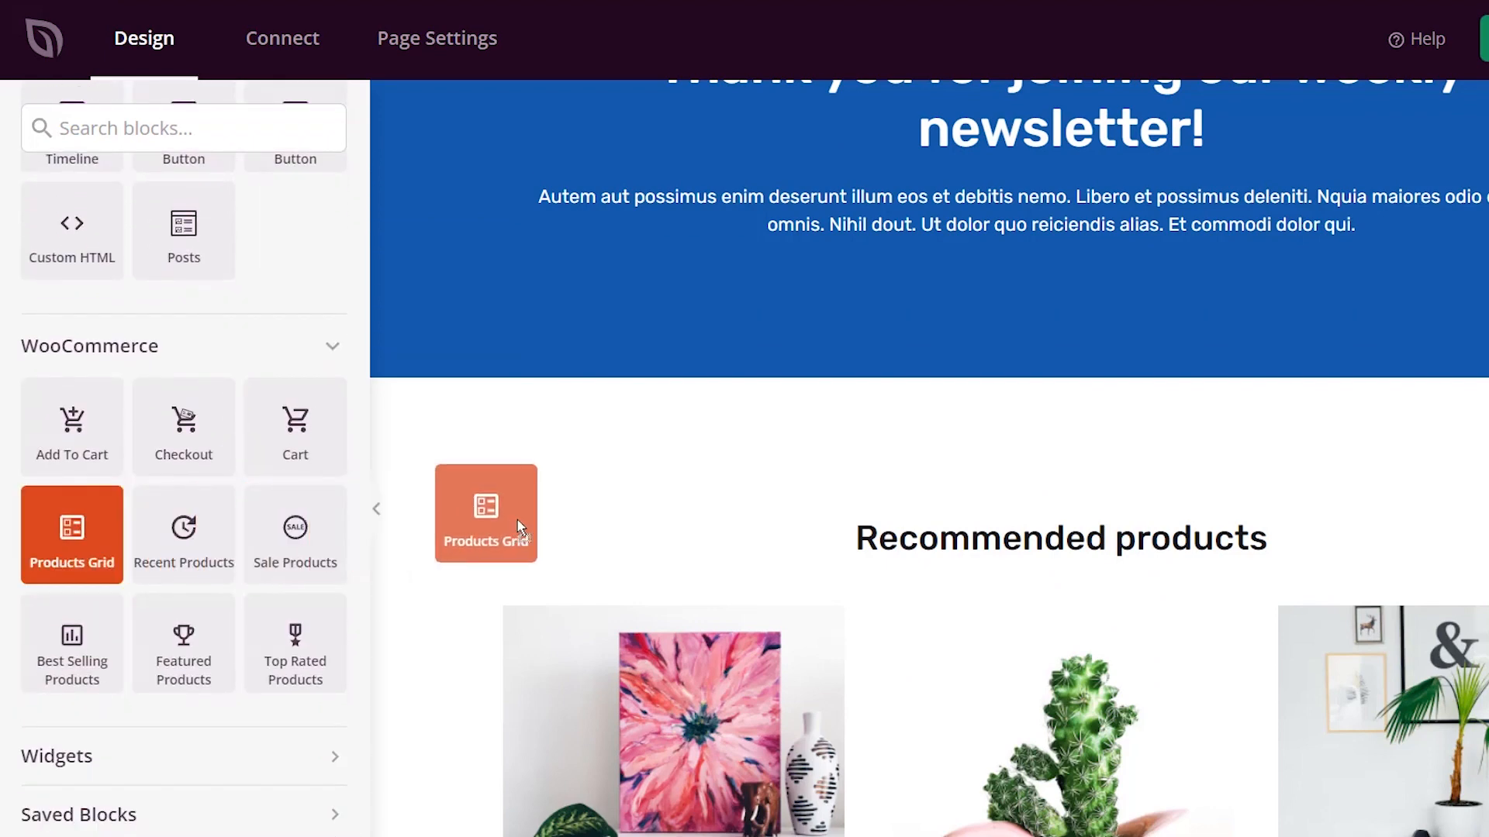
- Drag a WooCommerce Products Grid above 'Recommended products' and open its block settings
{"action": "left_click_drag", "start_coordinate": [485, 513], "coordinate": [665, 435]}
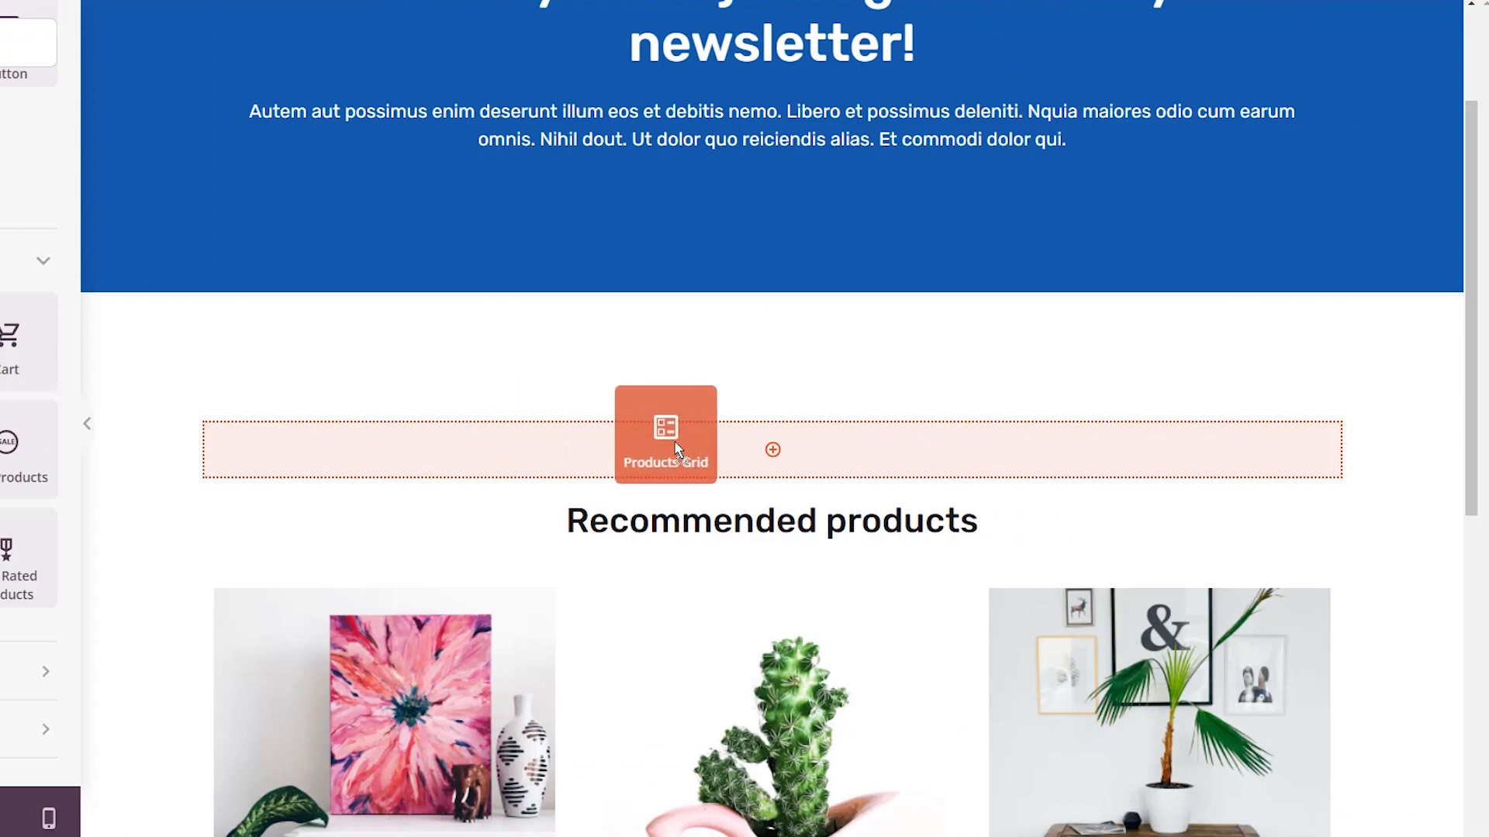
{"action": "left_click", "coordinate": [666, 434]}
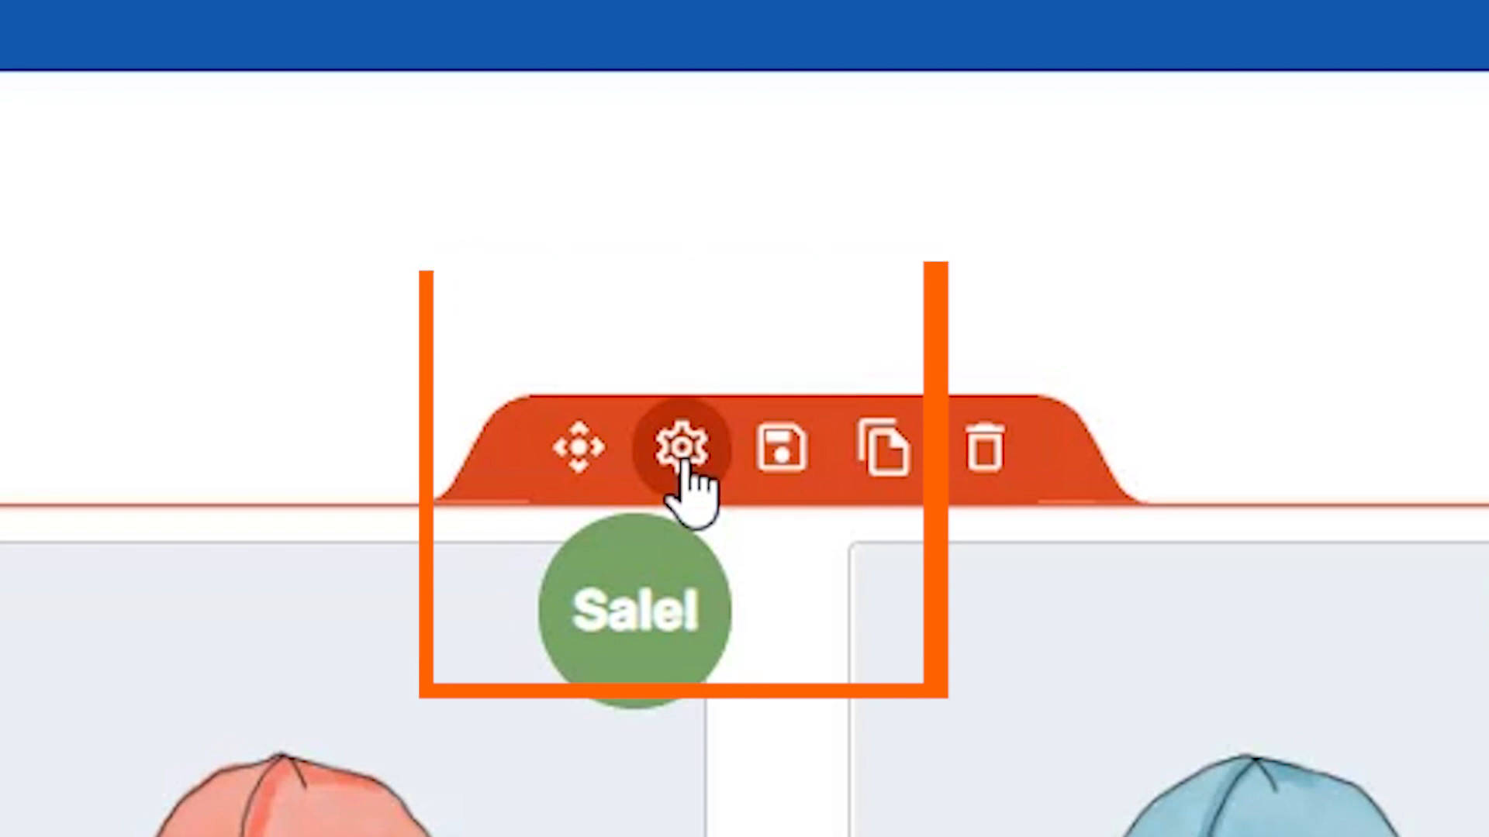
{"action": "left_click", "coordinate": [683, 449]}
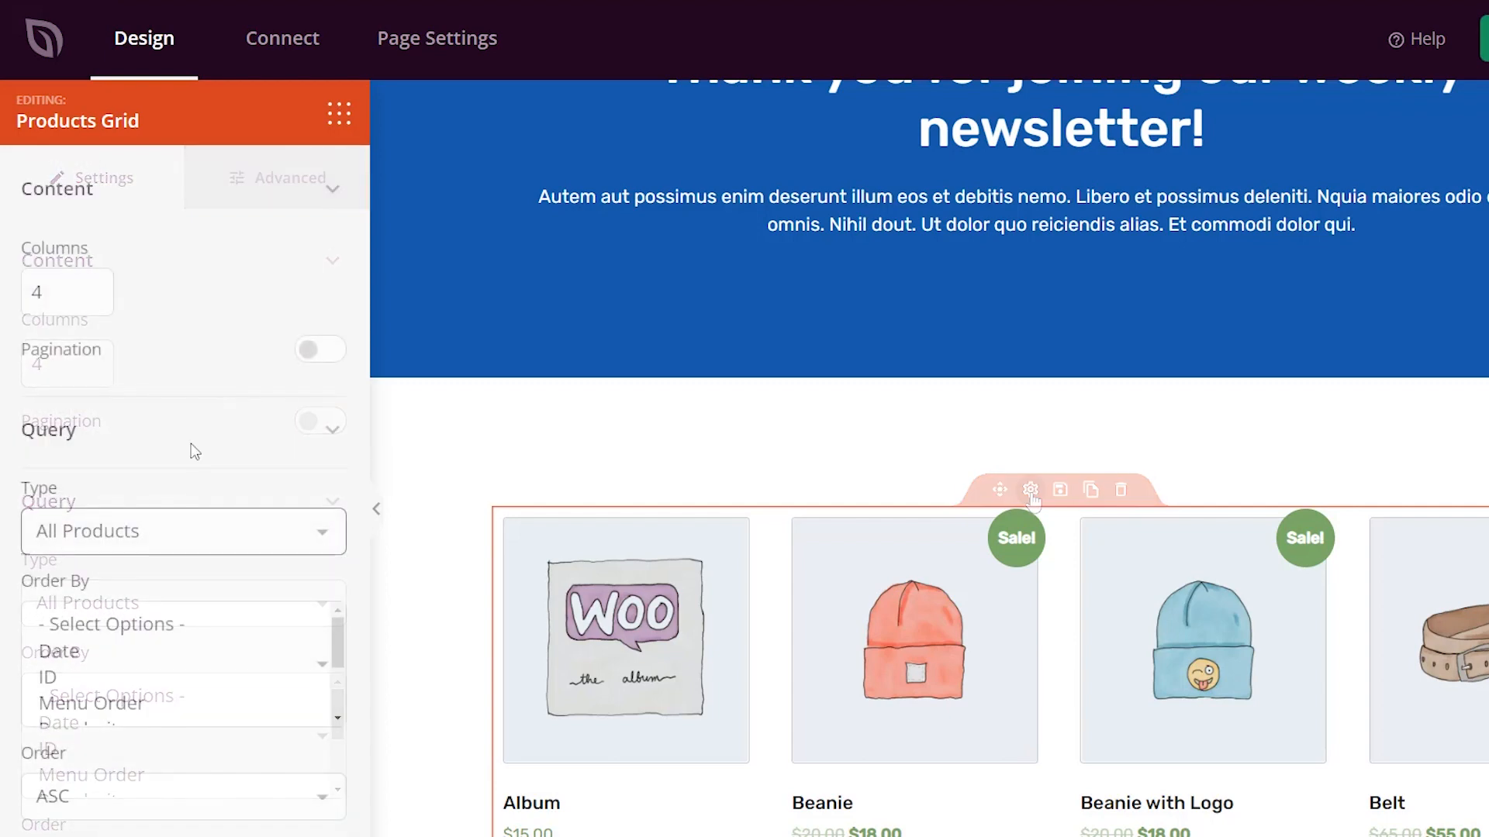
- Switch the grid to a custom query by SKU with Logo Collection, WordPress Pennant and Beanie with Logo
{"action": "left_click", "coordinate": [183, 530]}
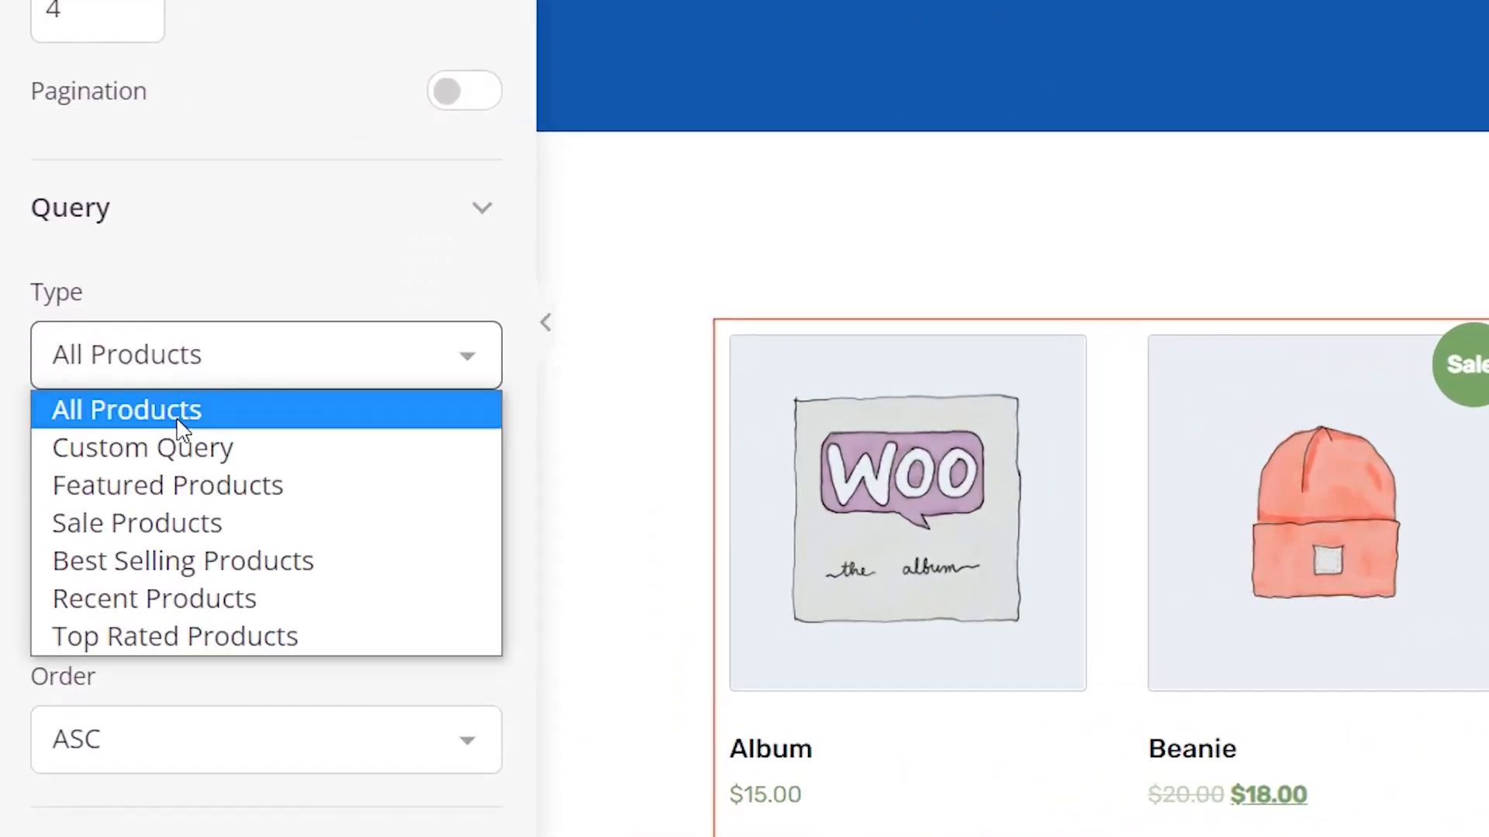
{"action": "left_click", "coordinate": [143, 446]}
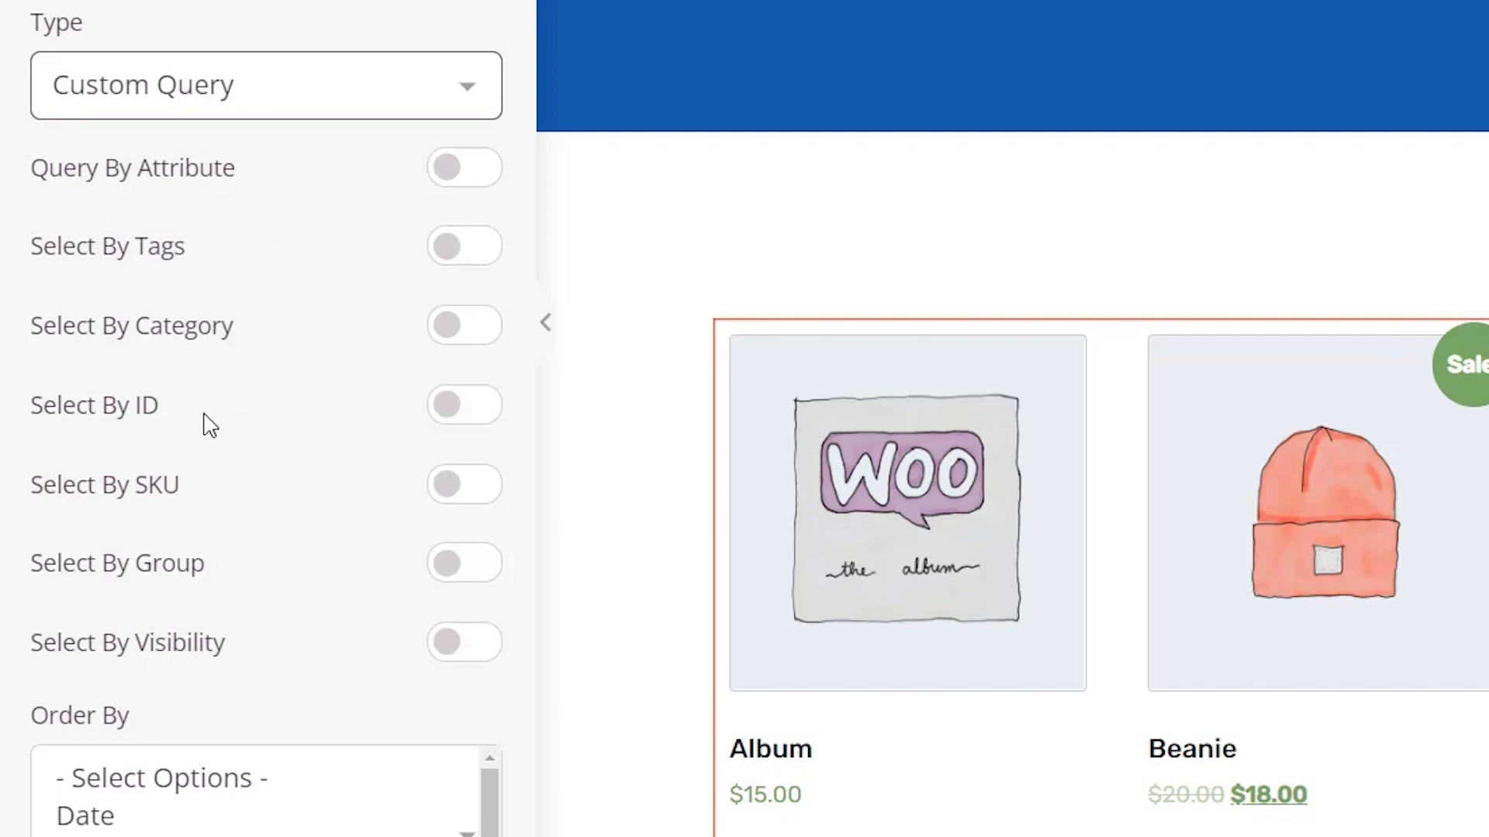
{"action": "left_click", "coordinate": [464, 484]}
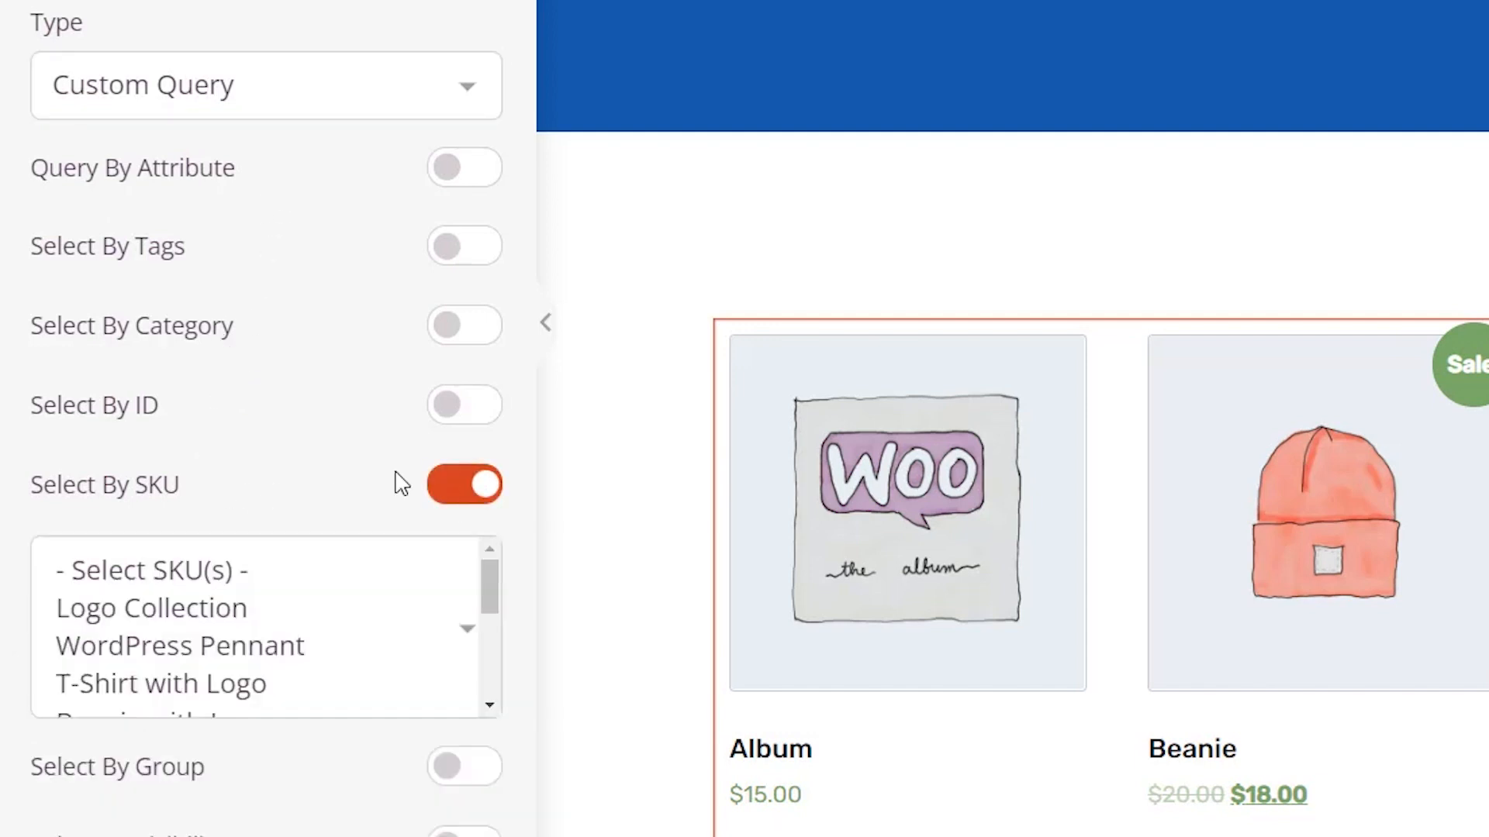
{"action": "scroll", "scroll_direction": "down", "scroll_amount": 3}
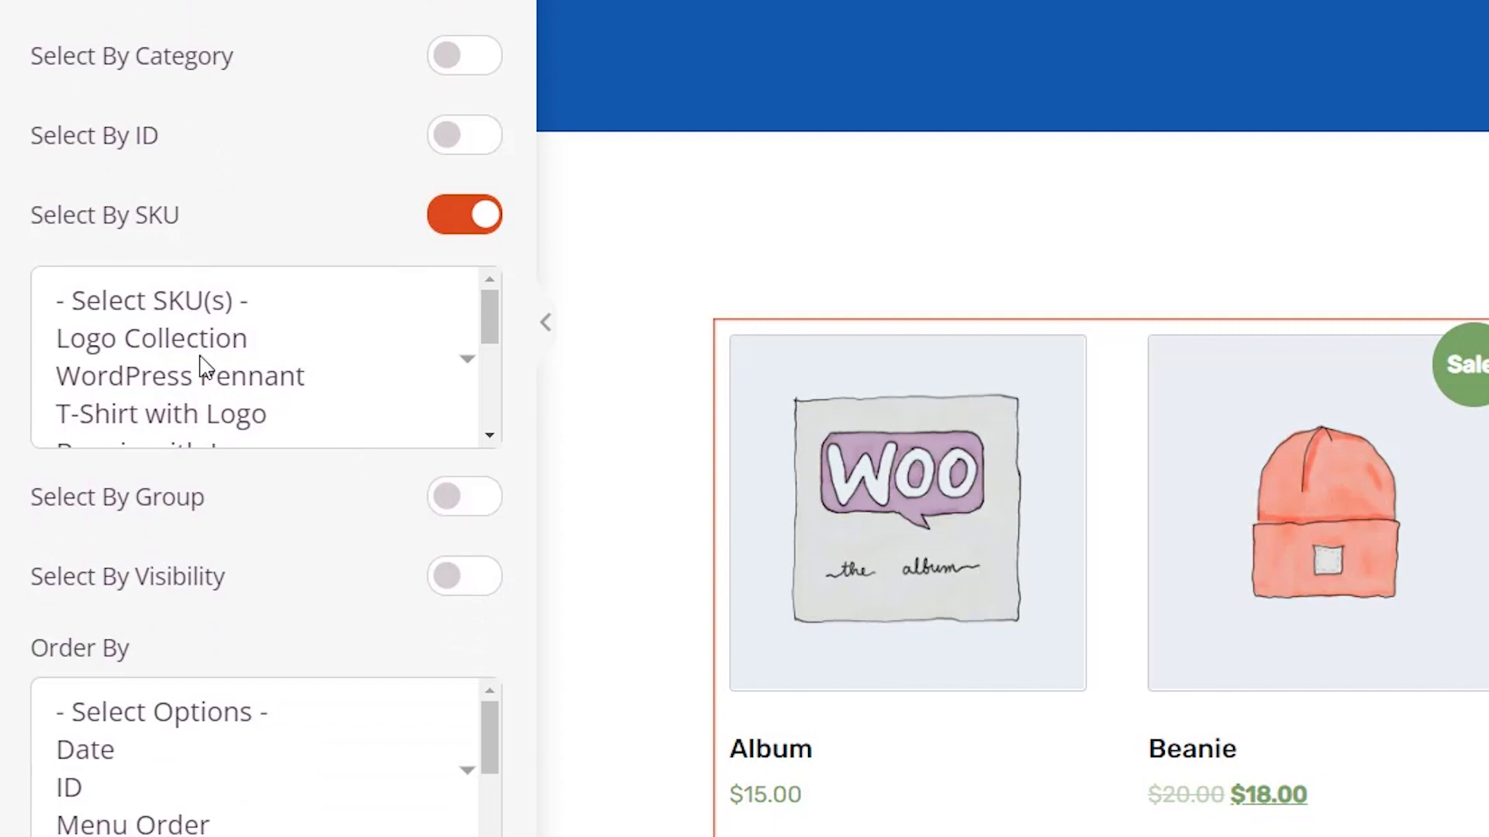
{"action": "left_click", "coordinate": [150, 338]}
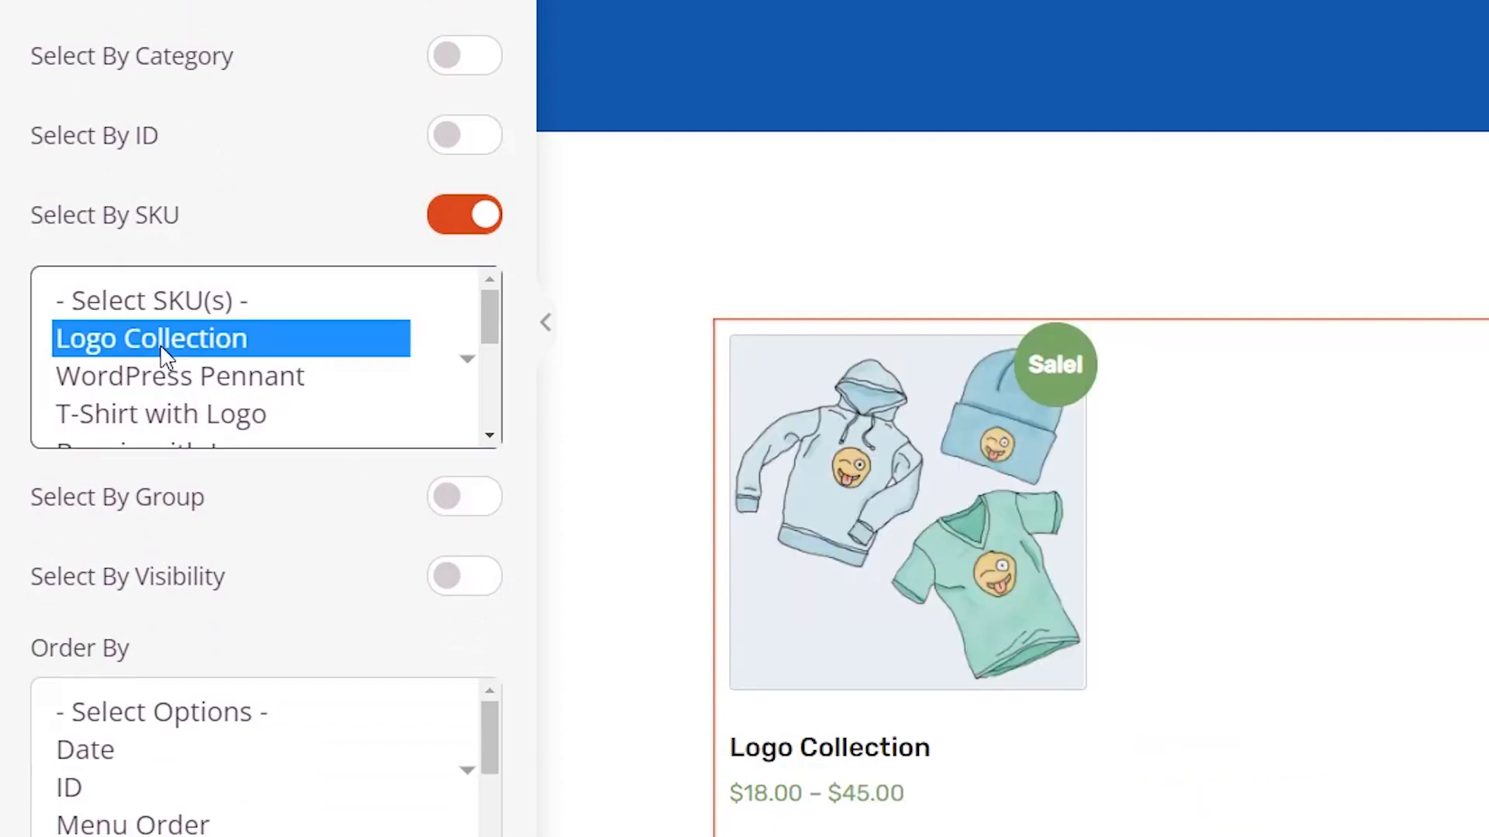
{"action": "left_click", "coordinate": [488, 435]}
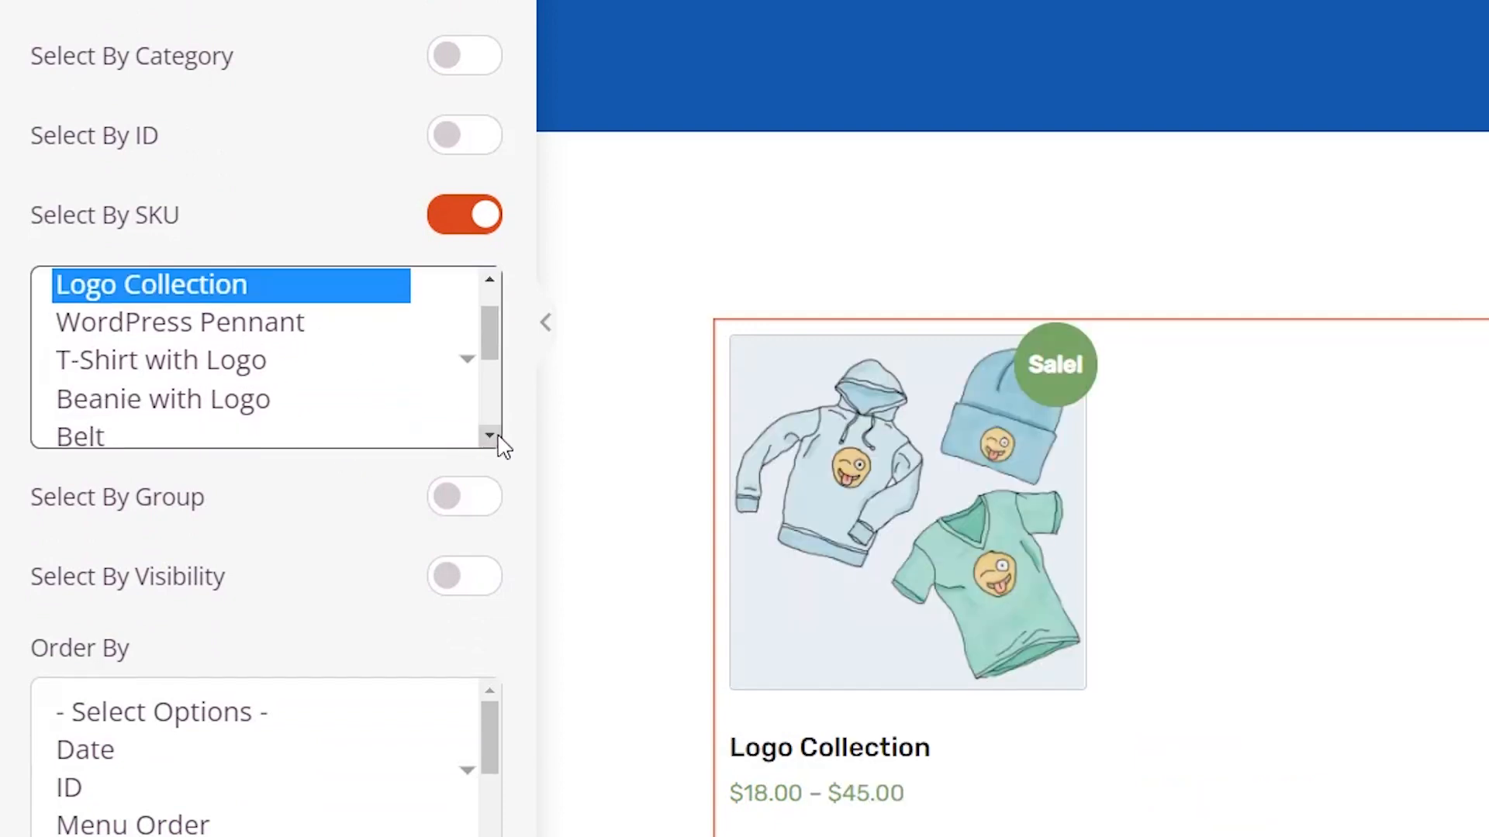
{"action": "left_click", "coordinate": [163, 398]}
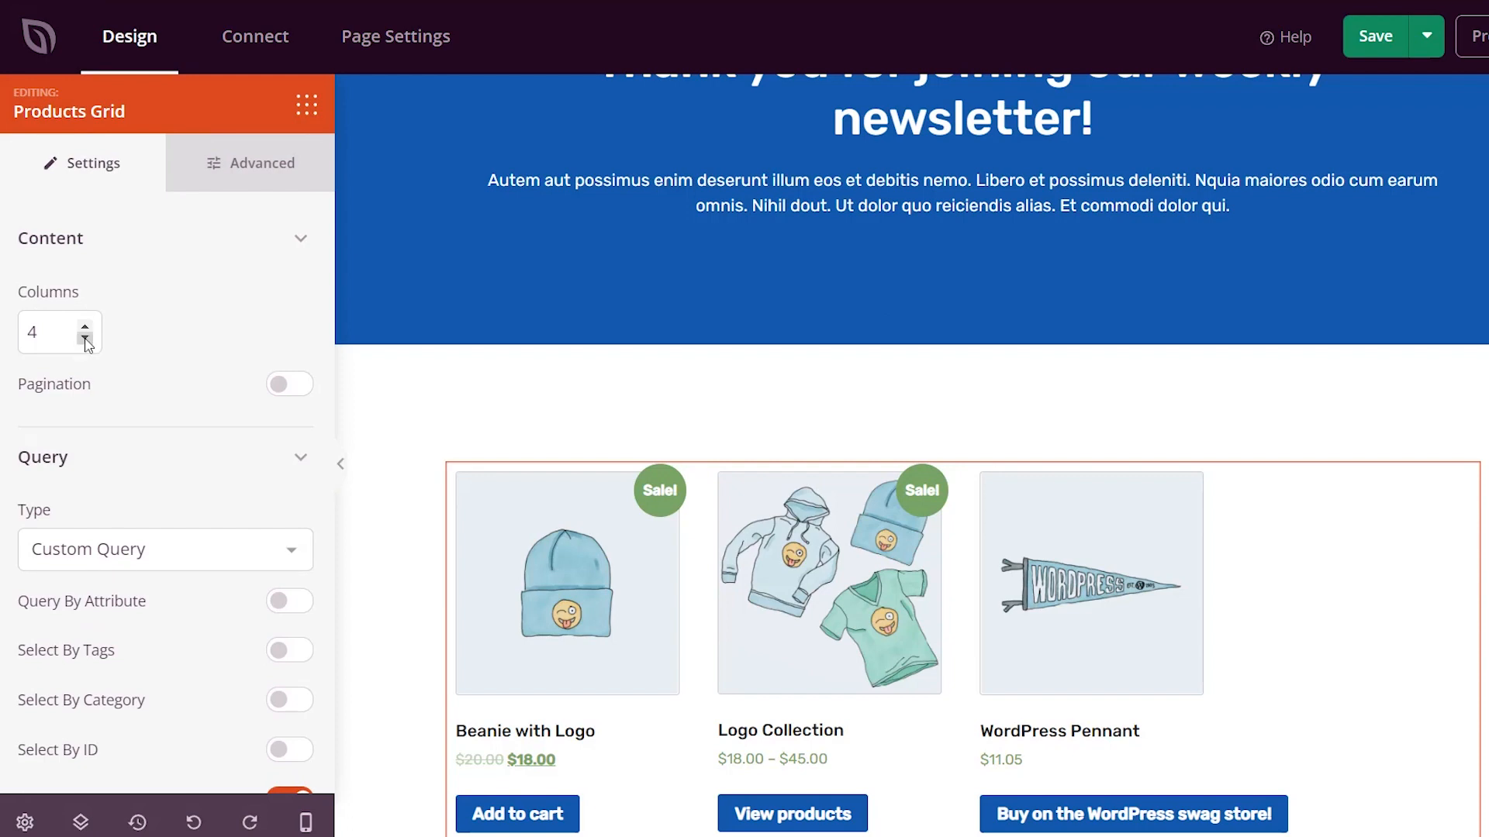
- Reduce the products grid to 3 columns
{"action": "left_click", "coordinate": [76, 339]}
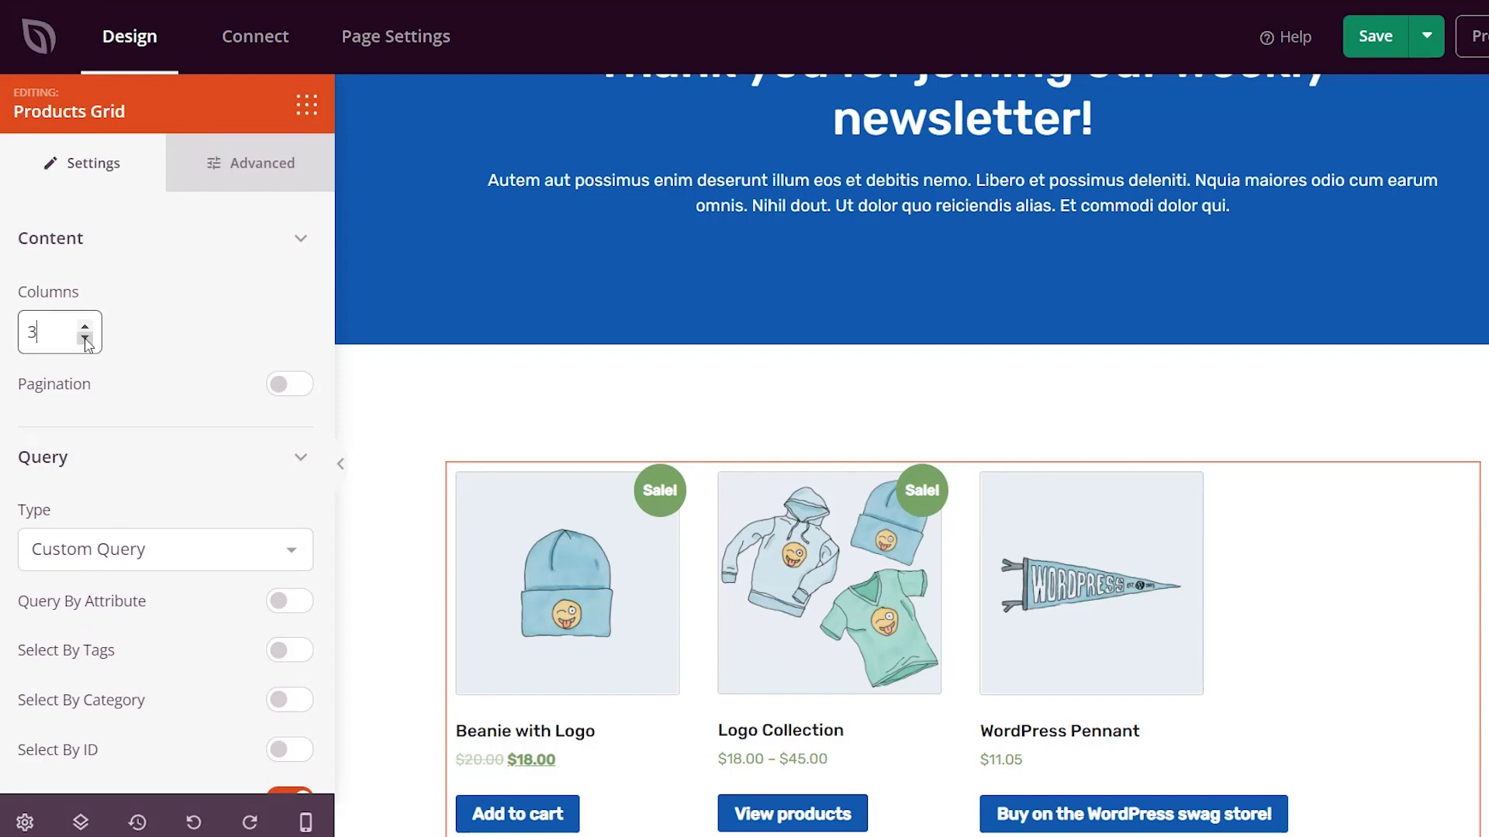
{"action": "left_click", "coordinate": [290, 631]}
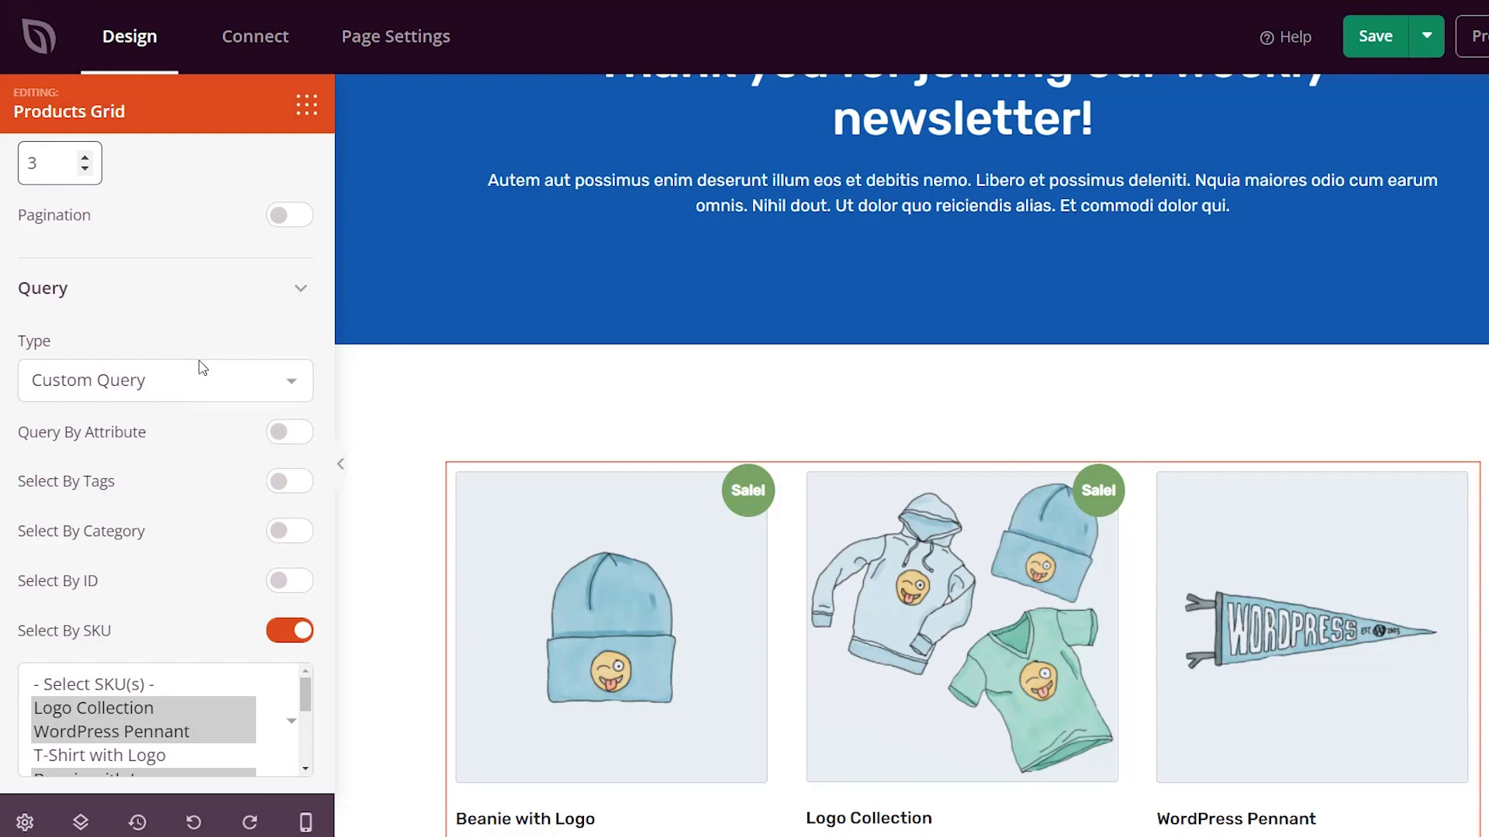
{"action": "scroll", "scroll_direction": "down", "scroll_amount": 3}
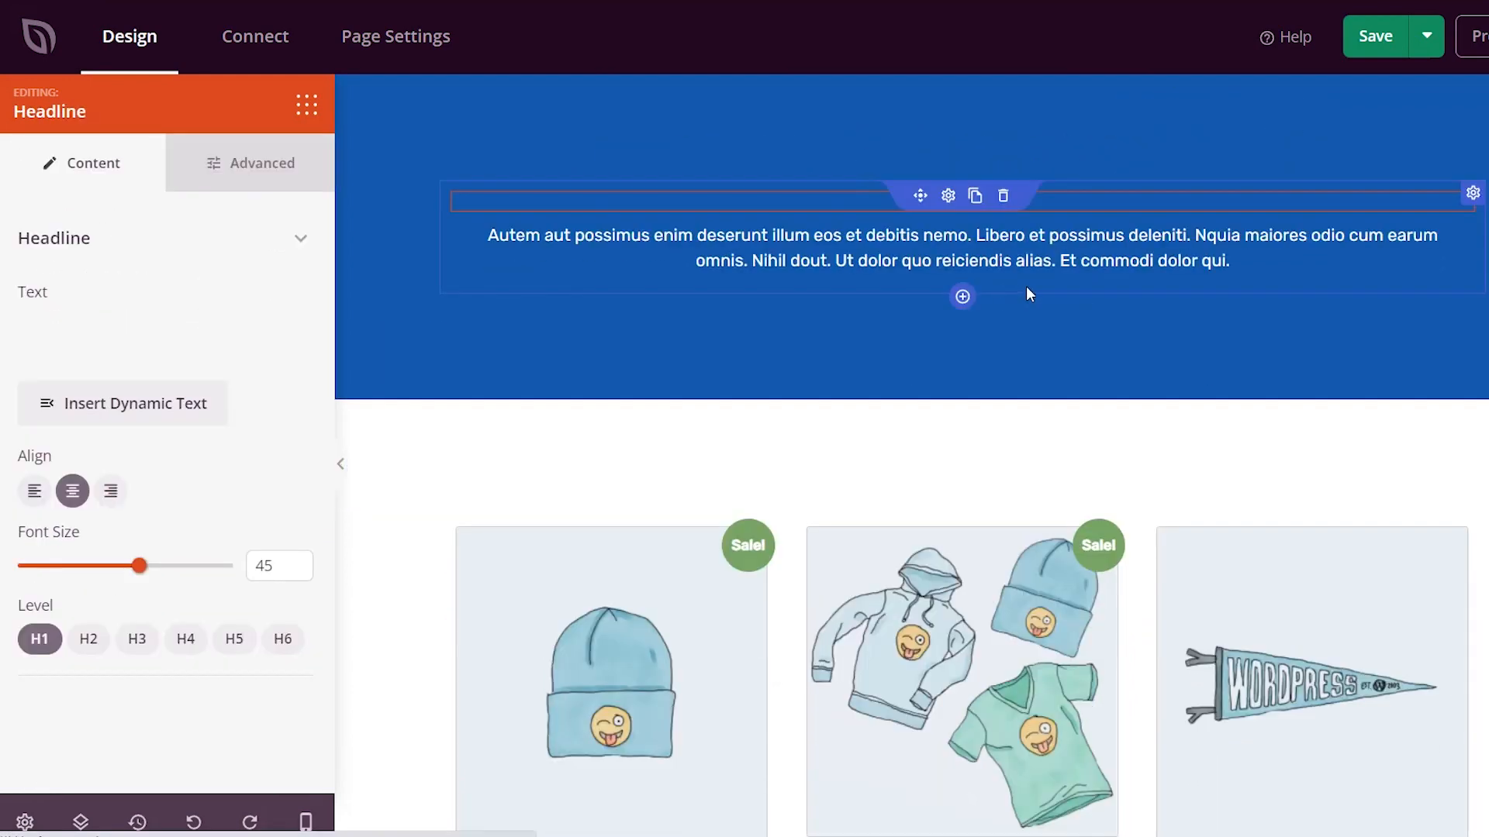
- Replace the headline with "Explore Our Most Popular Products"
{"action": "type", "text": "Thank you for joining our weekly newsletter!"}
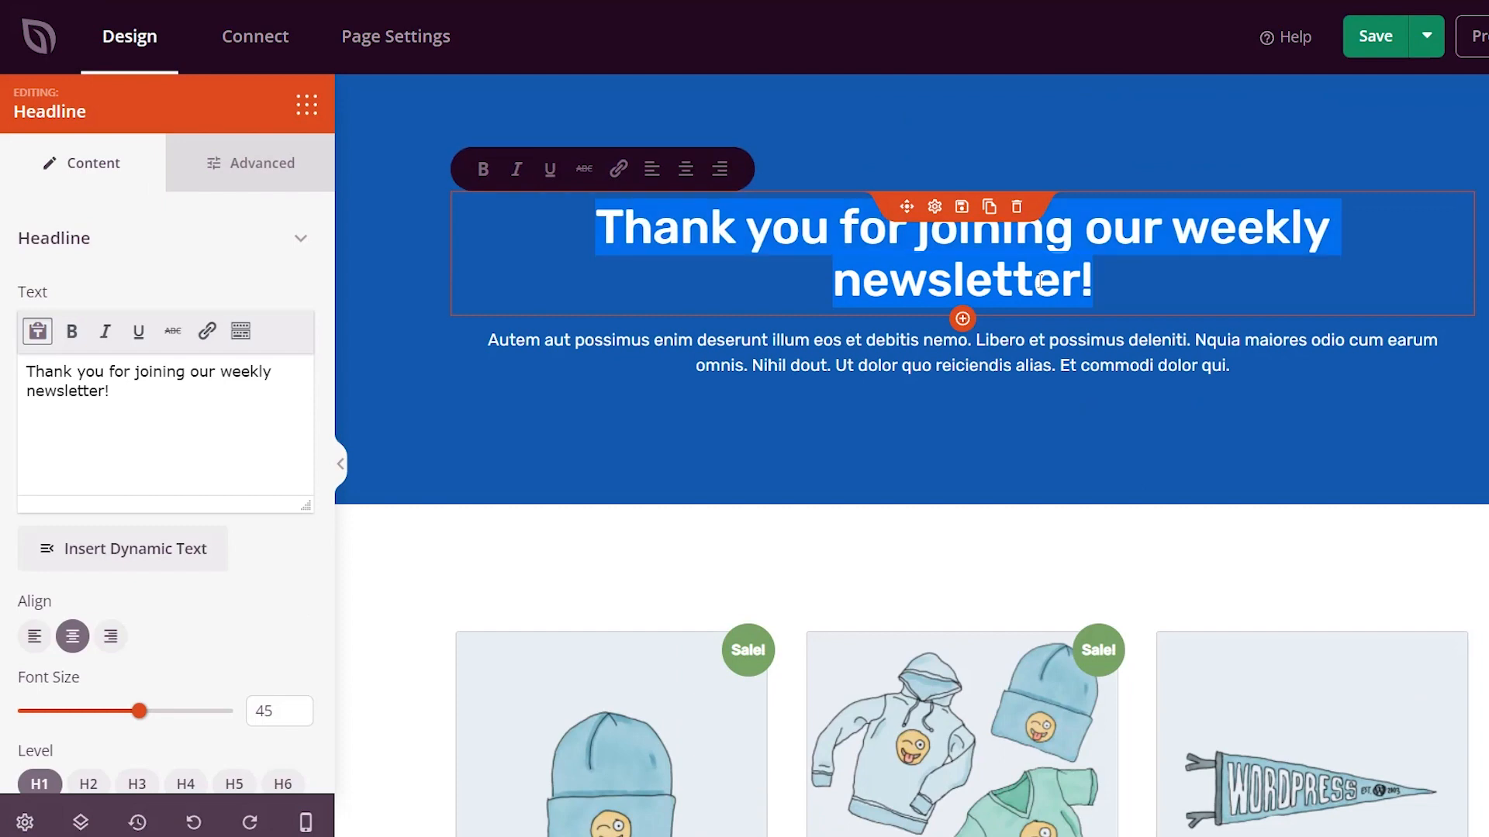
{"action": "type", "text": "E"}
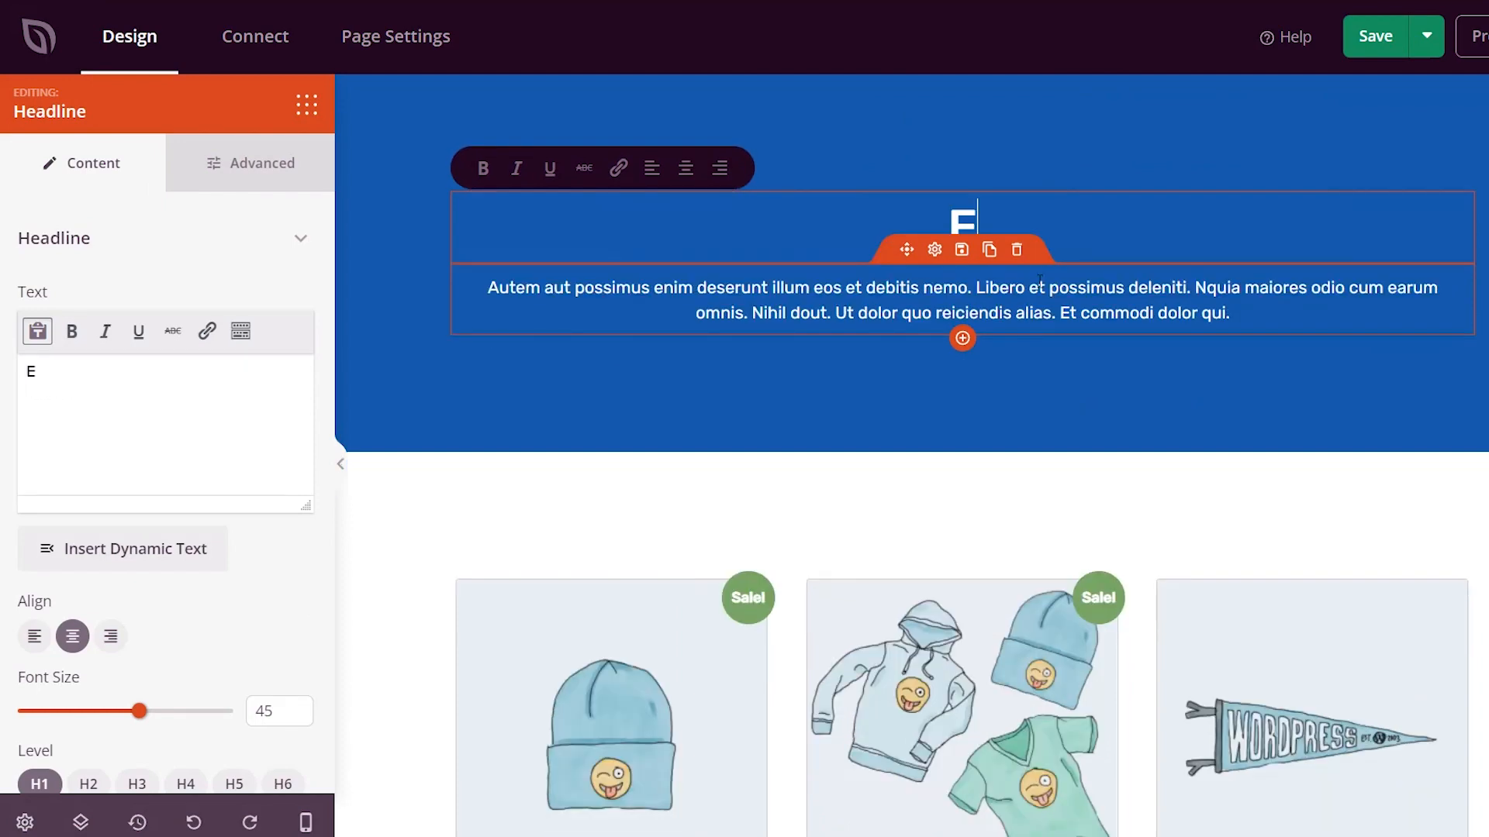
{"action": "type", "text": "xplore Our Most Popular Products"}
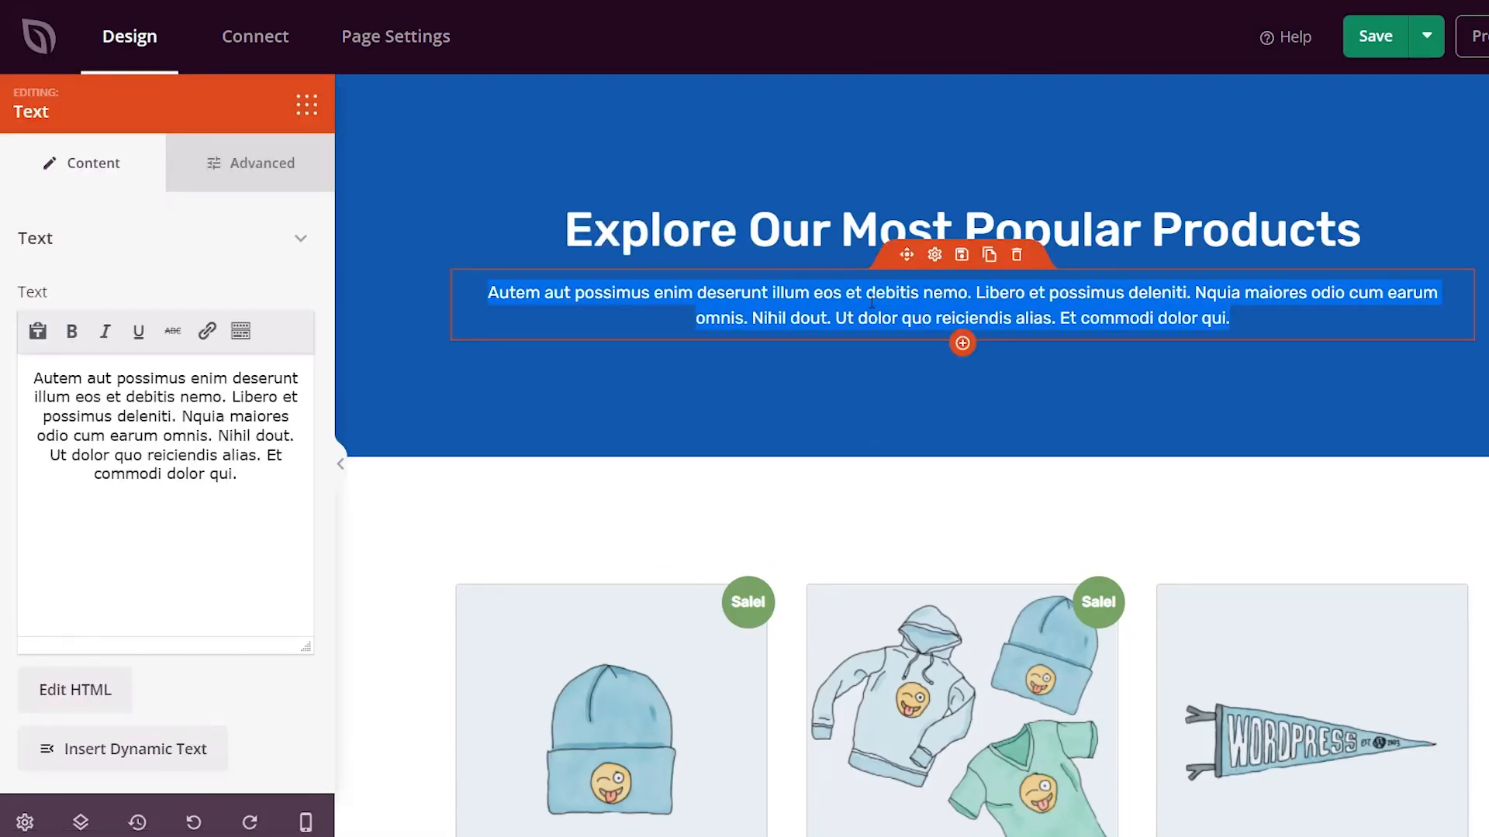
- Replace the subtext with "Our customers love these products. You might love them too!"
{"action": "type", "text": "Our customers love these products."}
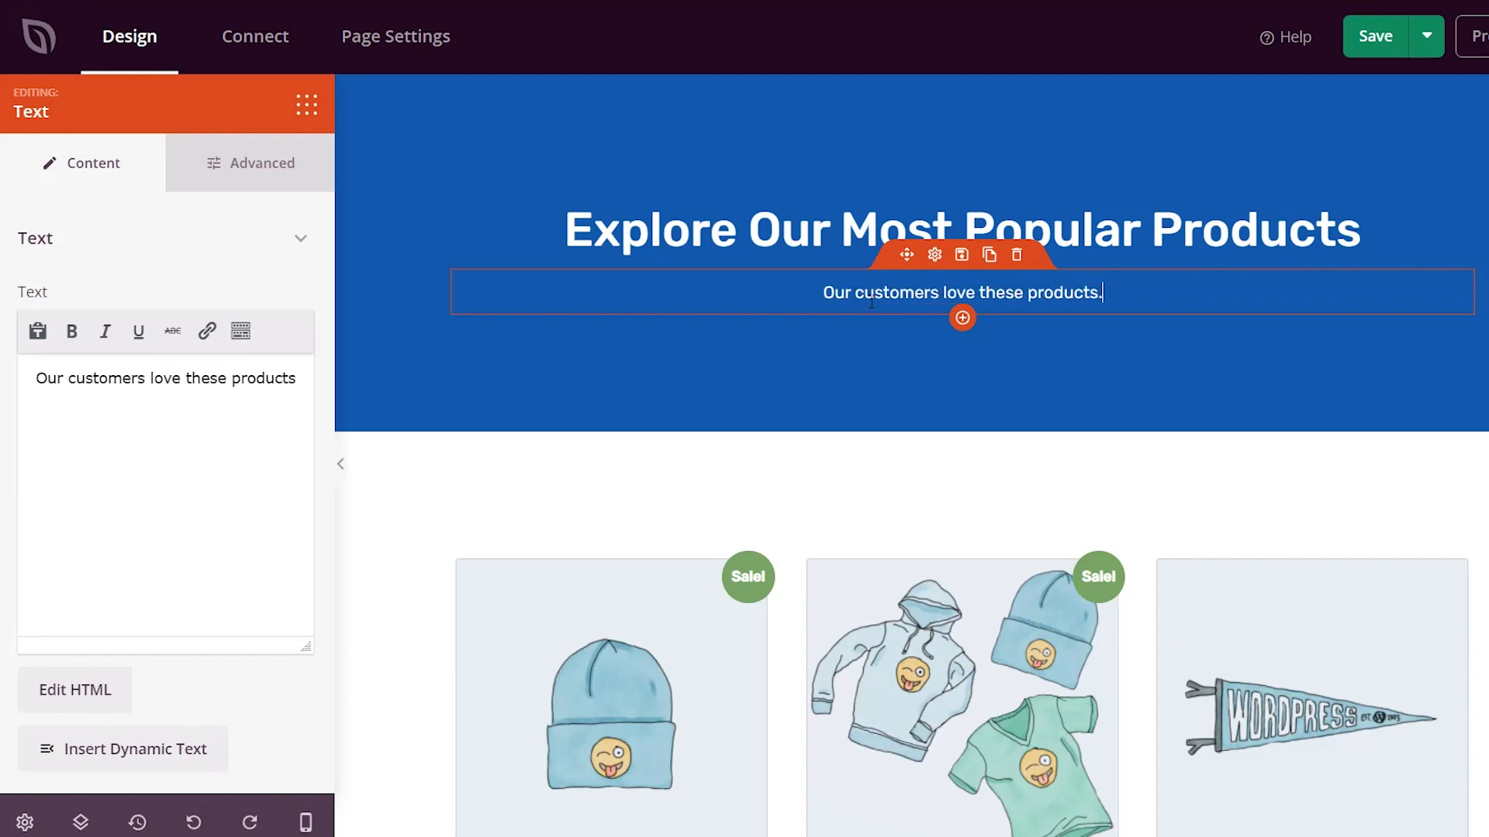
{"action": "type", "text": "You might love them too!"}
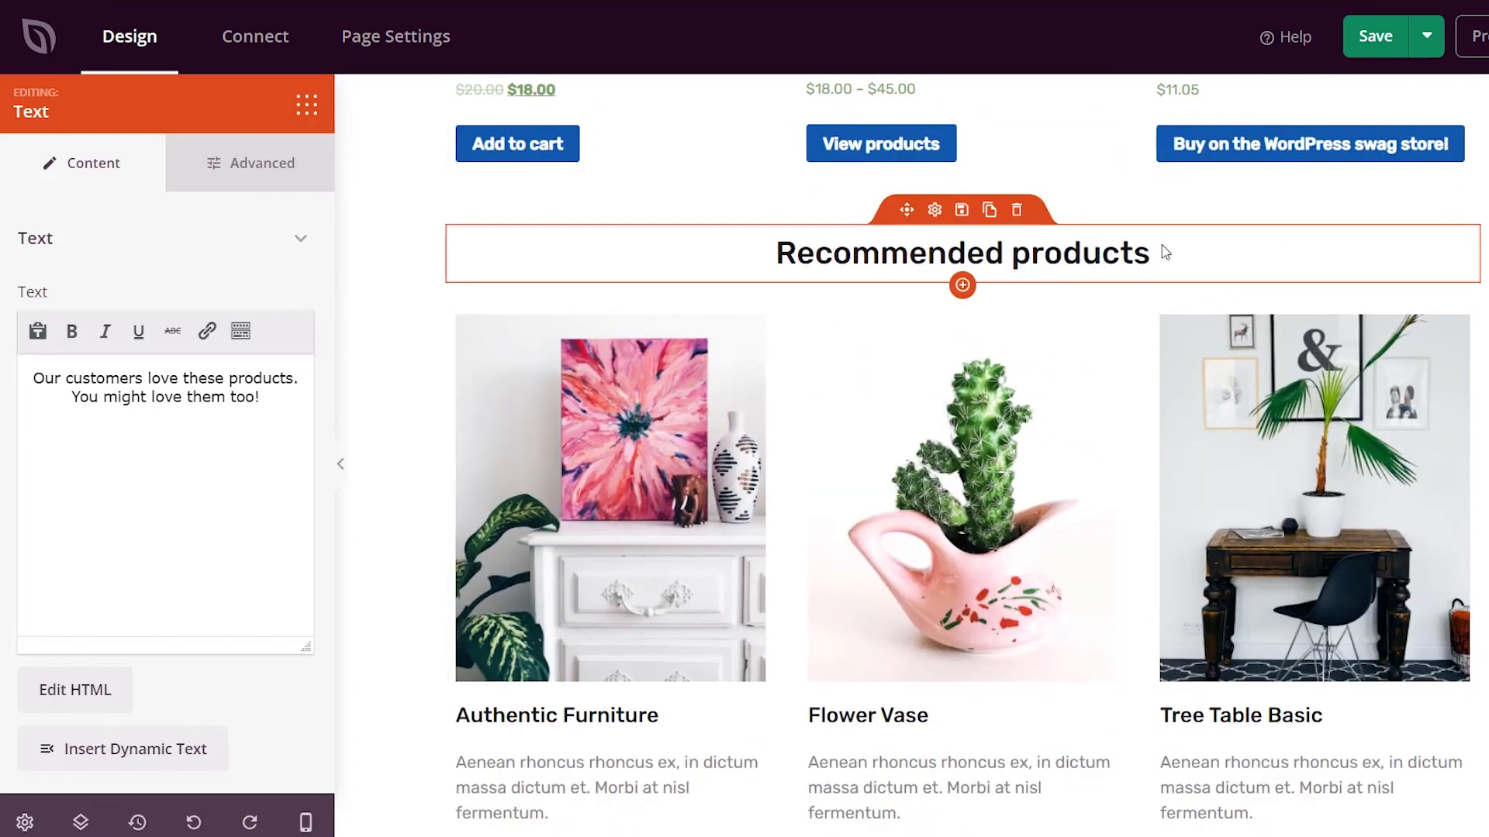
- Delete the Recommended products heading and the sample row (Authentic Furniture, Flower Vase, Tree Table Basic)
{"action": "left_click", "coordinate": [1015, 209]}
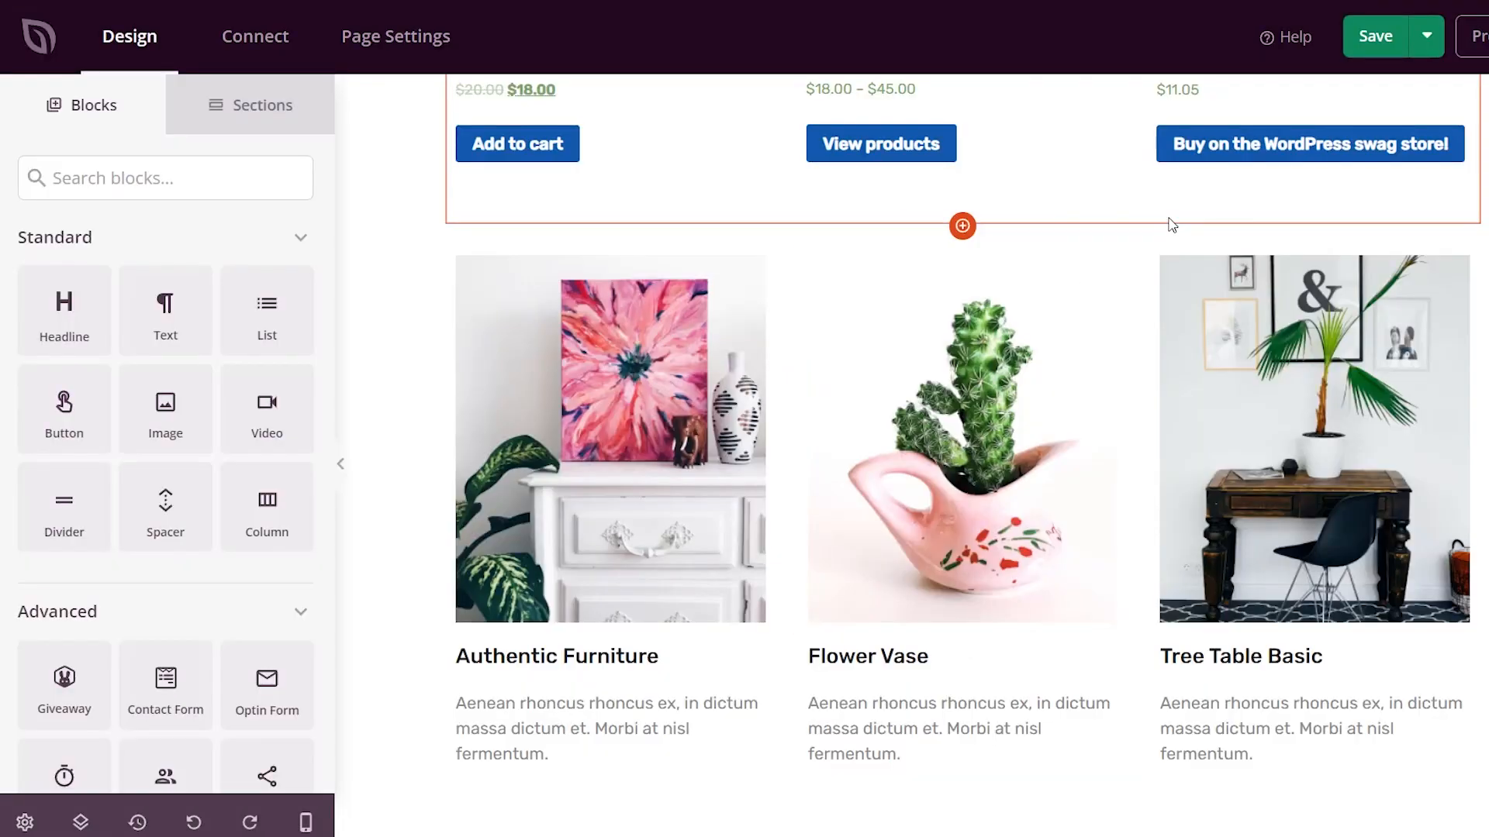
{"action": "mouse_move", "coordinate": [1095, 230]}
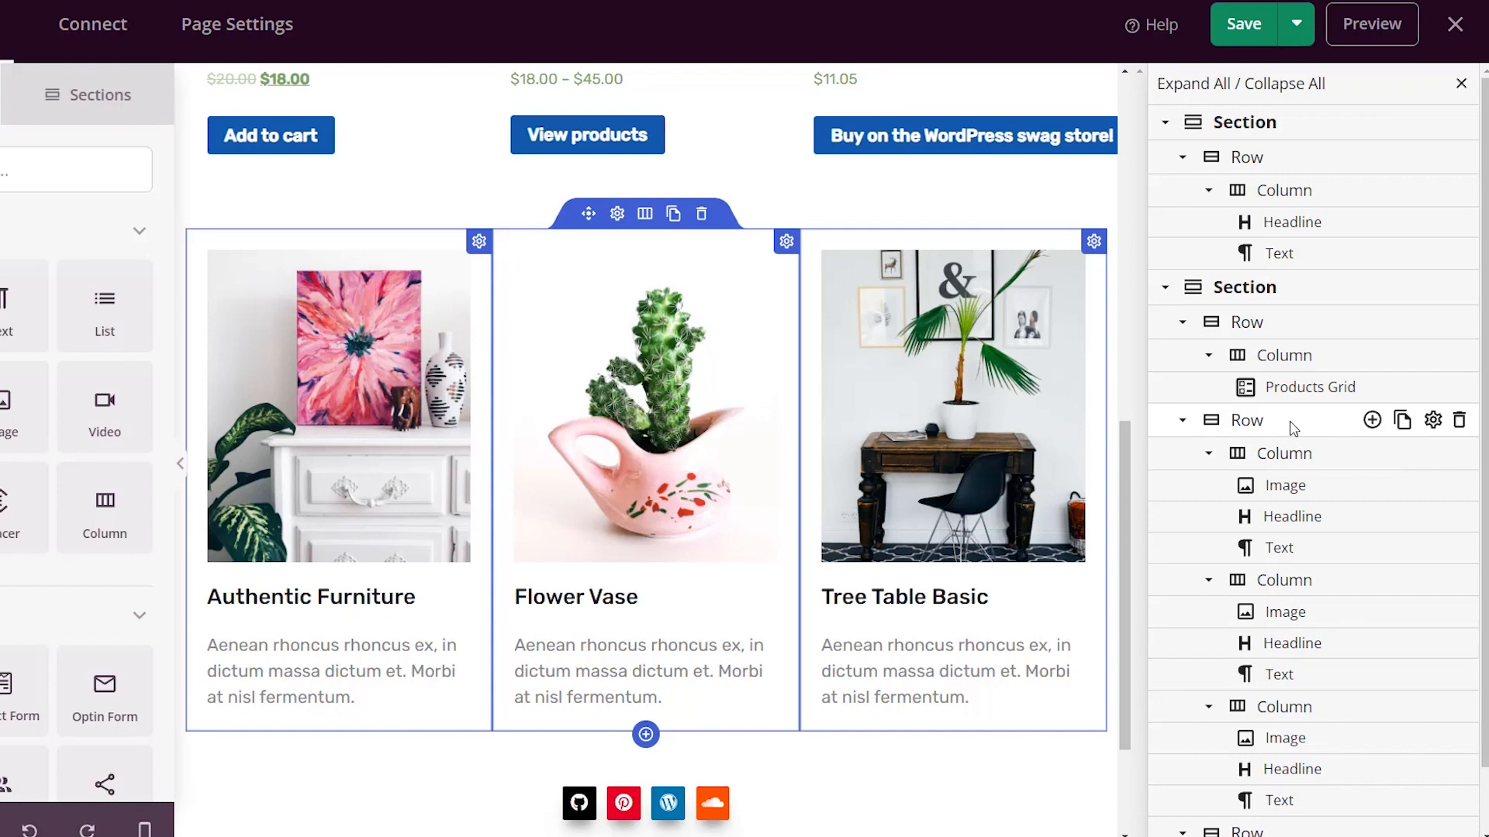
{"action": "left_click", "coordinate": [1245, 420]}
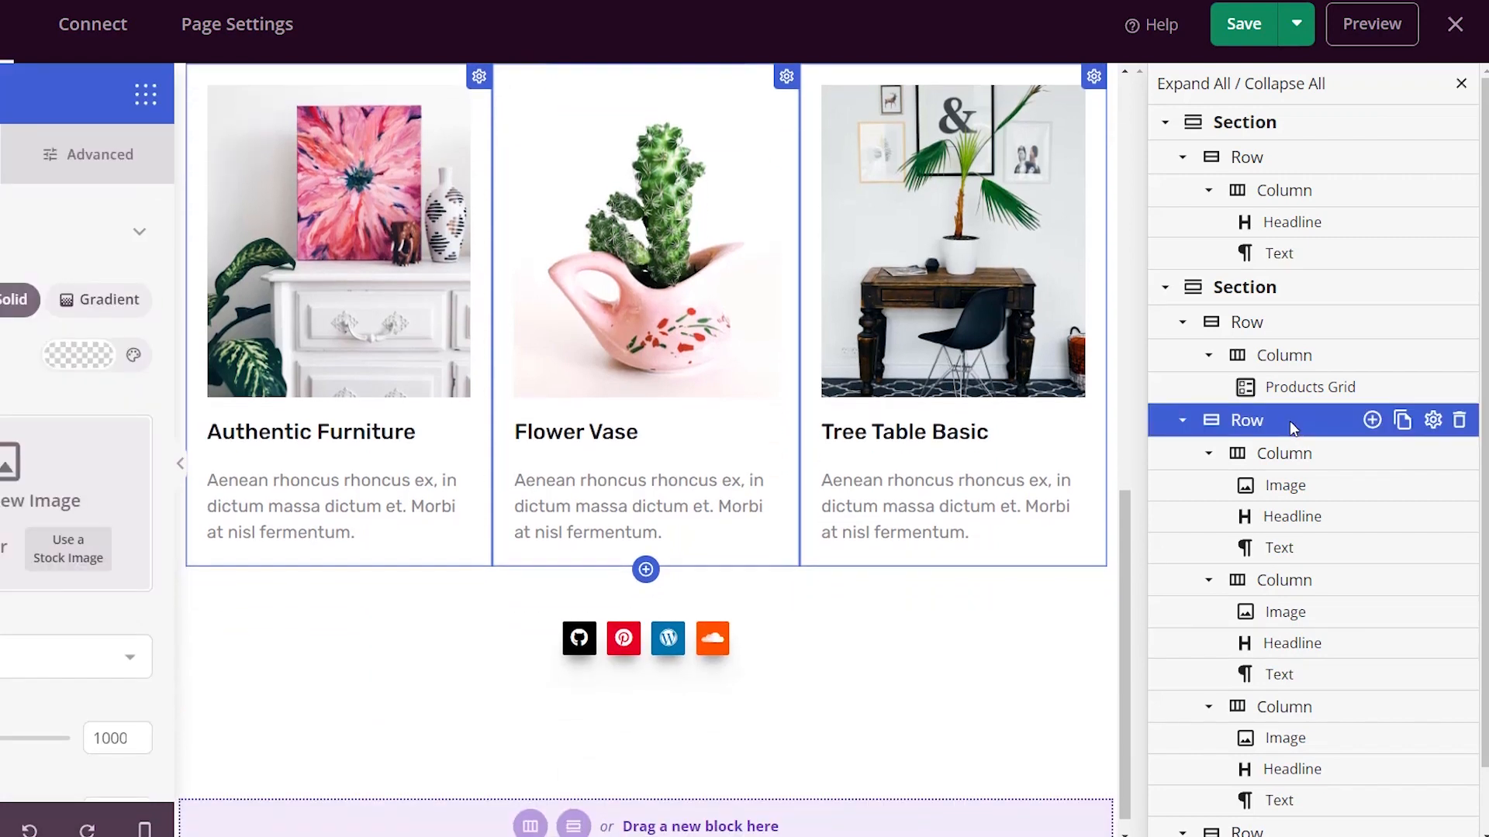
{"action": "left_click", "coordinate": [1461, 421]}
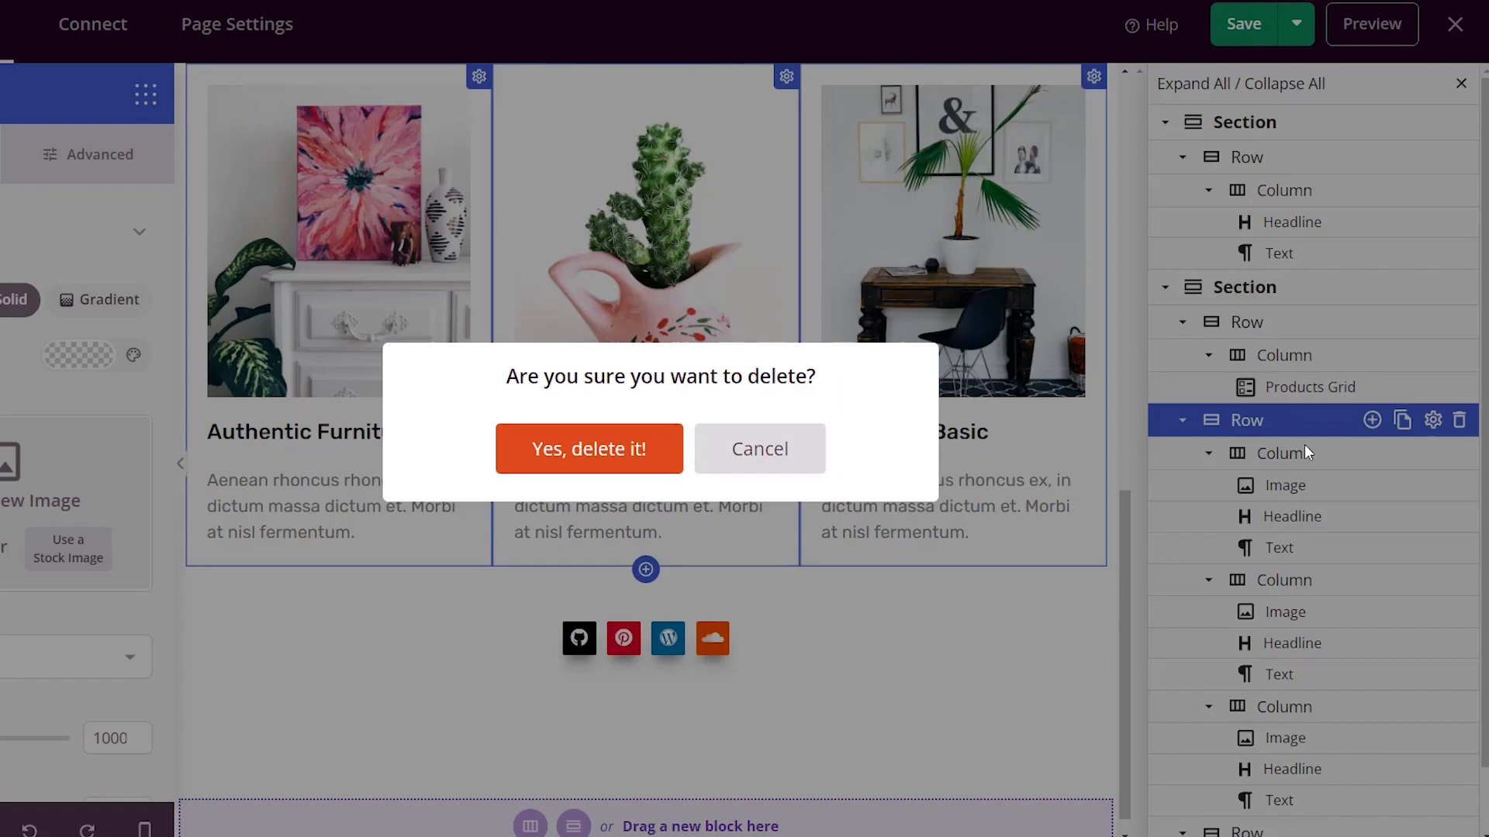
{"action": "left_click", "coordinate": [590, 448]}
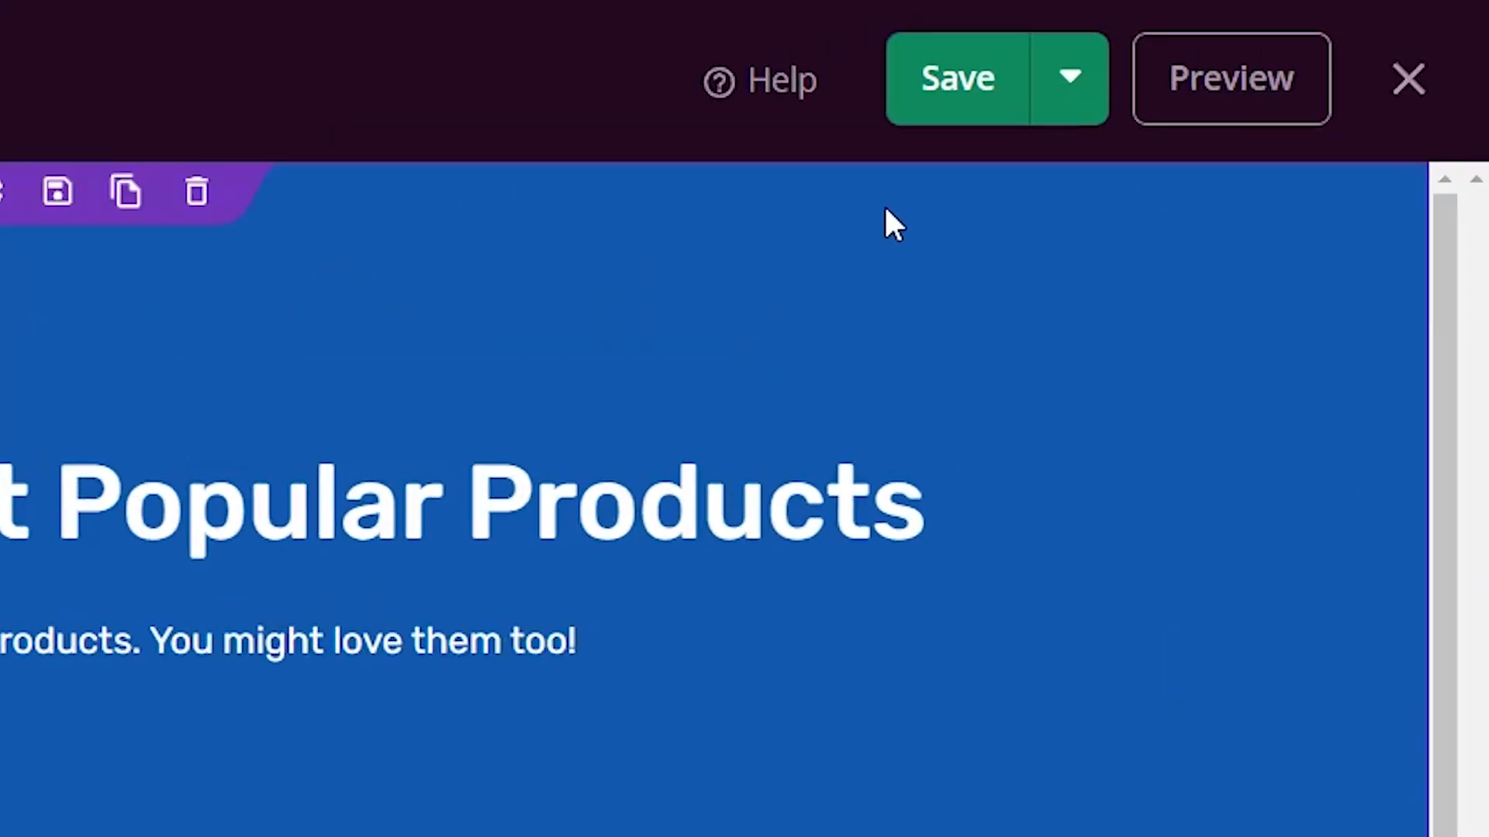
- Save and publish the Popular Products page and view it live
{"action": "left_click", "coordinate": [957, 78]}
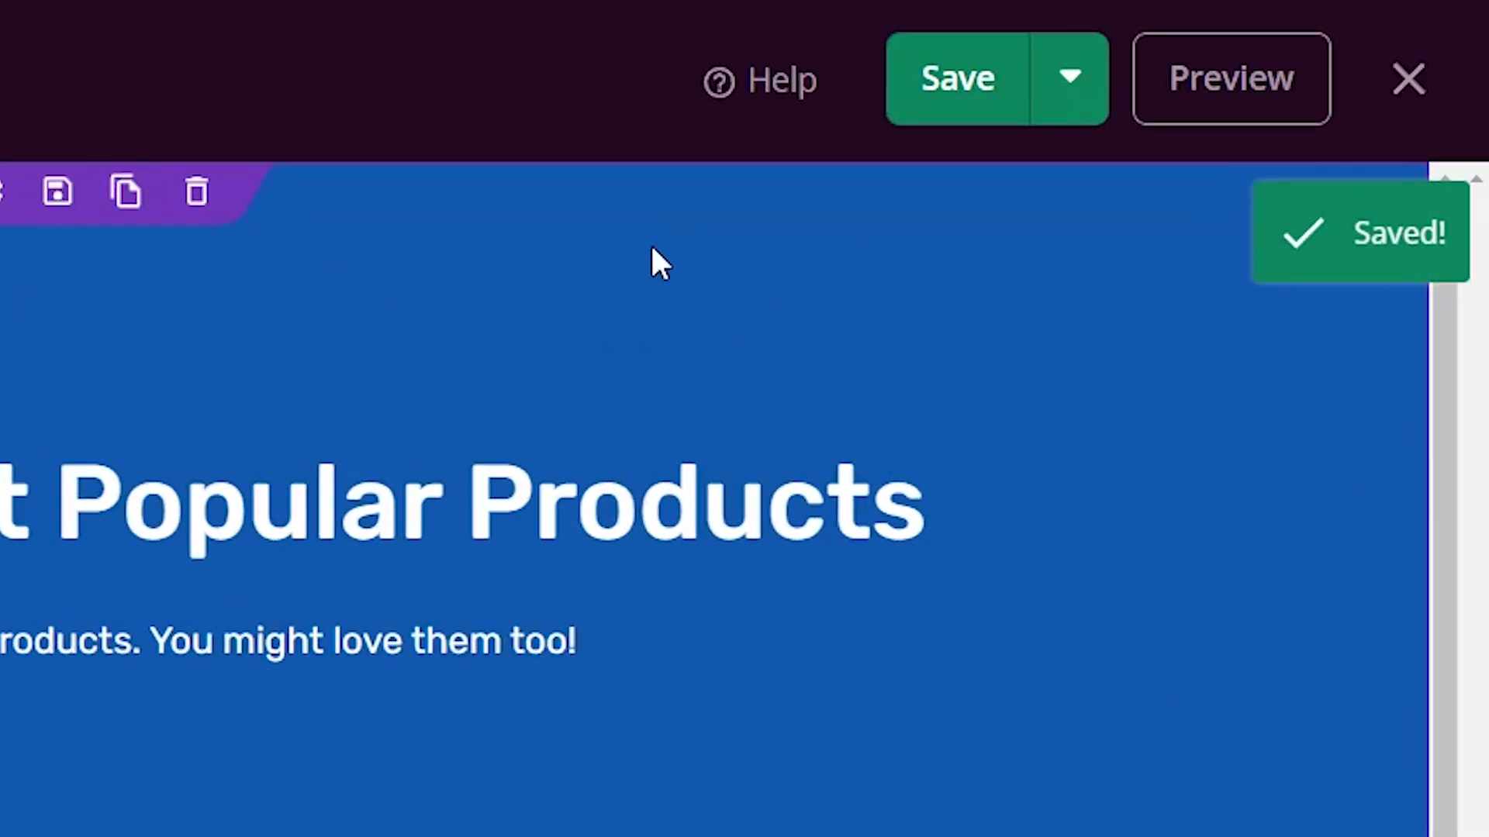
{"action": "left_click", "coordinate": [1068, 77]}
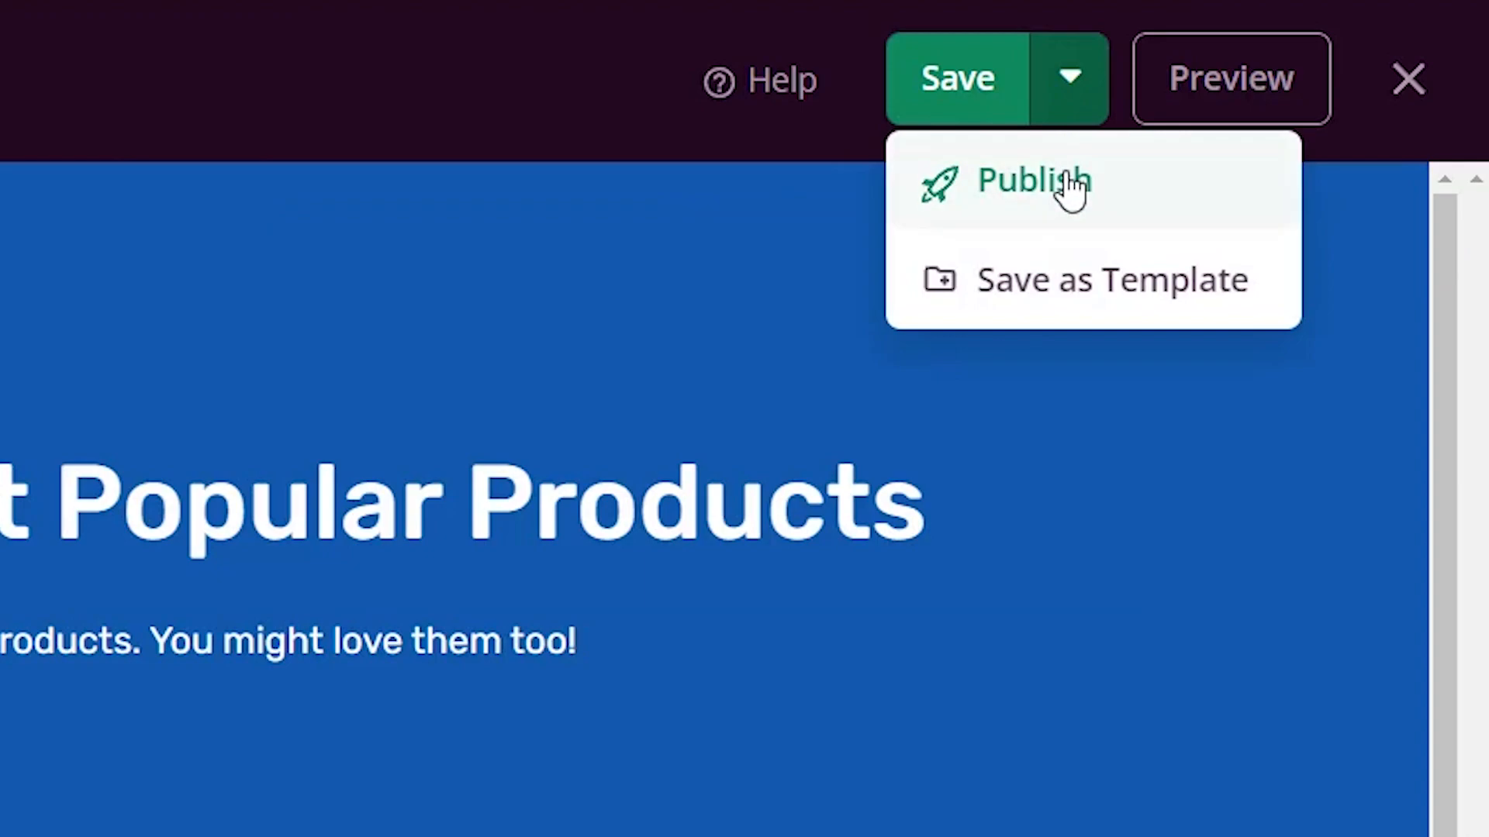
{"action": "left_click", "coordinate": [1034, 181]}
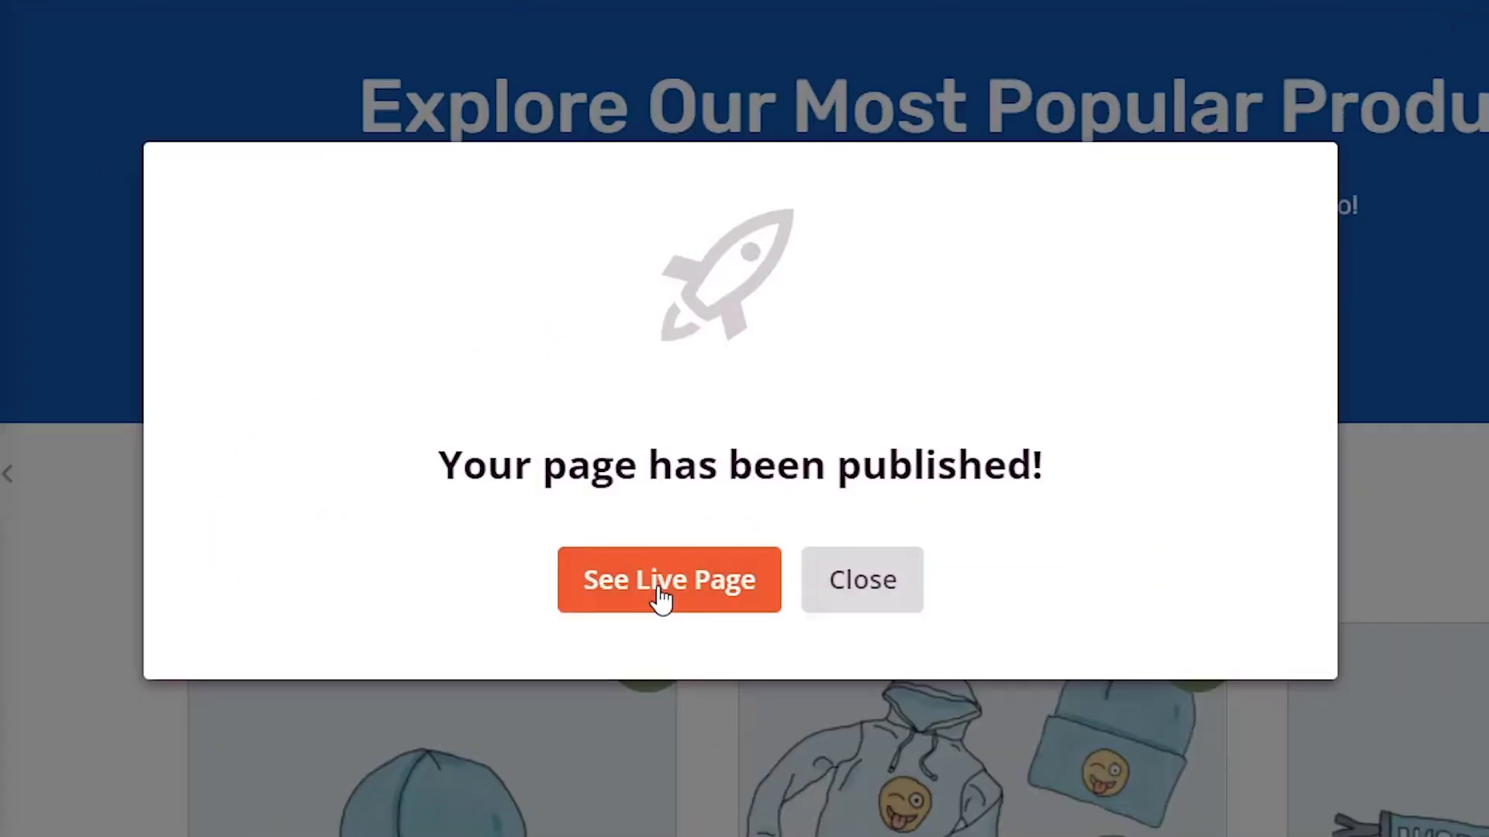
{"action": "left_click", "coordinate": [861, 580]}
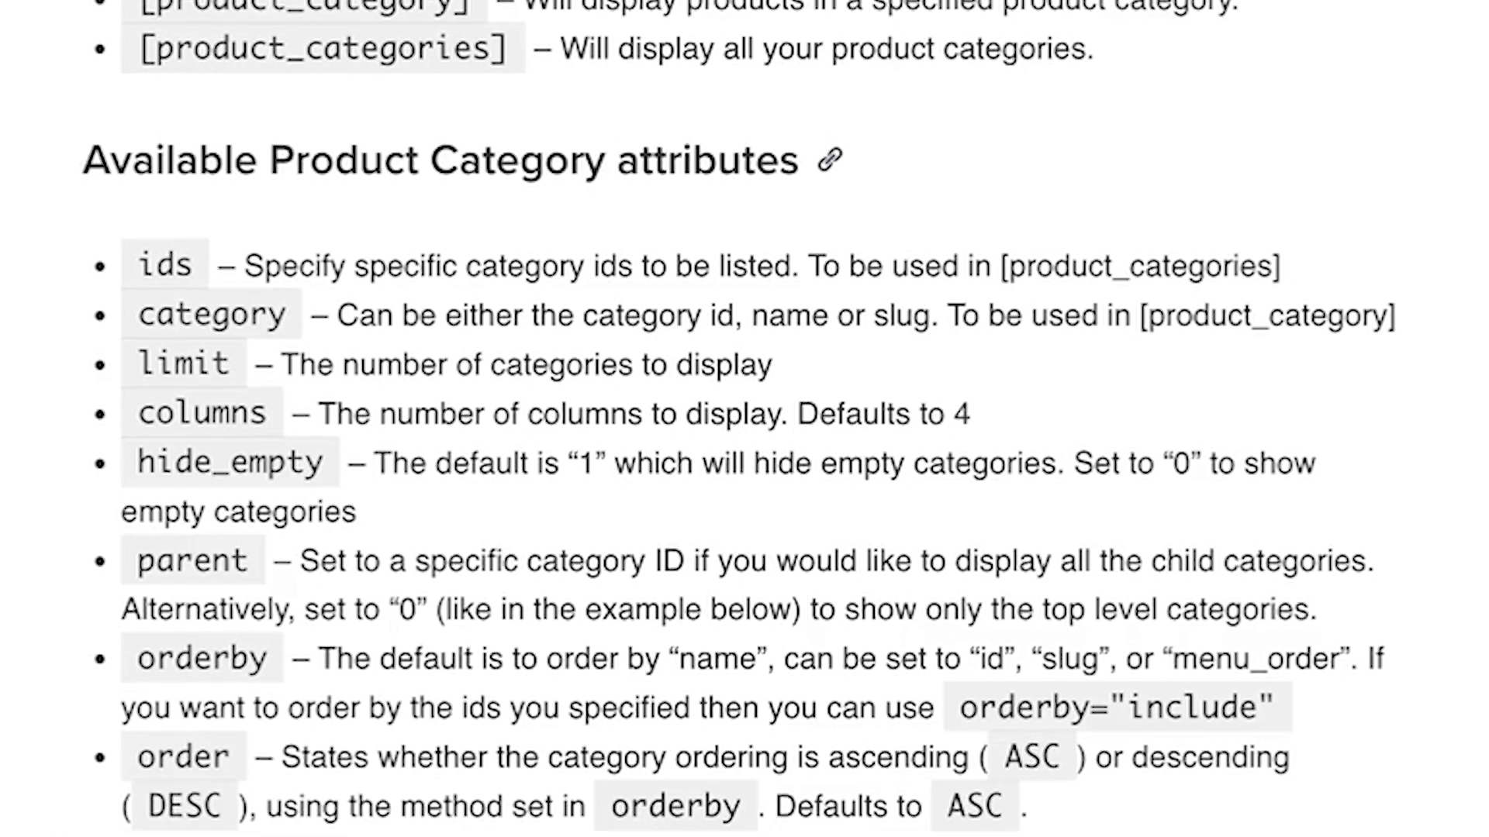
{"action": "scroll", "scroll_direction": "down", "scroll_amount": 3}
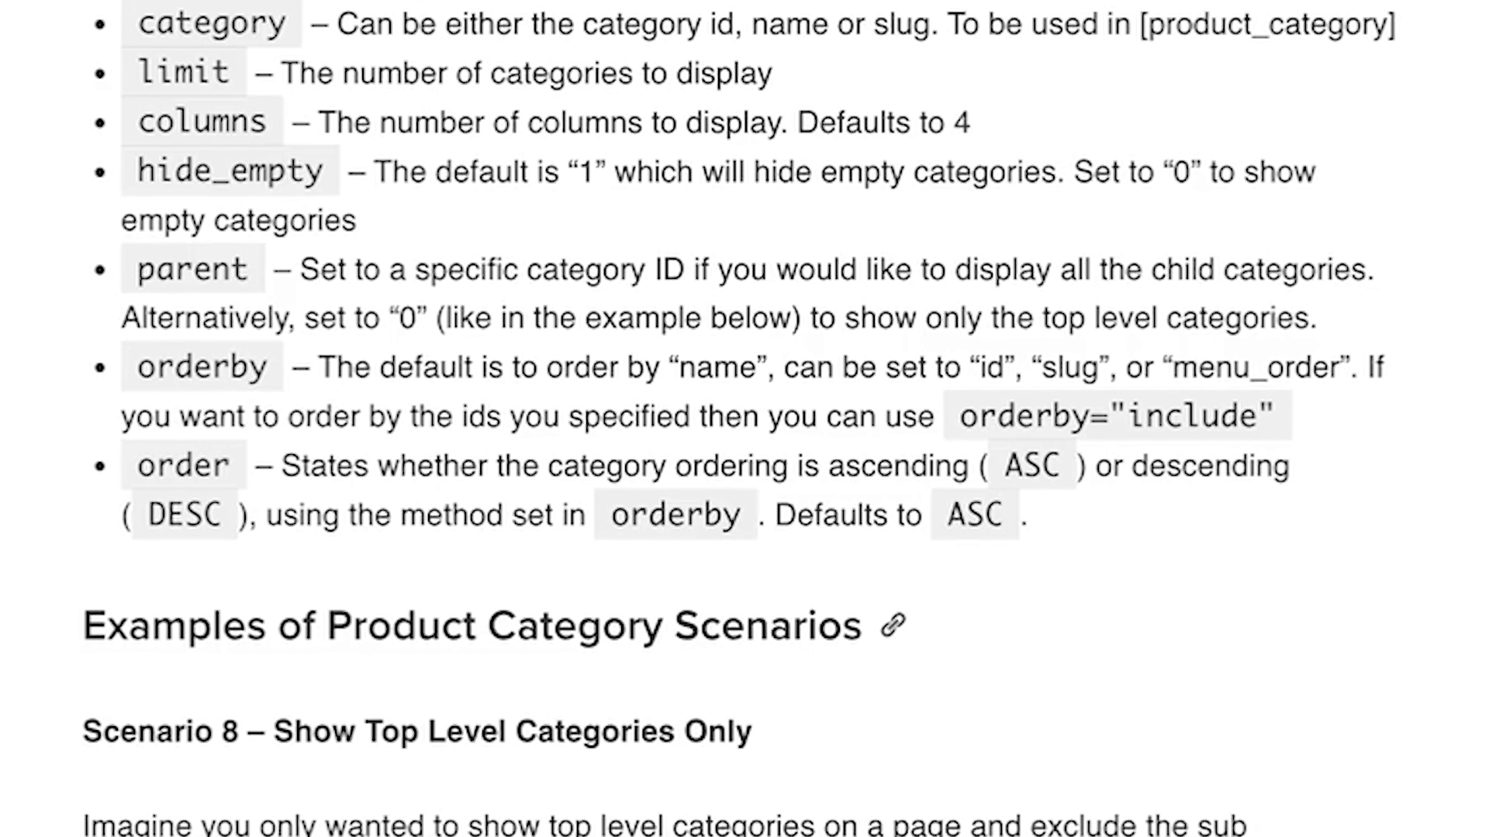
{"action": "scroll", "scroll_direction": "down", "scroll_amount": 3}
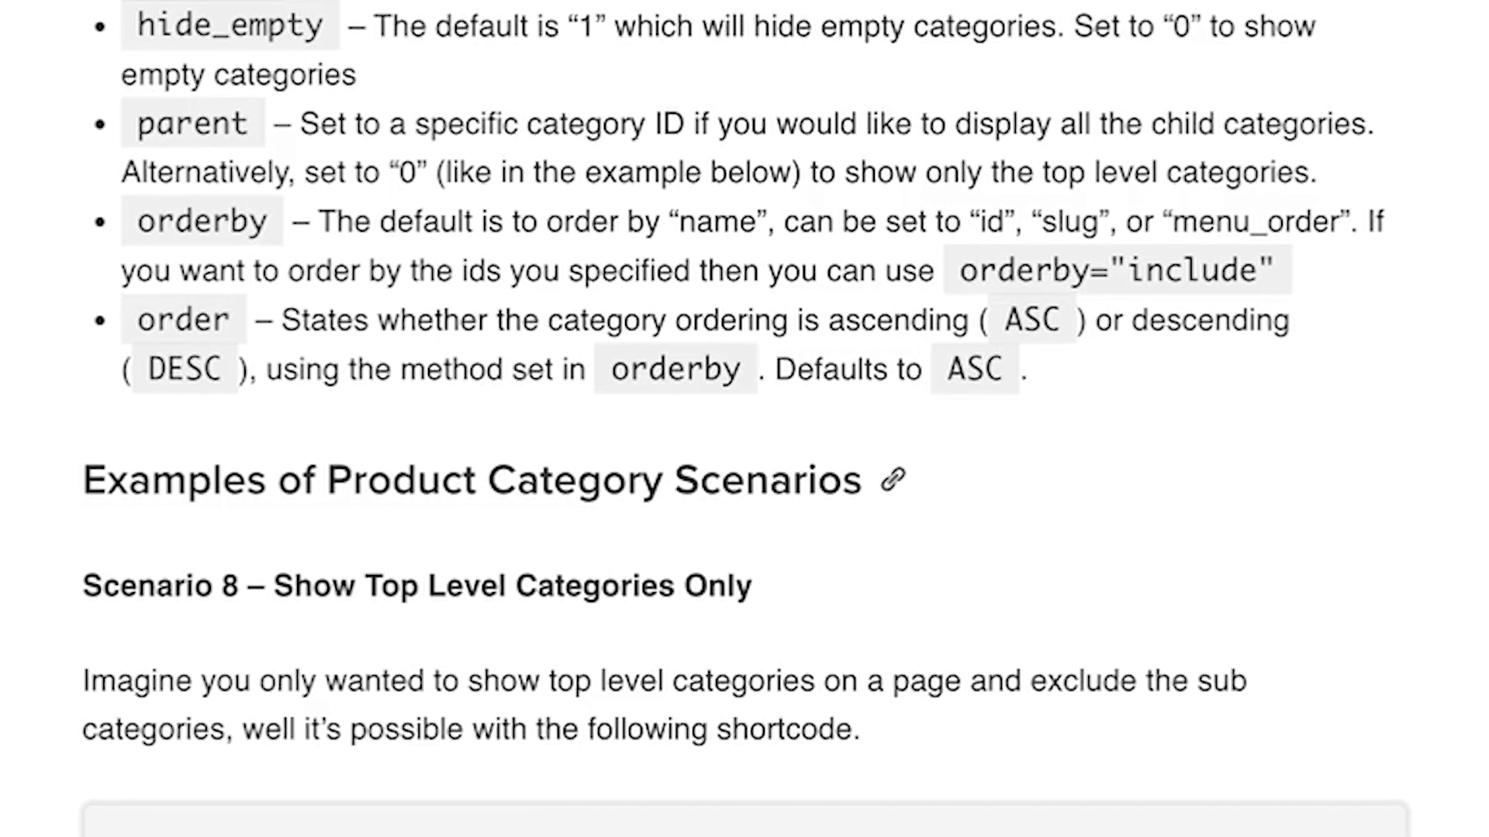
{"action": "scroll", "scroll_direction": "down", "scroll_amount": 3}
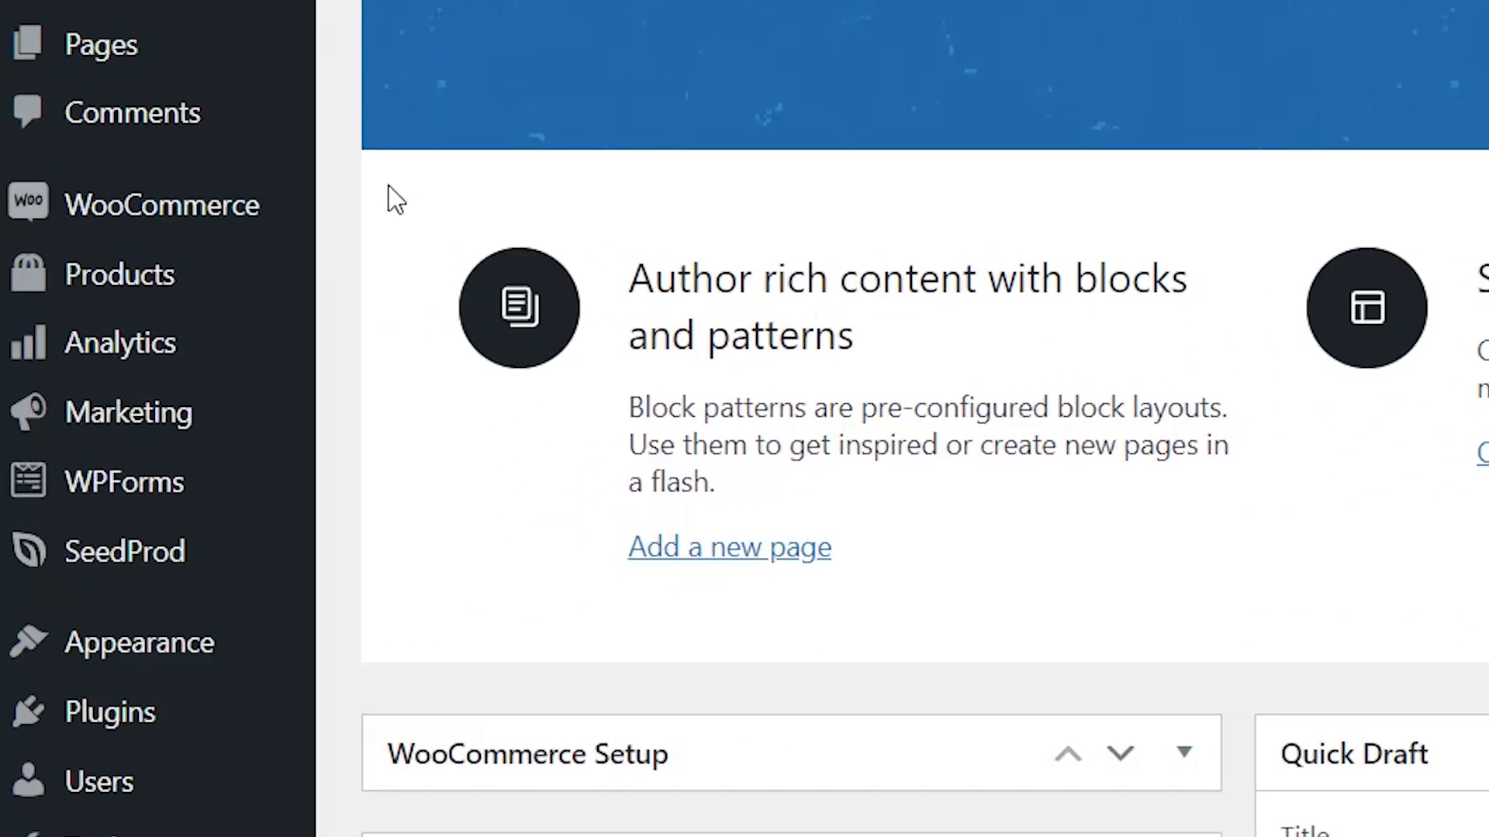
{"action": "mouse_move", "coordinate": [119, 274]}
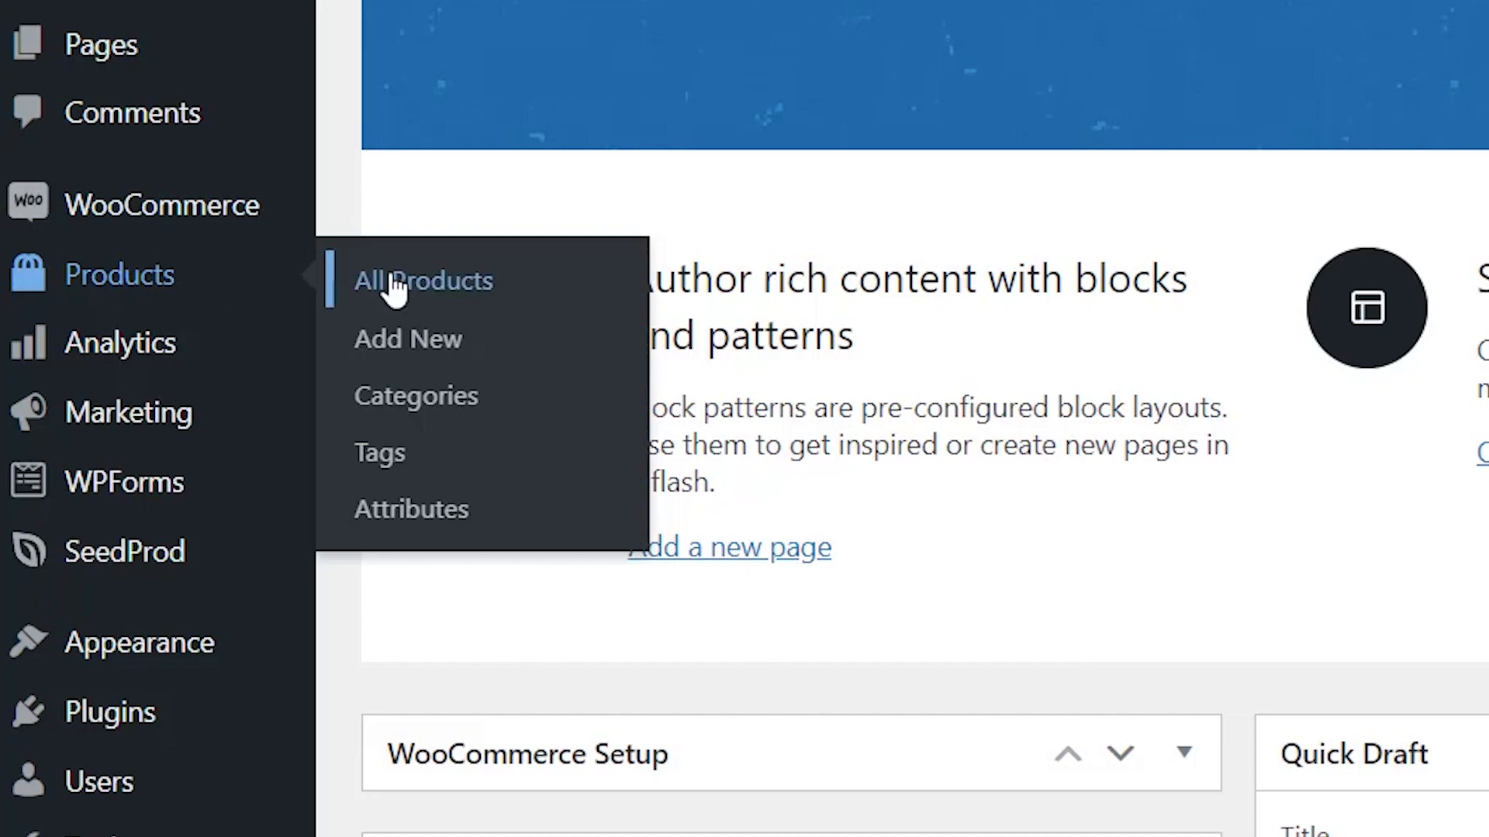
- Paste the [products] shortcode under the Most Popular Products heading in Logo Collection's description
{"action": "left_click", "coordinate": [423, 281]}
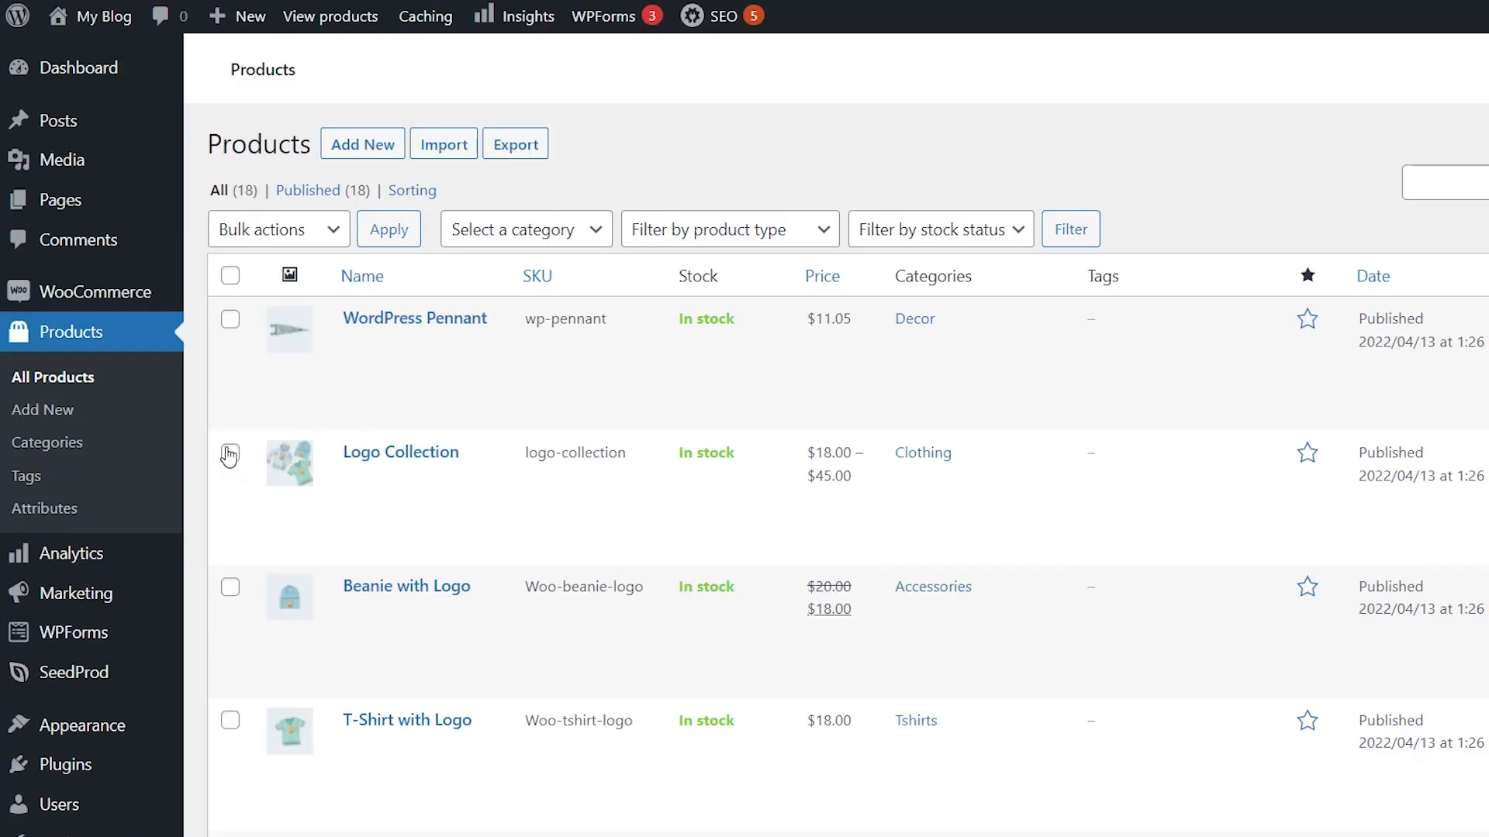
{"action": "mouse_move", "coordinate": [400, 452]}
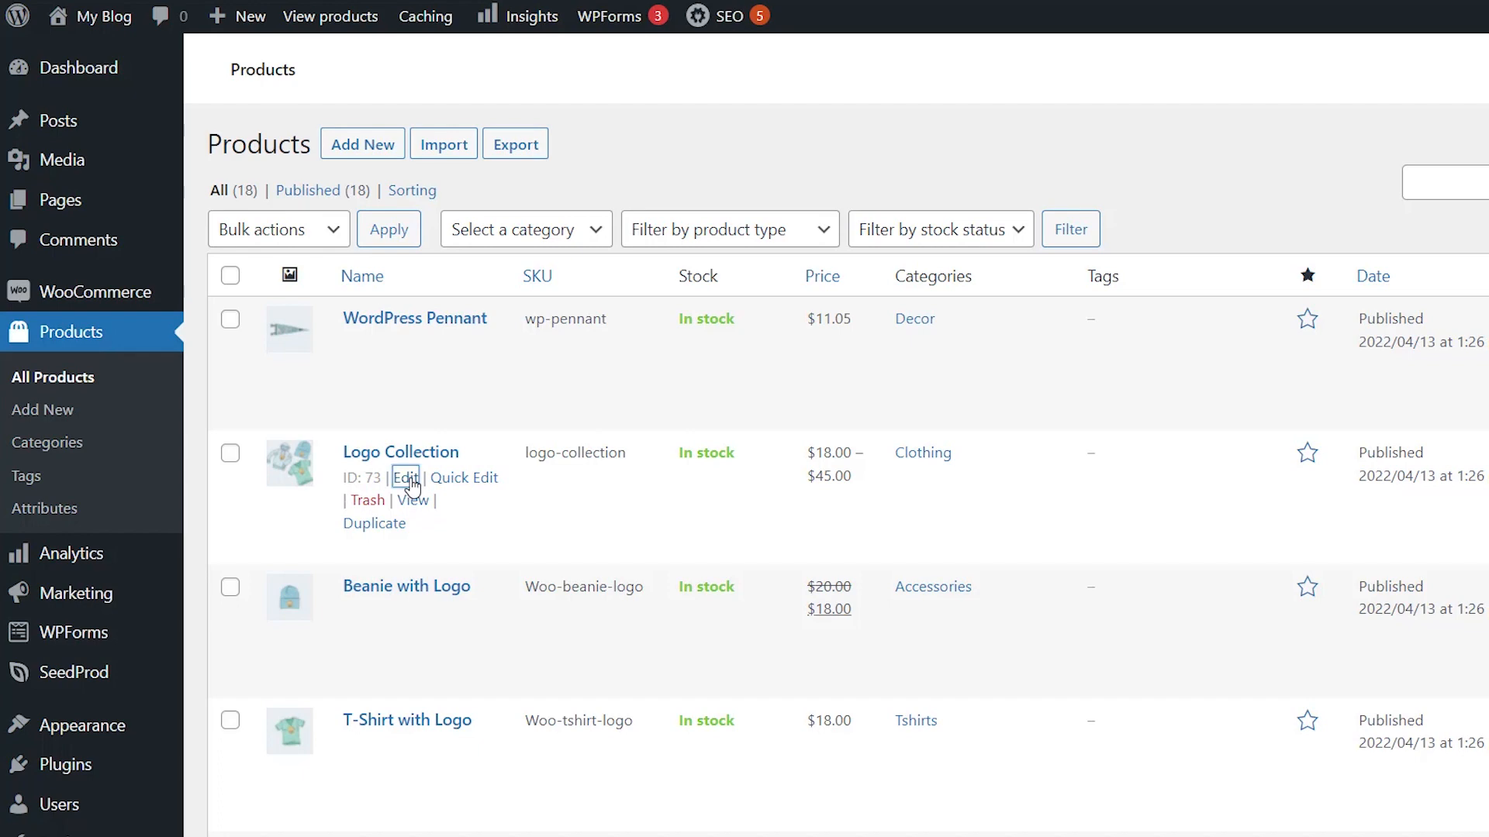
{"action": "left_click", "coordinate": [406, 478]}
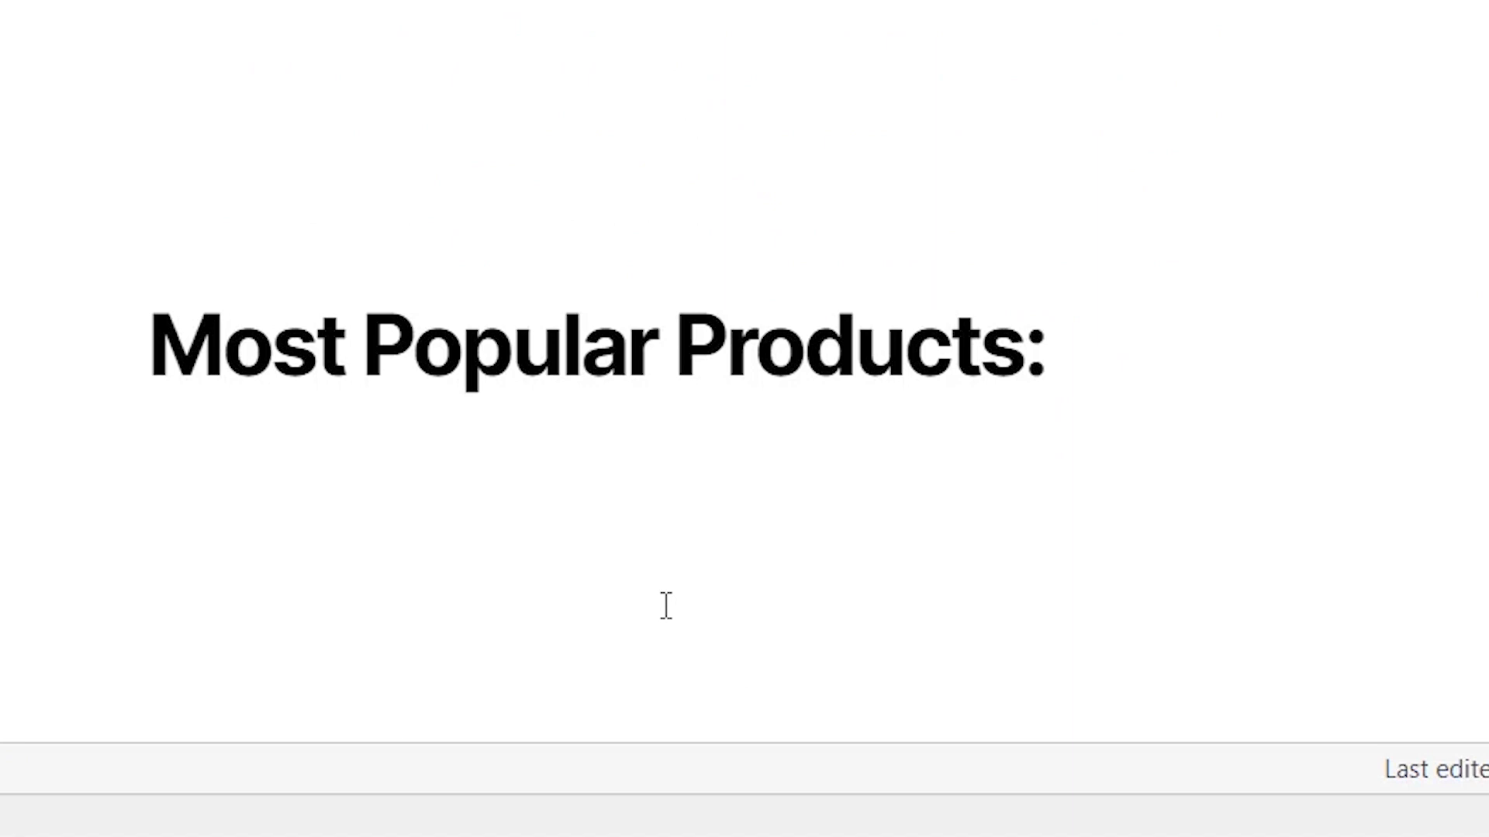
{"action": "right_click", "coordinate": [666, 607]}
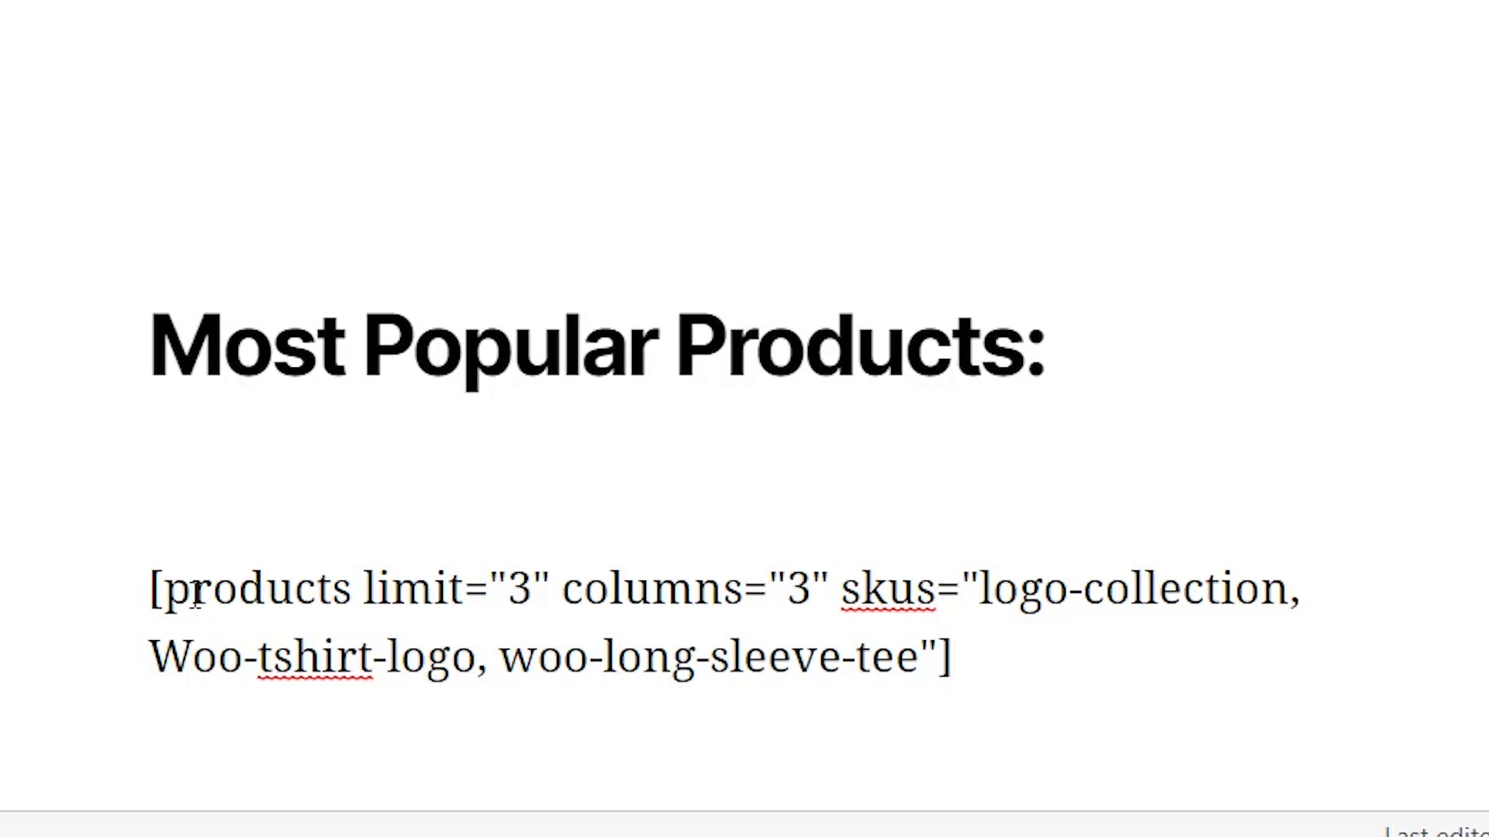
{"action": "left_click_drag", "start_coordinate": [152, 586], "coordinate": [555, 586]}
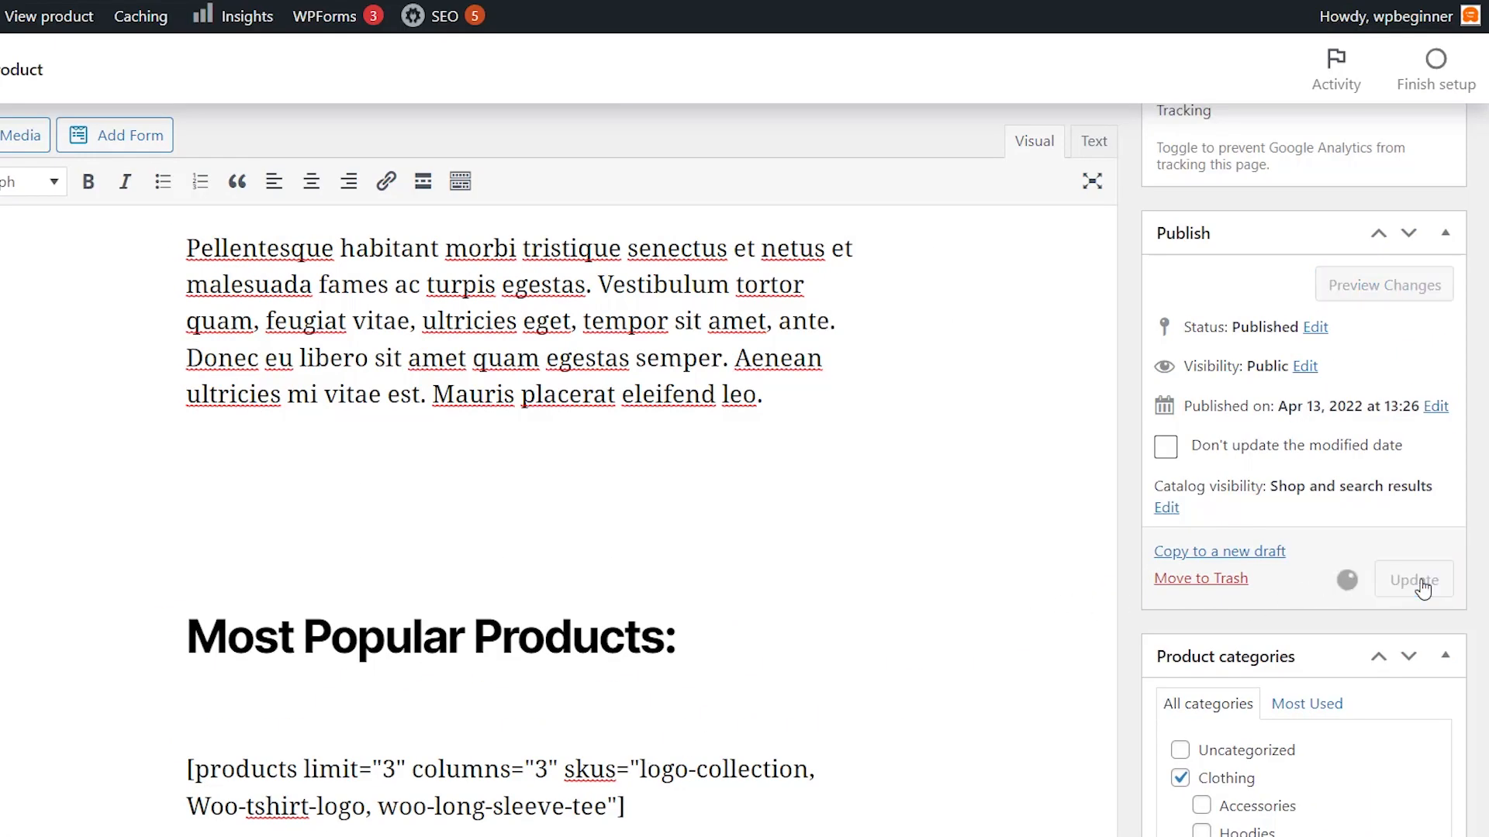
- Update the Logo Collection product and check the three-product grid on its page
{"action": "left_click", "coordinate": [1411, 579]}
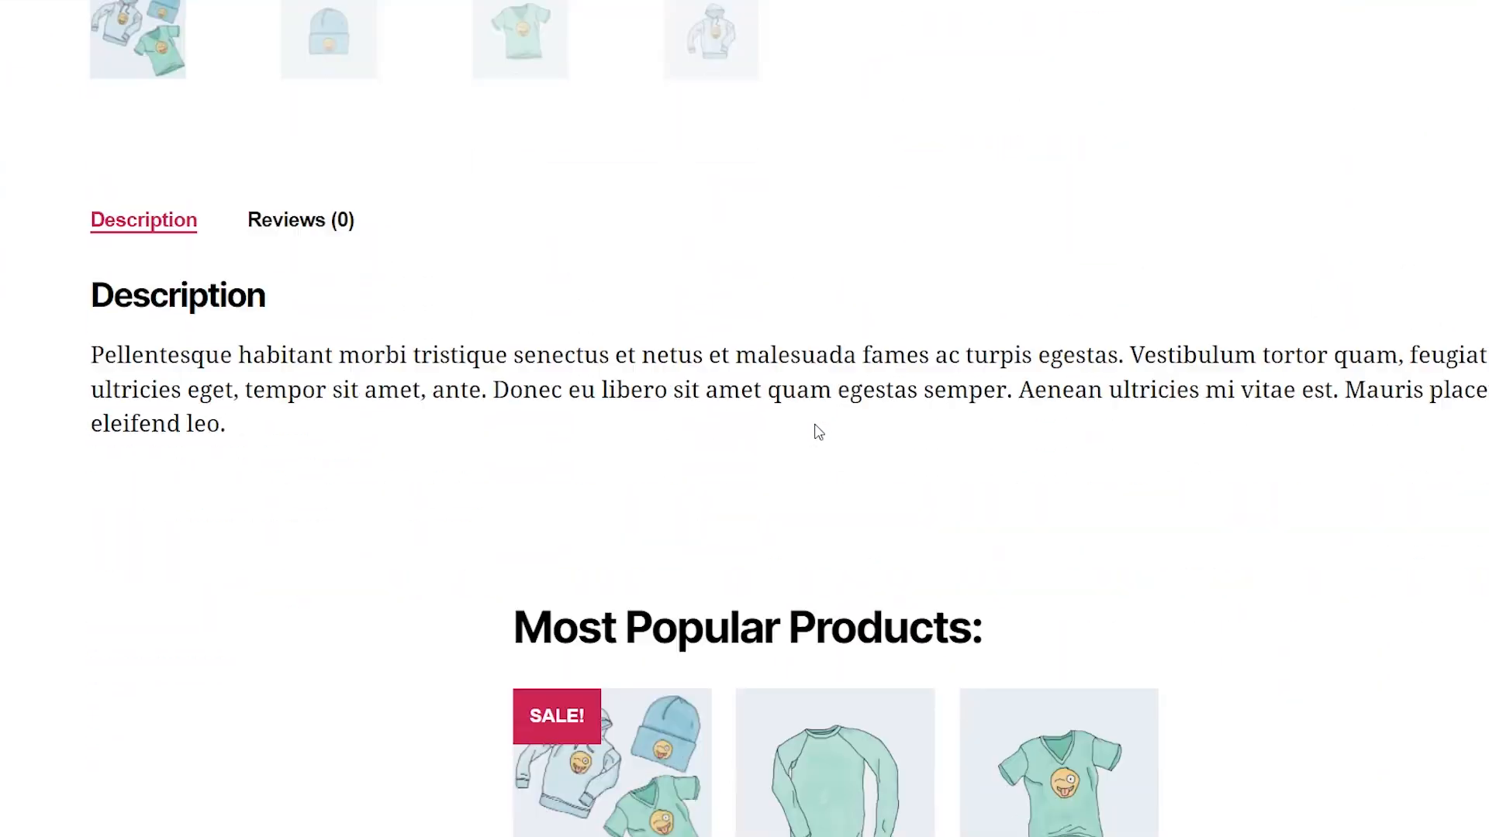
{"action": "scroll", "scroll_direction": "down", "scroll_amount": 3}
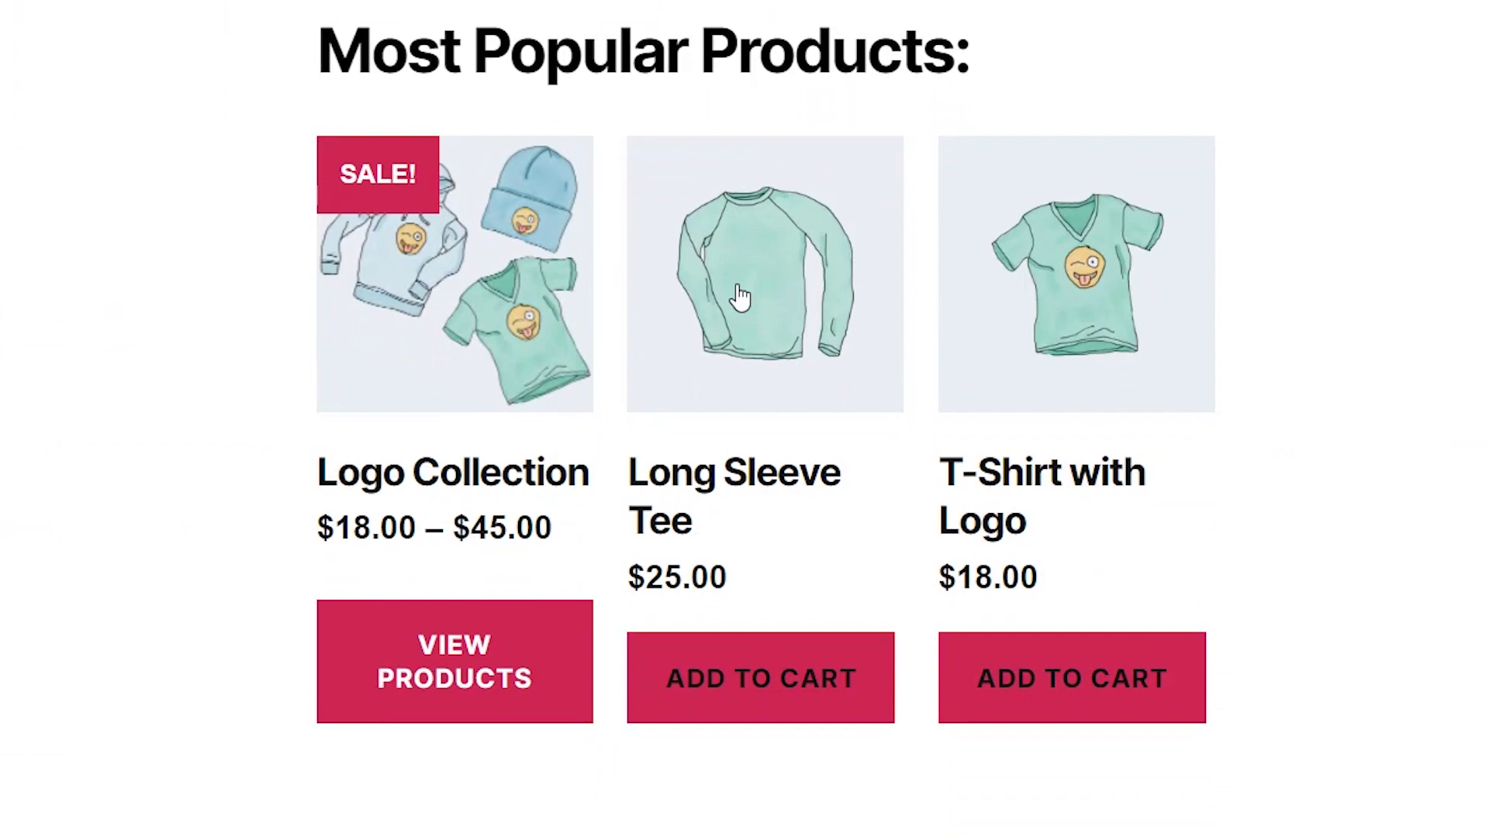